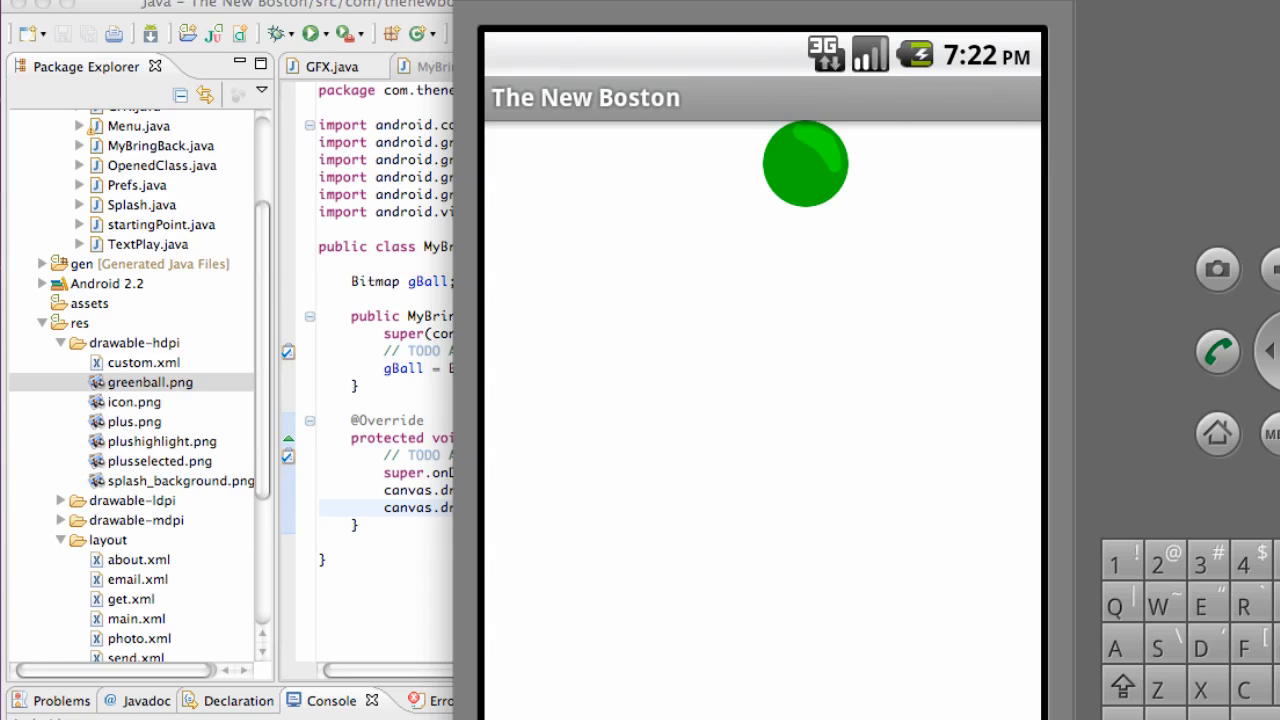
{"action": "mouse_move", "coordinate": [668, 166]}
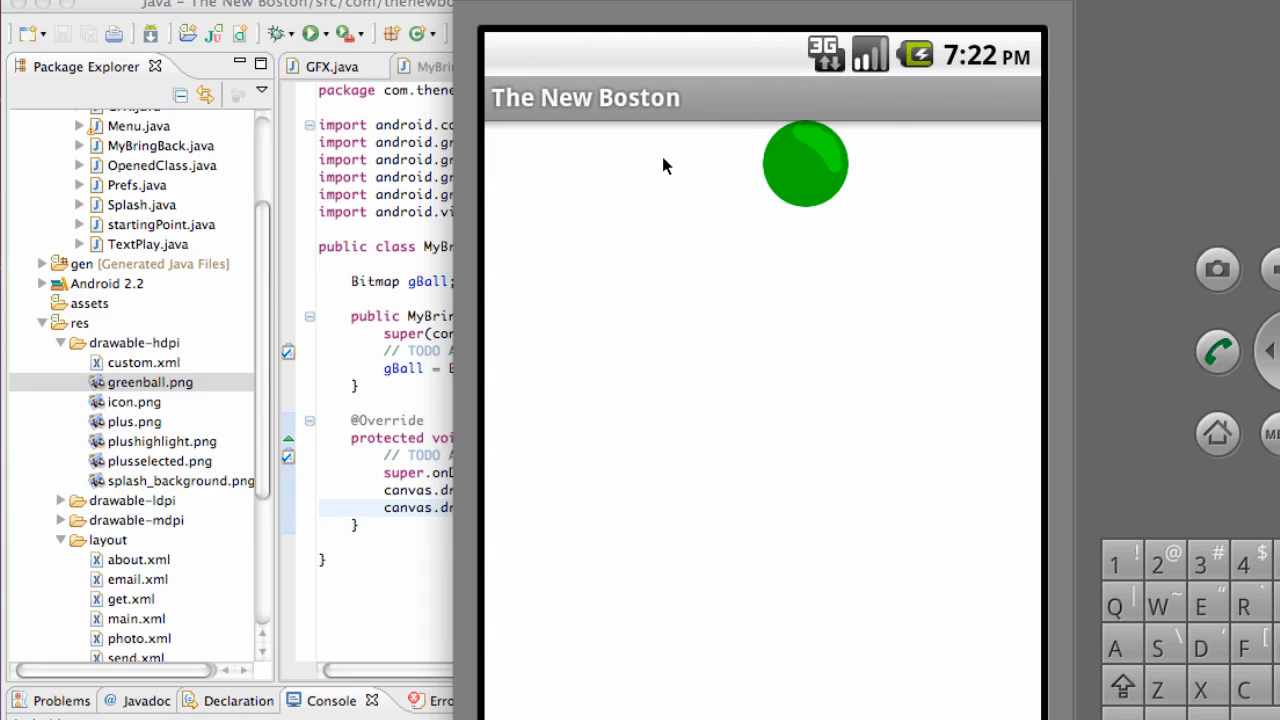
{"action": "mouse_move", "coordinate": [856, 332]}
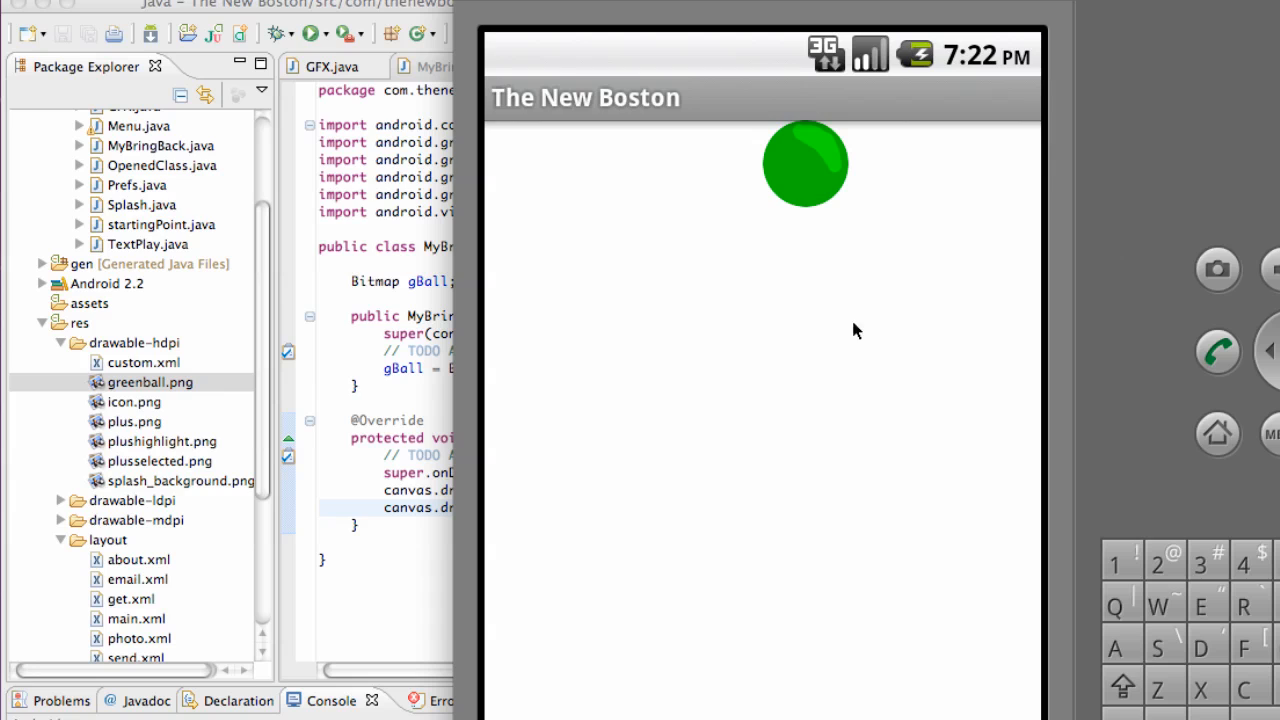
{"action": "mouse_move", "coordinate": [984, 628]}
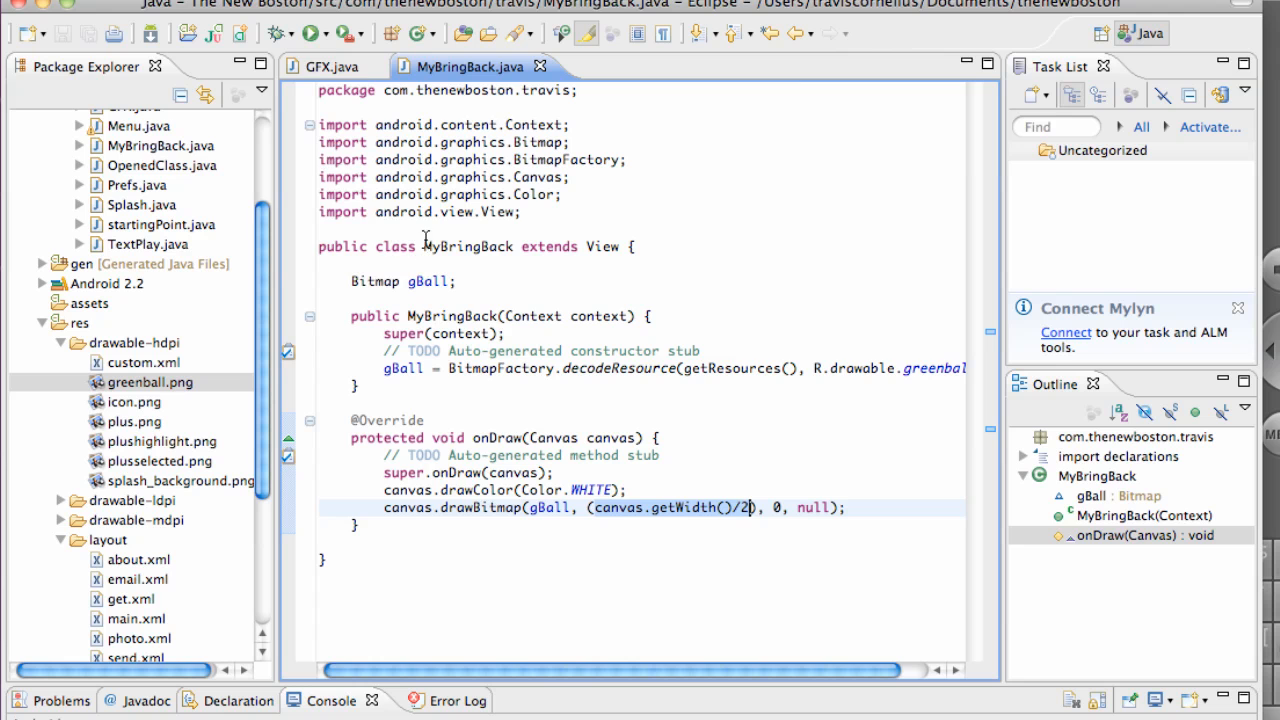
- Declare a float field changingY below the gBall Bitmap field
{"action": "left_click", "coordinate": [458, 280]}
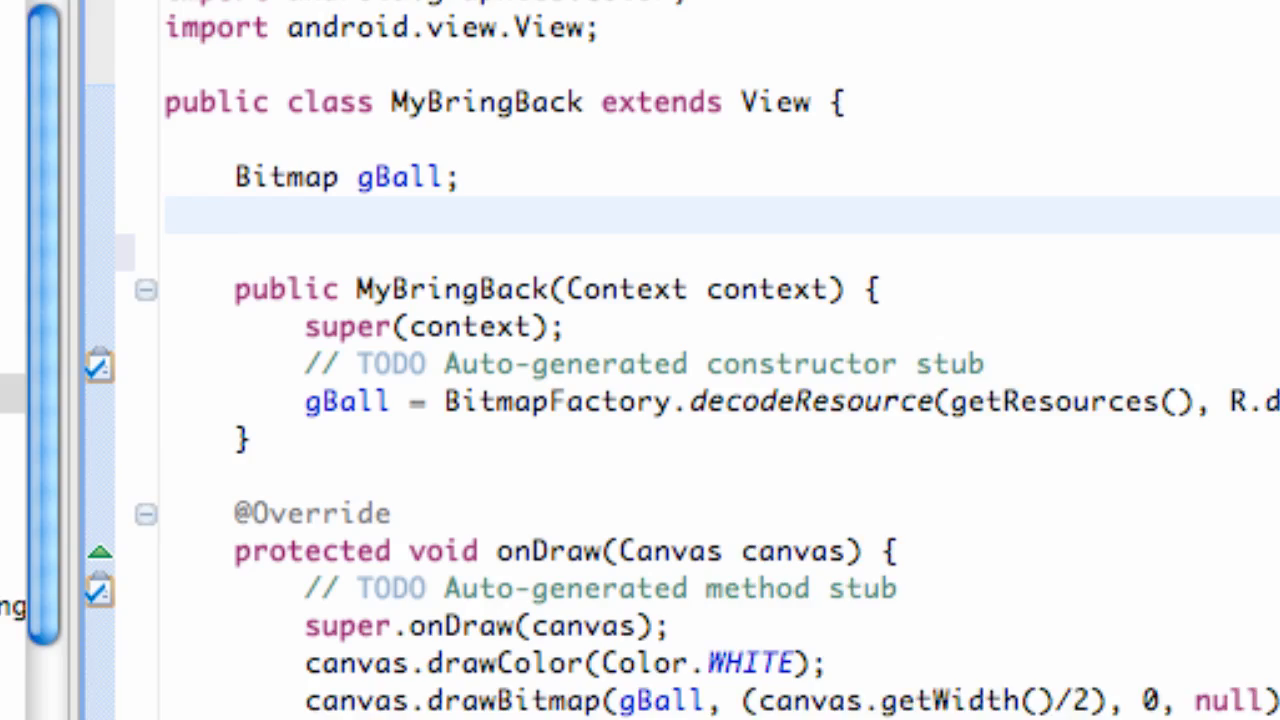
{"action": "type", "text": "fl"}
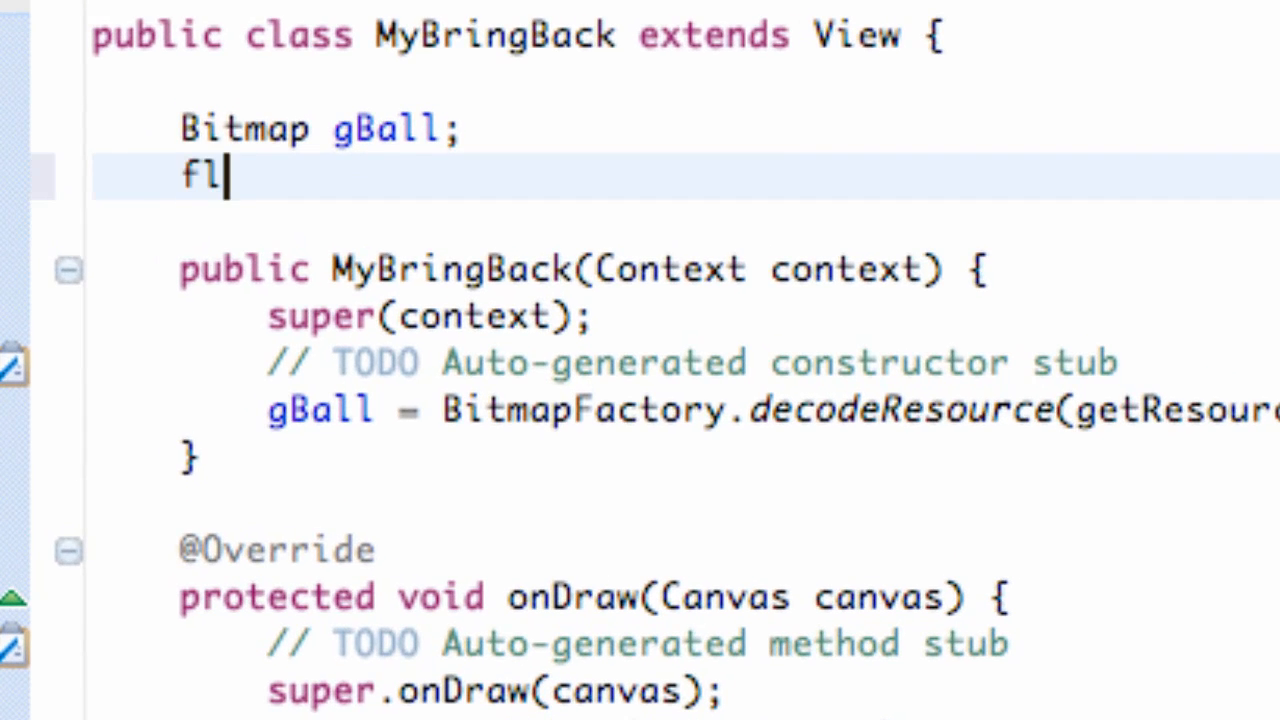
{"action": "type", "text": "oat"}
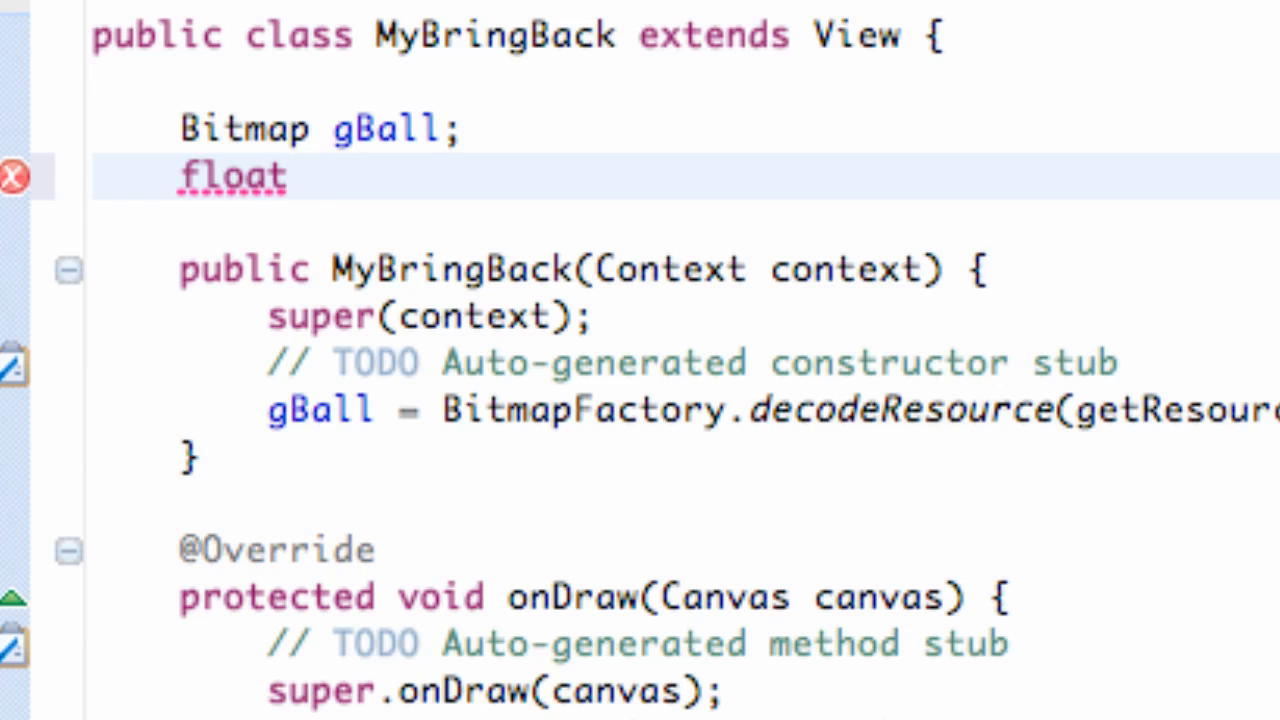
{"action": "type", "text": "chany"}
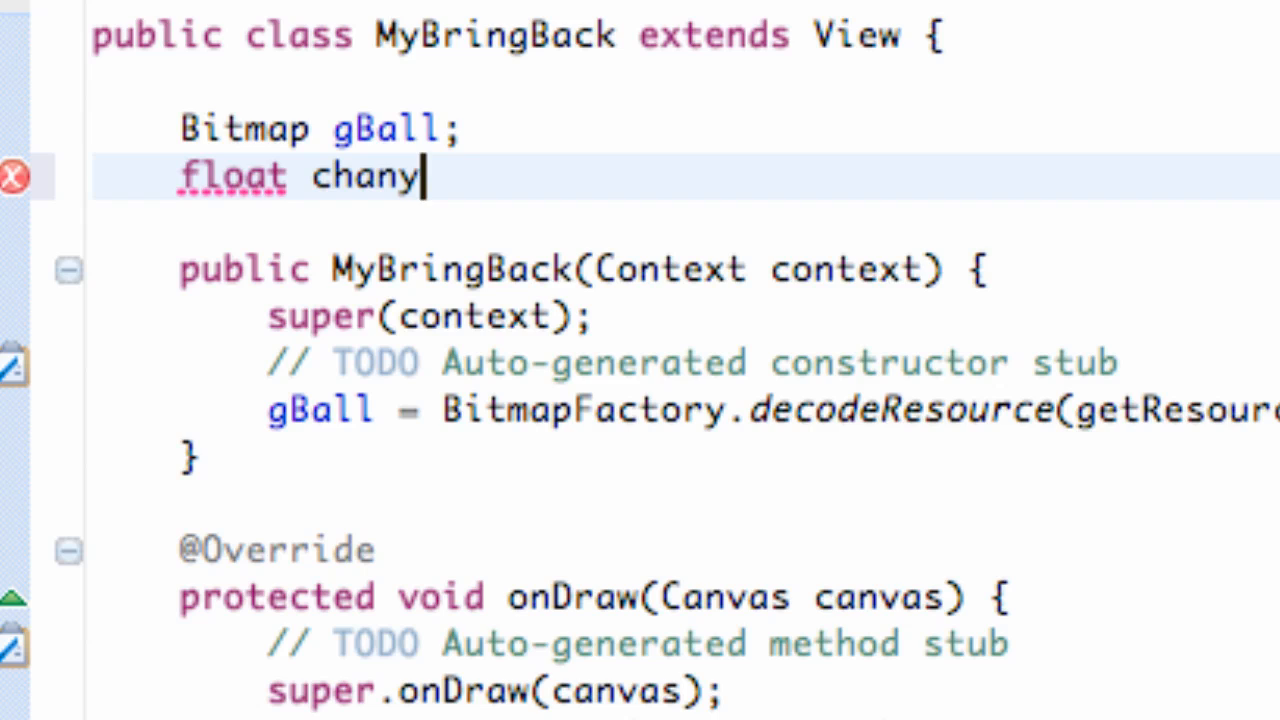
{"action": "type", "text": "gin"}
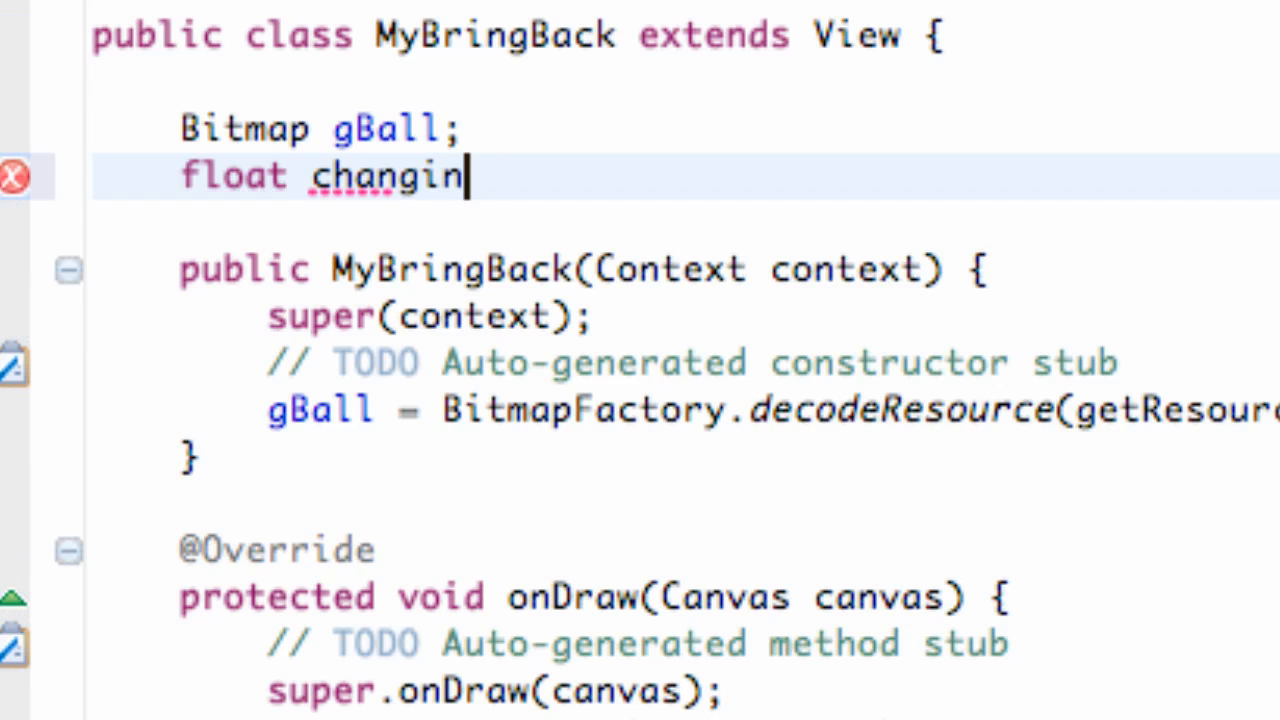
{"action": "type", "text": "gY"}
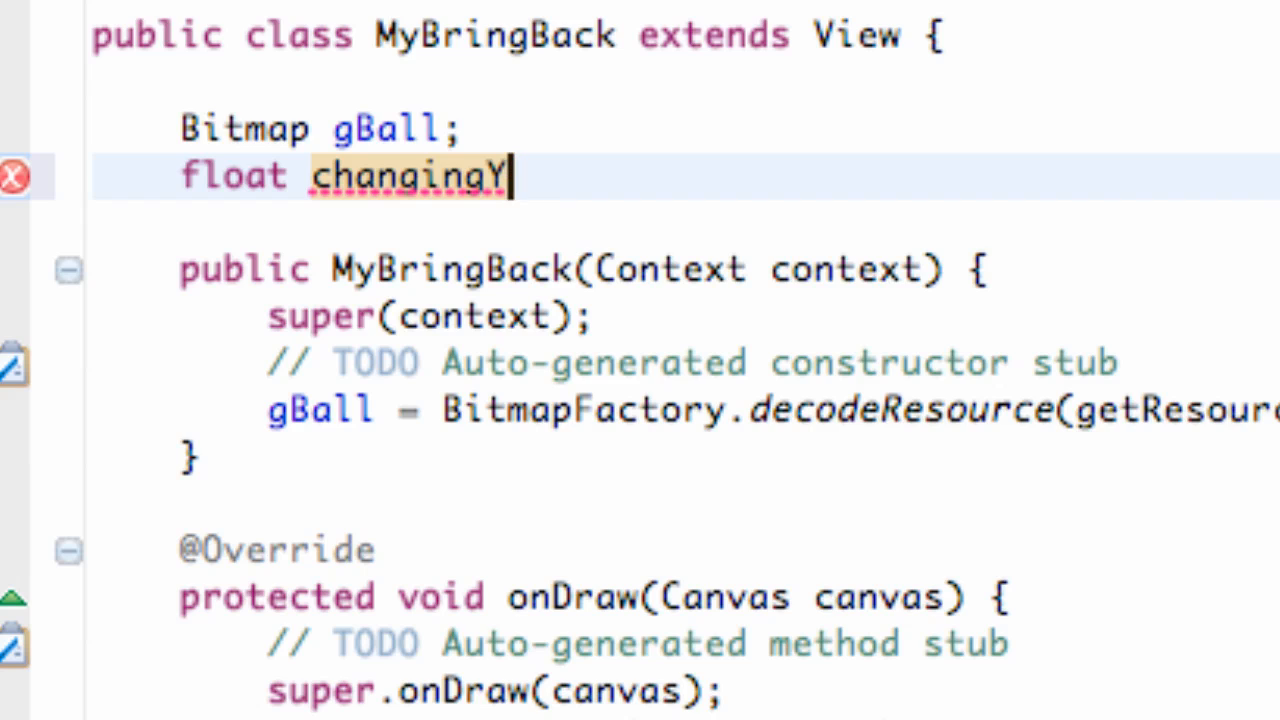
{"action": "type", "text": ";"}
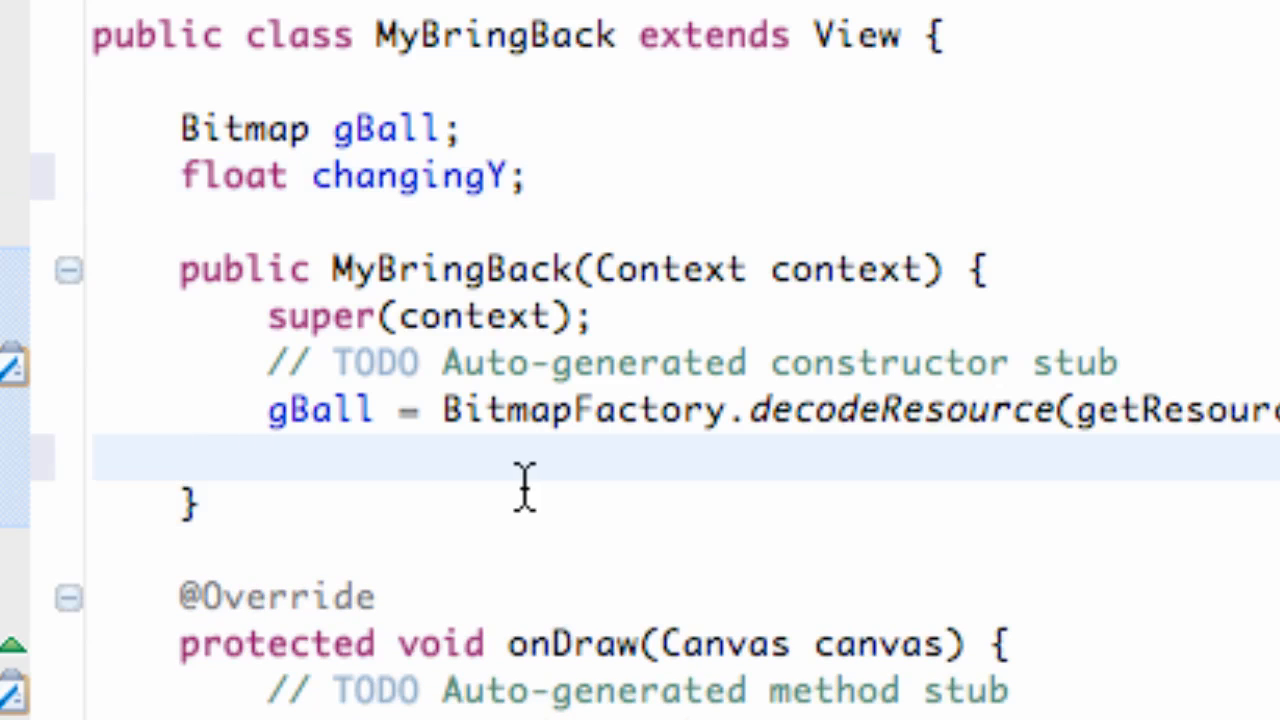
- Initialise changingY to 0 in the MyBringBack constructor
{"action": "type", "text": "c"}
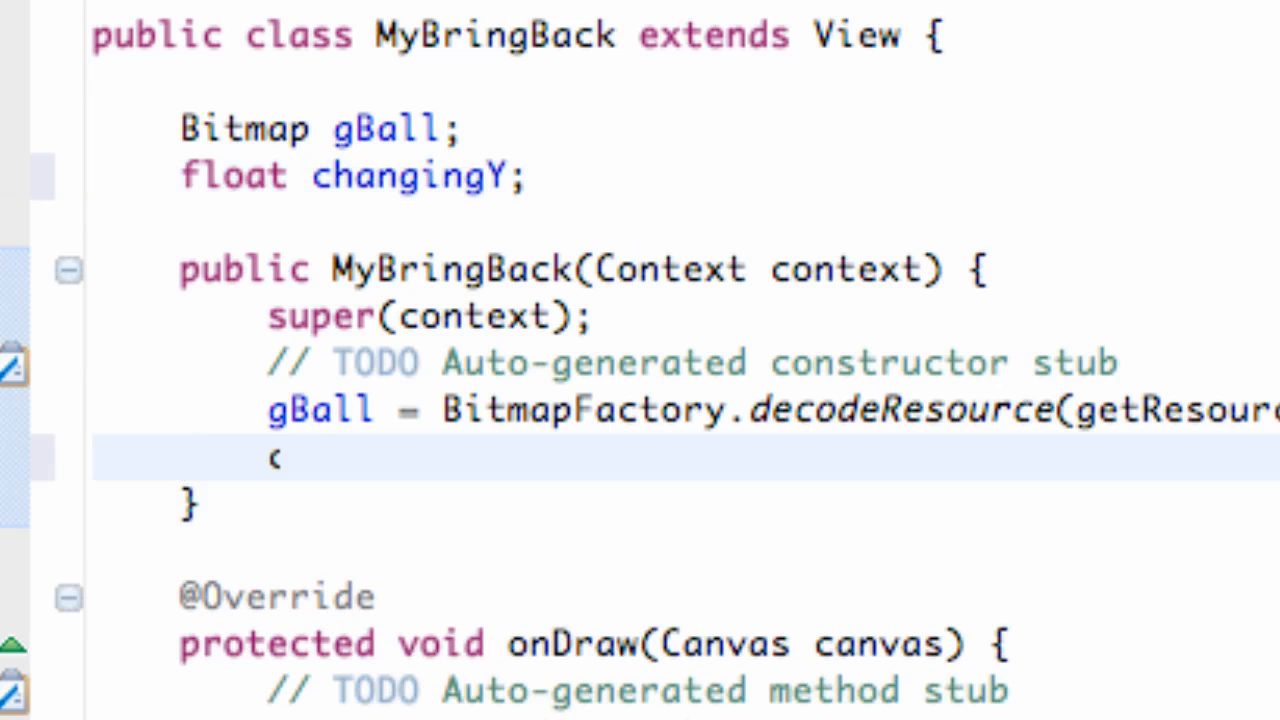
{"action": "type", "text": "changing"}
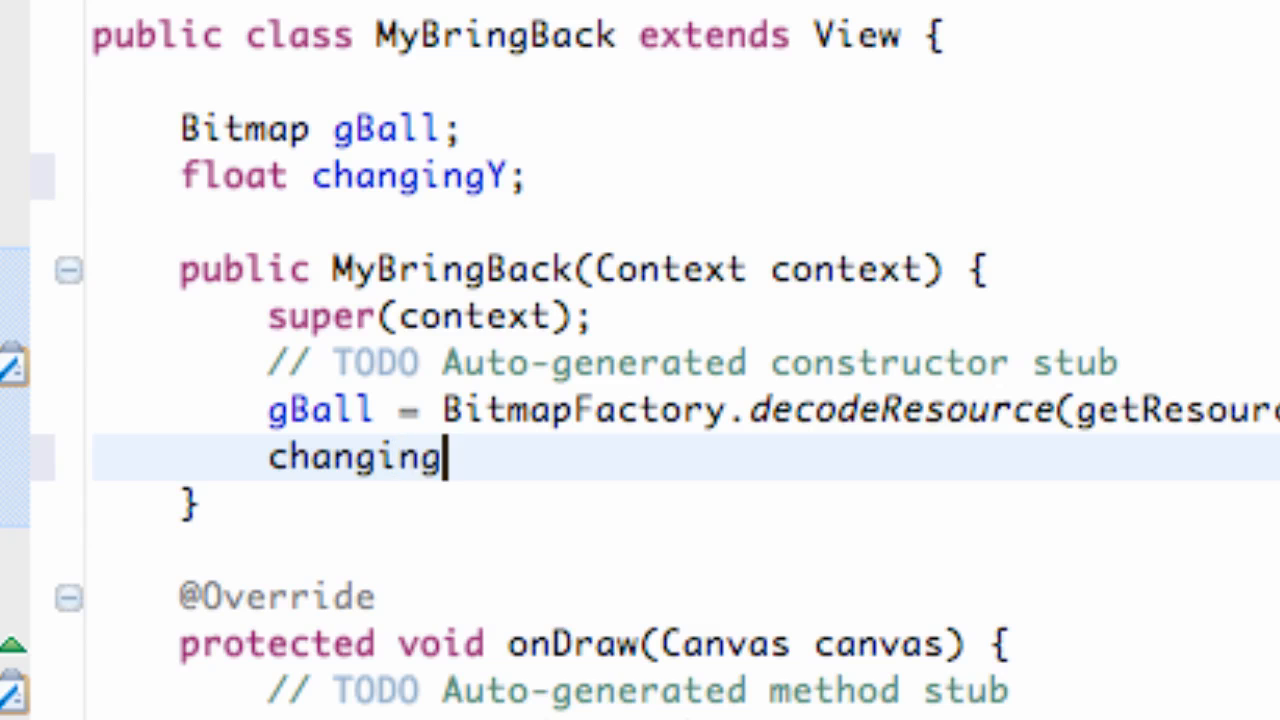
{"action": "type", "text": "Y ="}
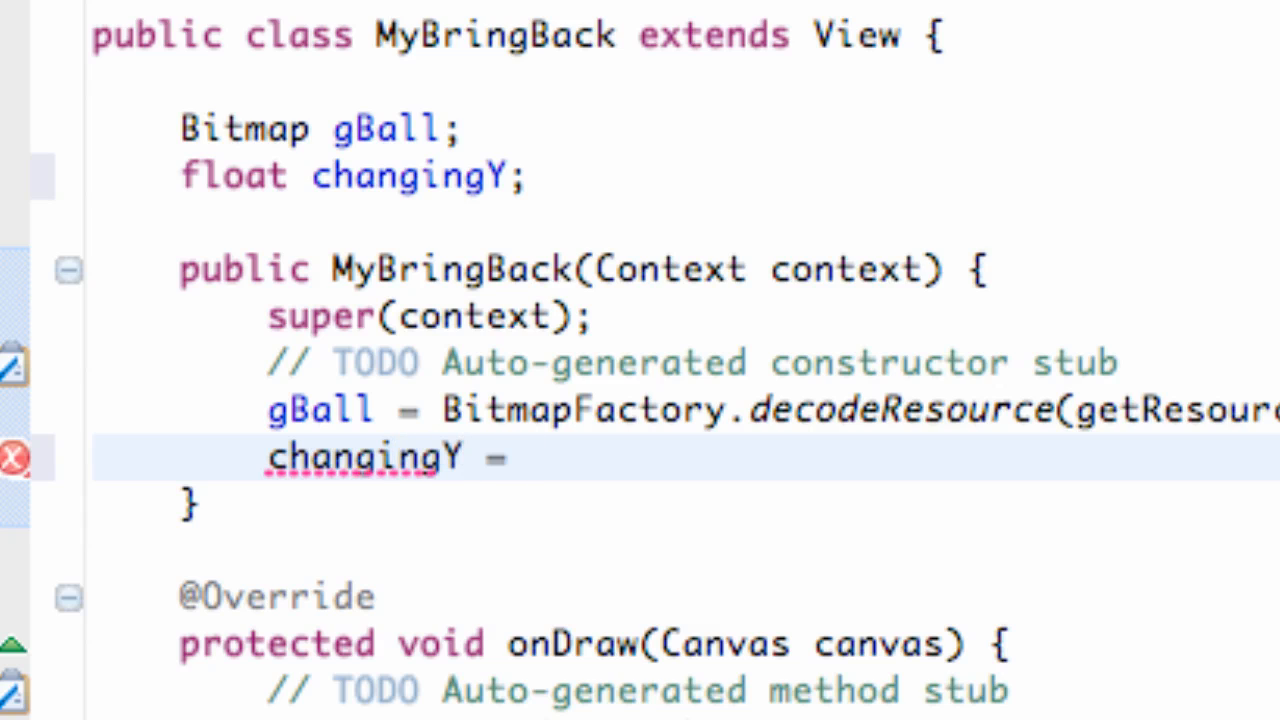
{"action": "type", "text": "0;"}
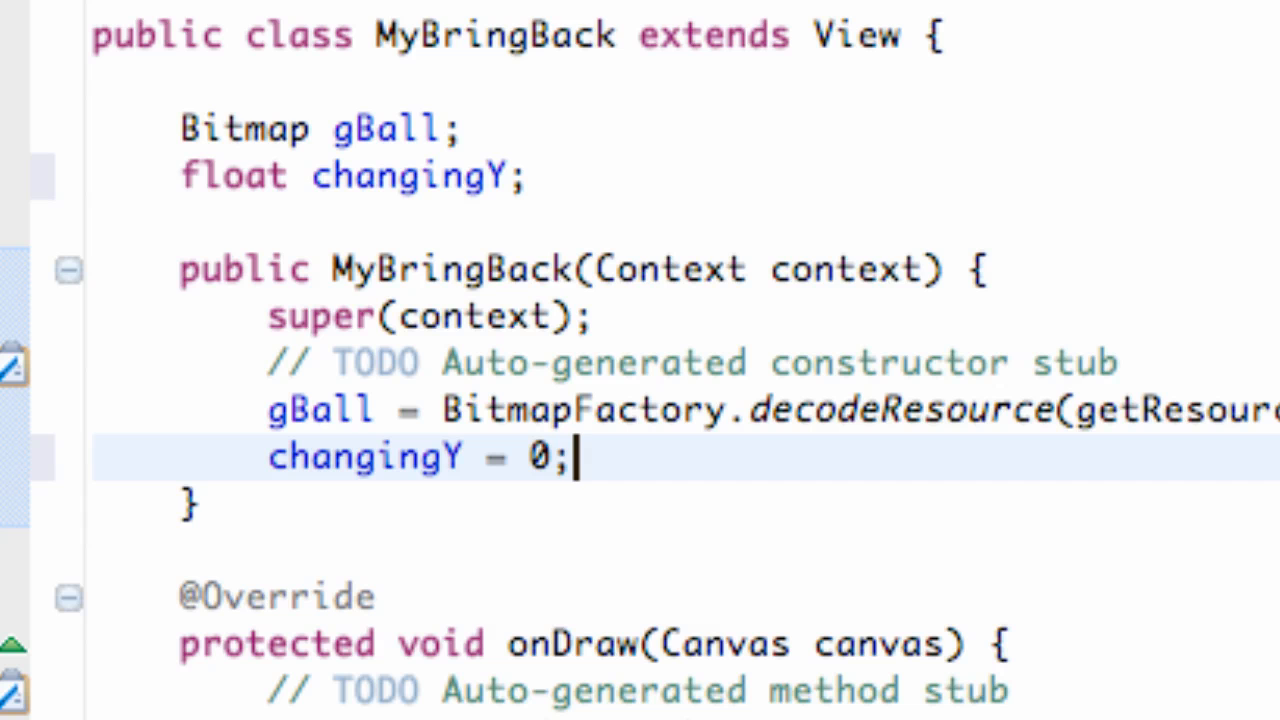
- Replace the 0 y-argument of canvas.drawBitmap in onDraw with changingY
{"action": "scroll", "scroll_direction": "down", "scroll_amount": 3}
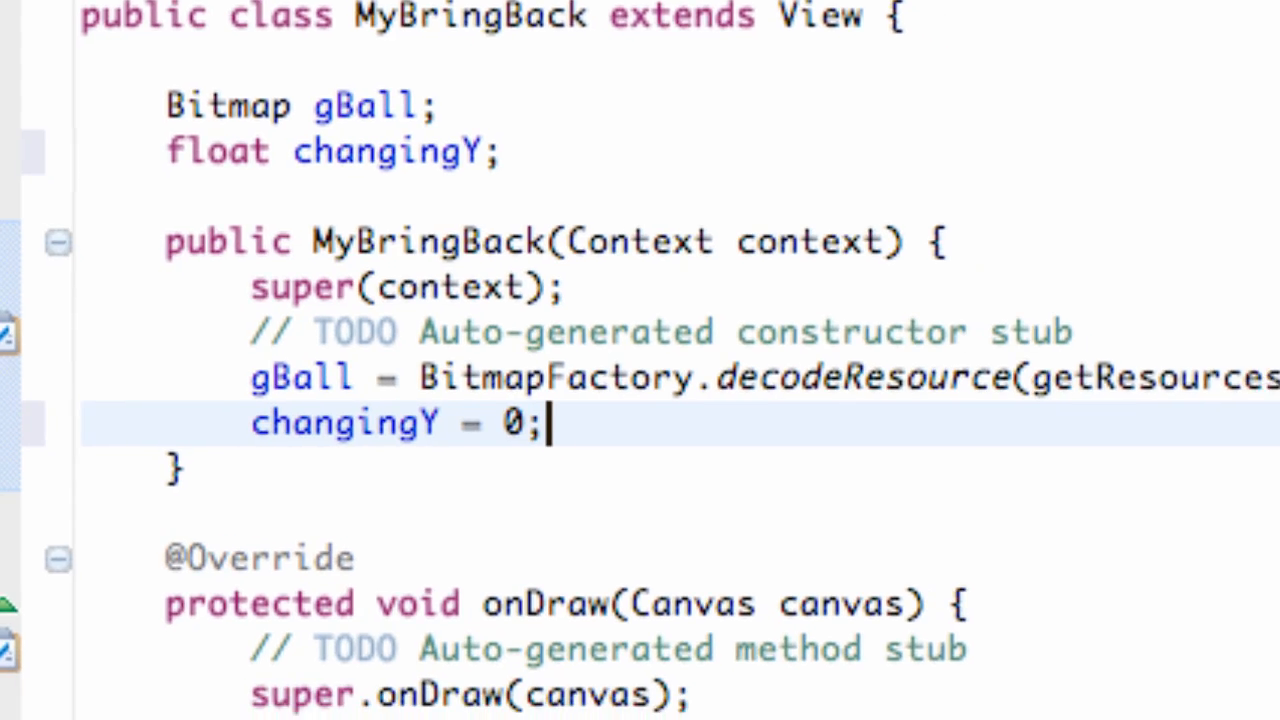
{"action": "scroll", "scroll_direction": "down", "scroll_amount": 3}
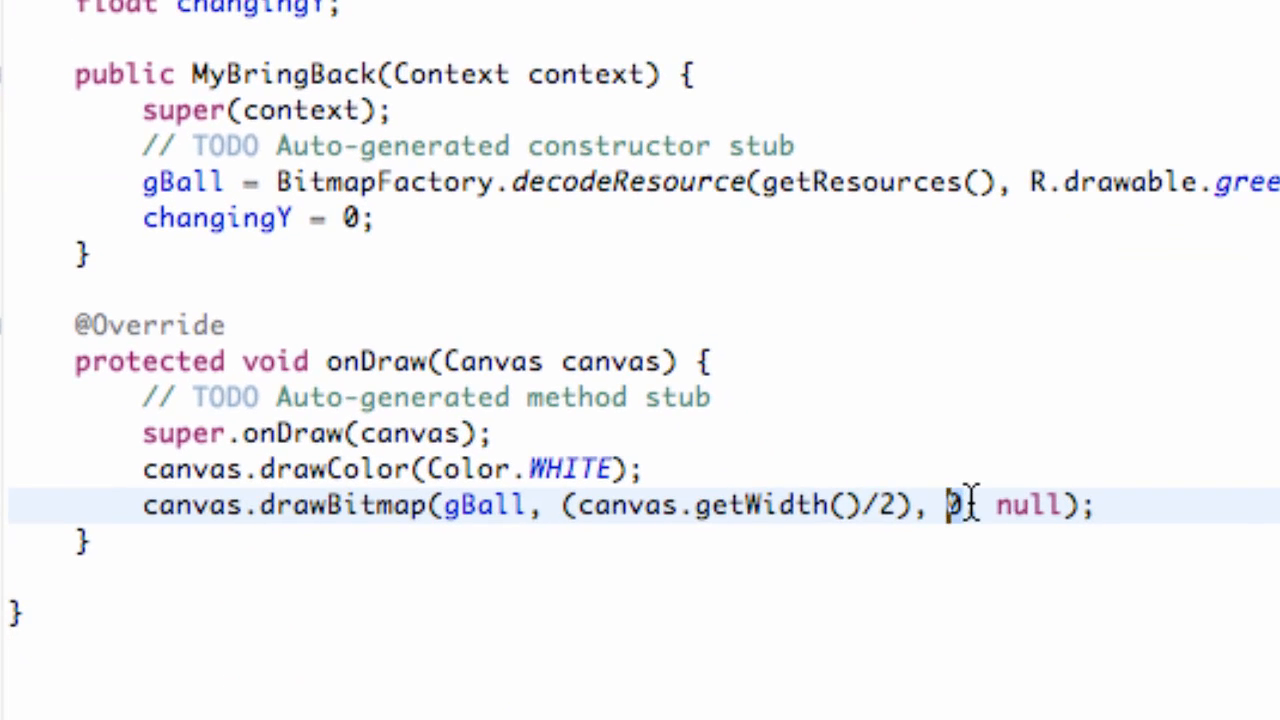
{"action": "type", "text": "cha"}
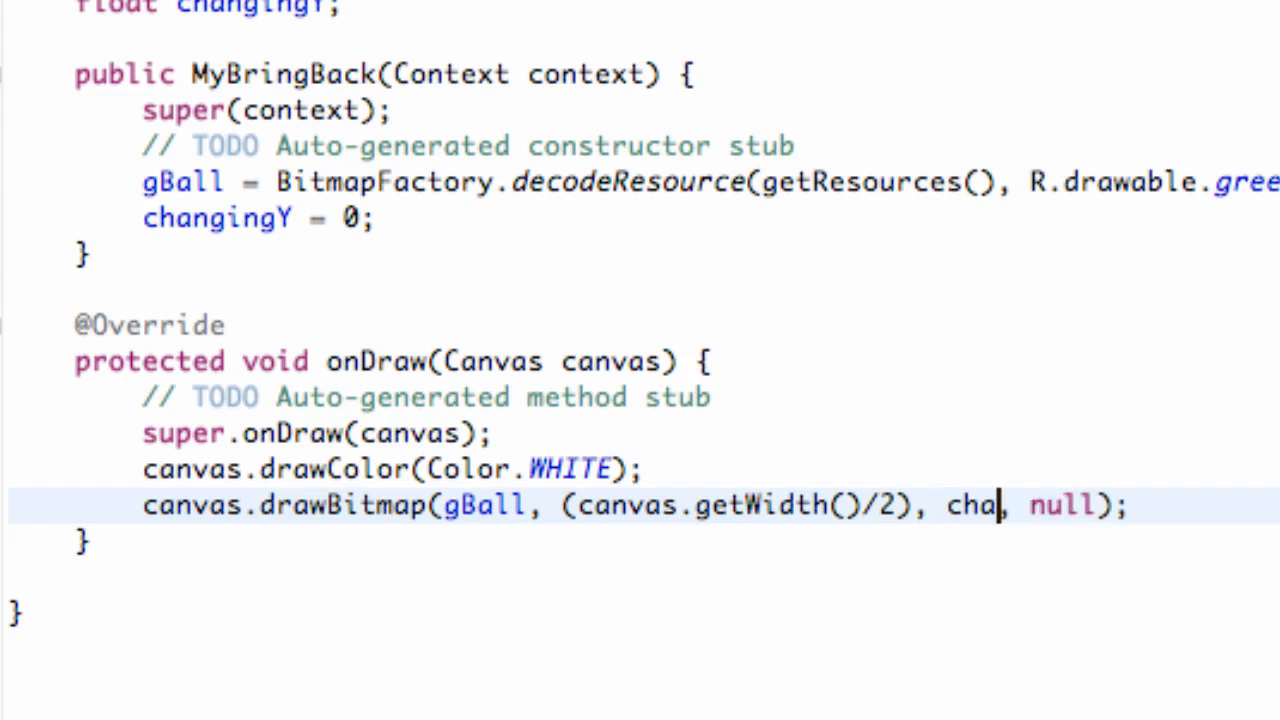
{"action": "type", "text": "ngingY"}
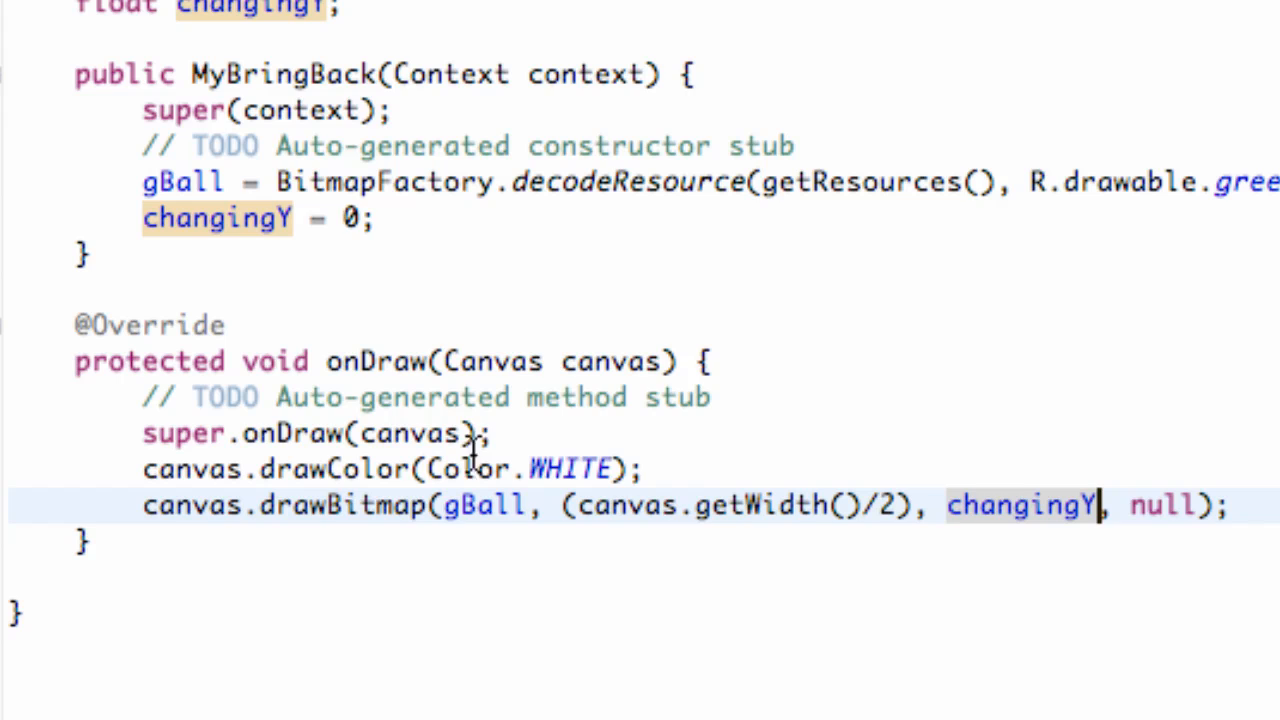
{"action": "mouse_move", "coordinate": [650, 450]}
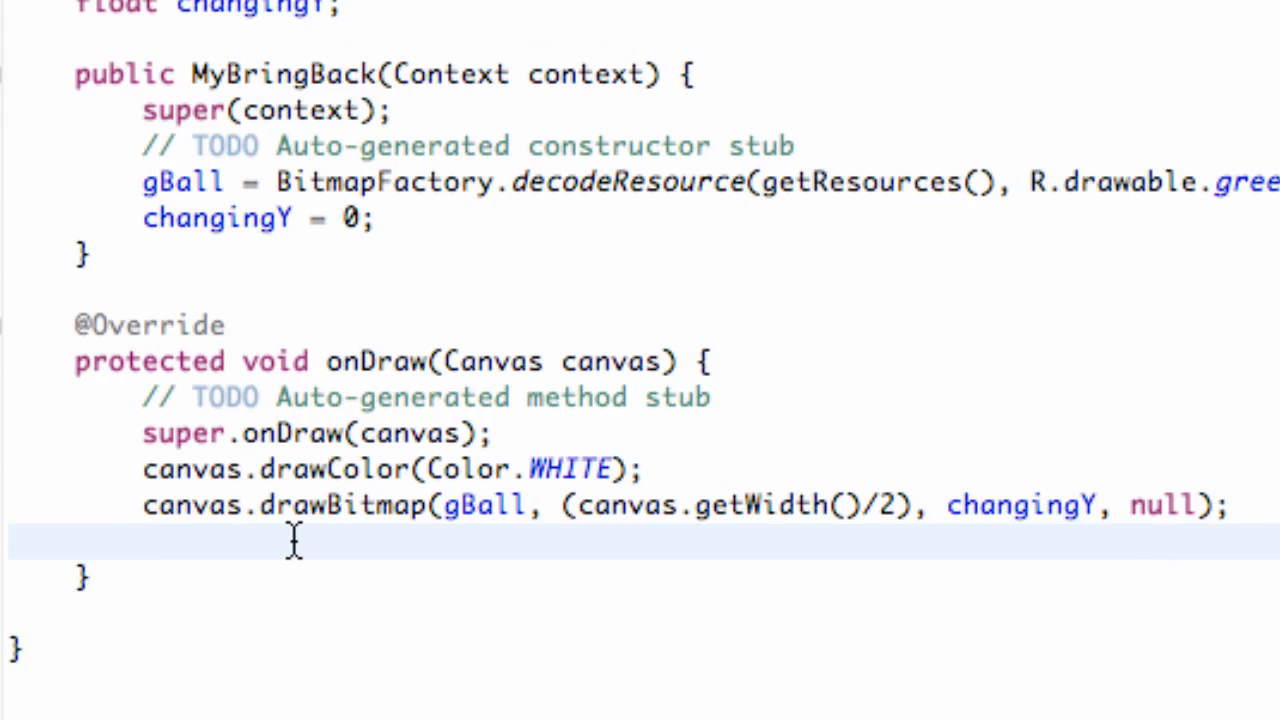
- Add if (changingY < canvas.getHeight()) { changingY += 10; } in onDraw
{"action": "type", "text": "chang"}
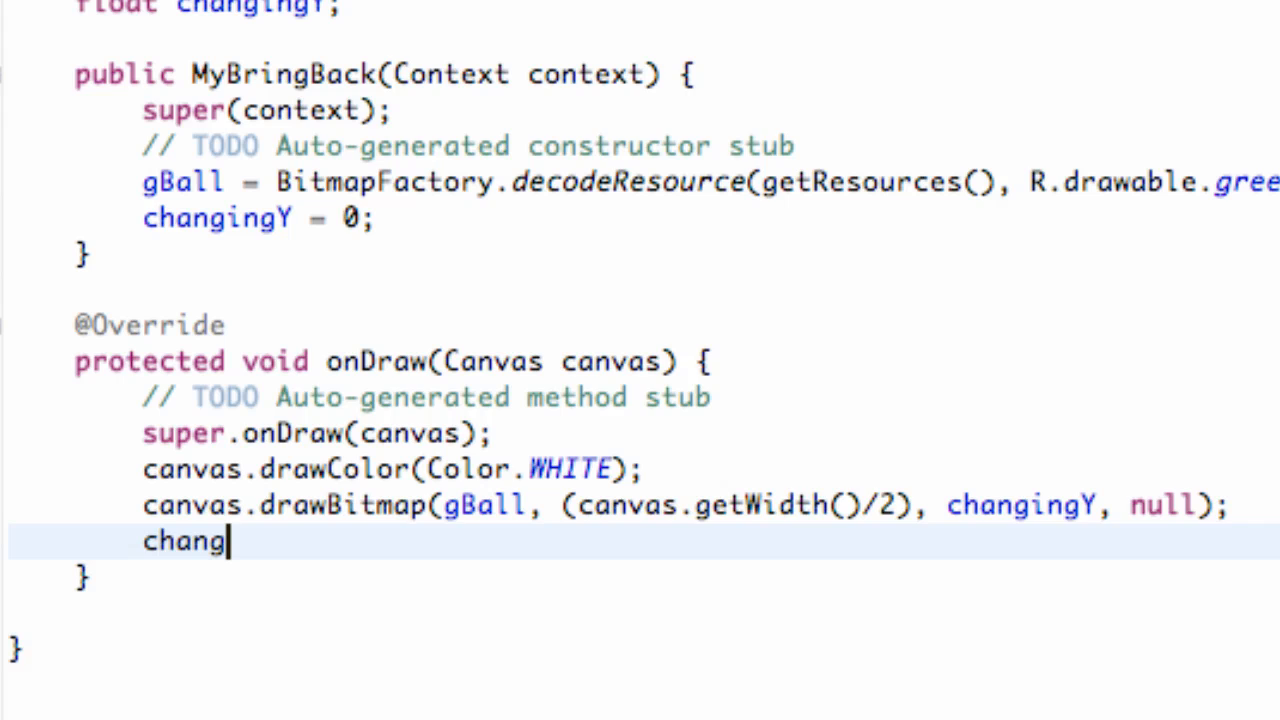
{"action": "key", "text": "BackSpace"}
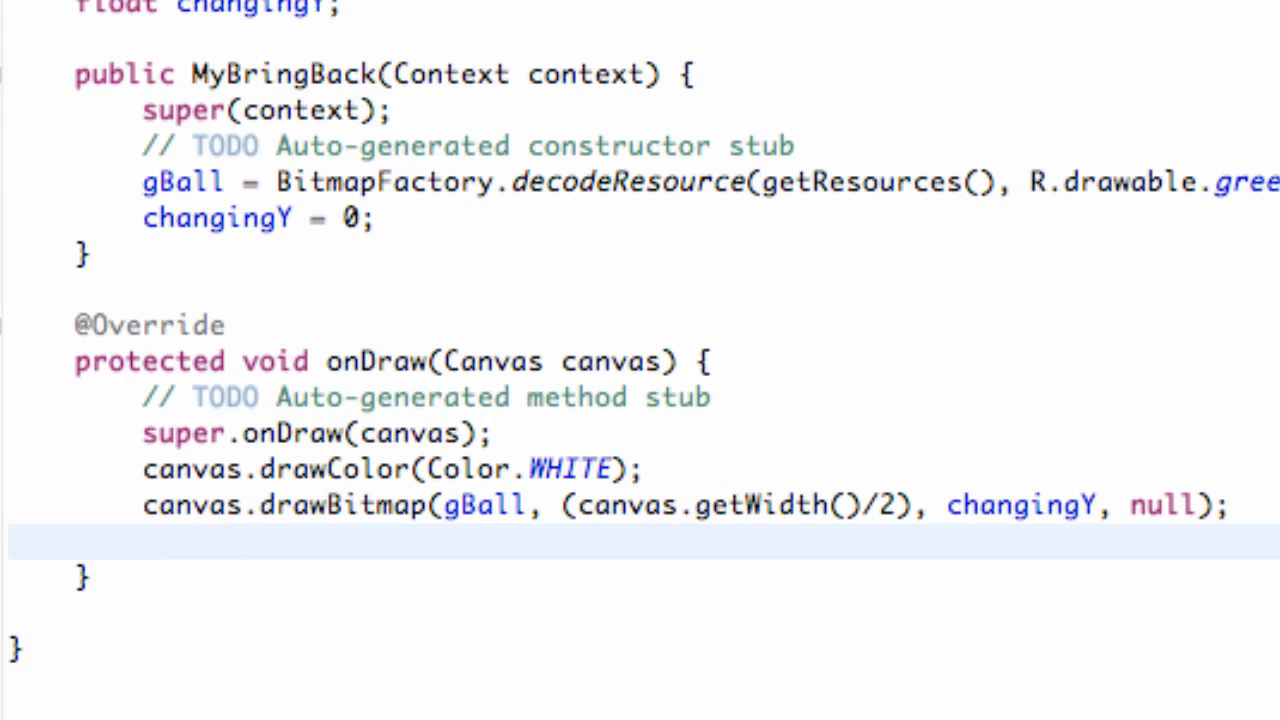
{"action": "type", "text": "if"}
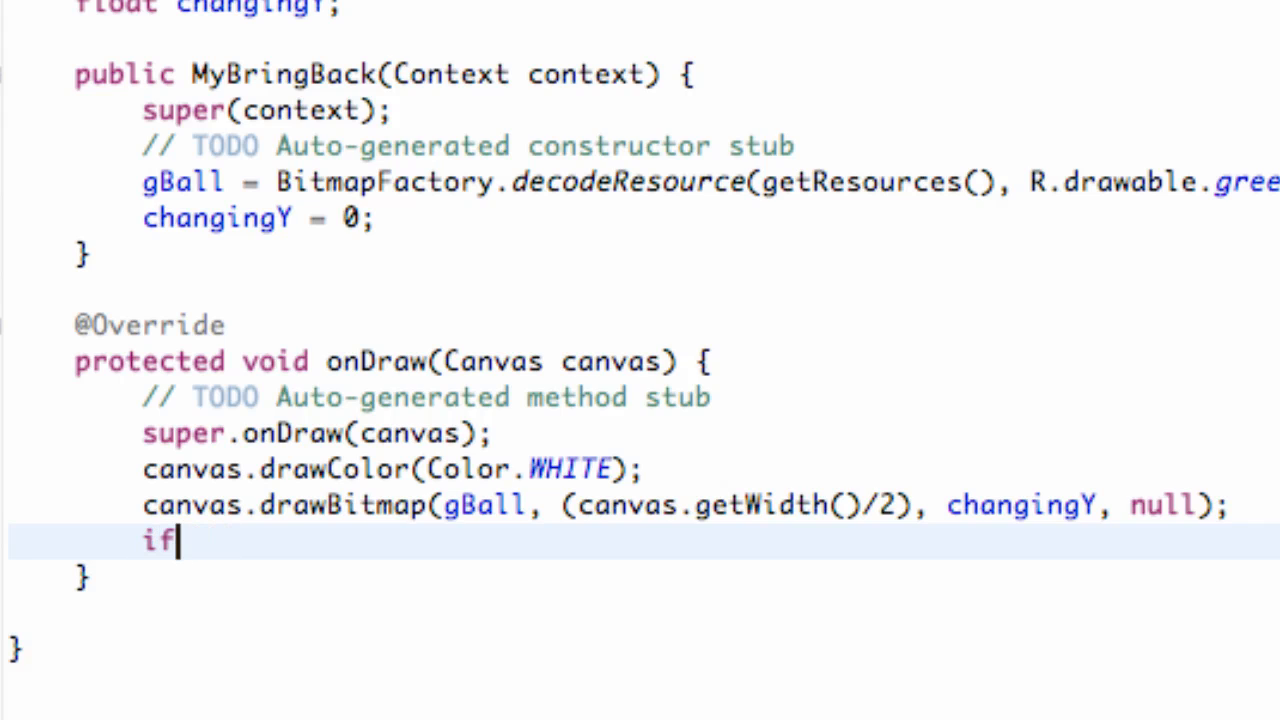
{"action": "type", "text": "()"}
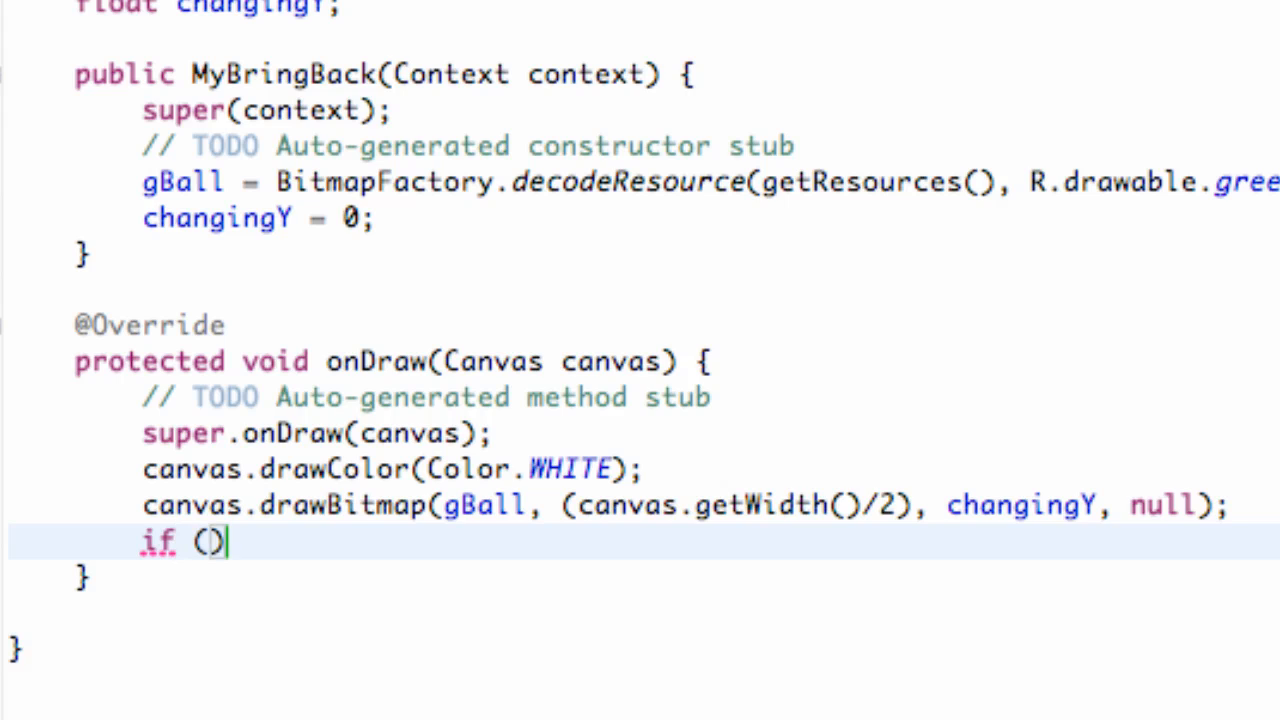
{"action": "type", "text": "changing"}
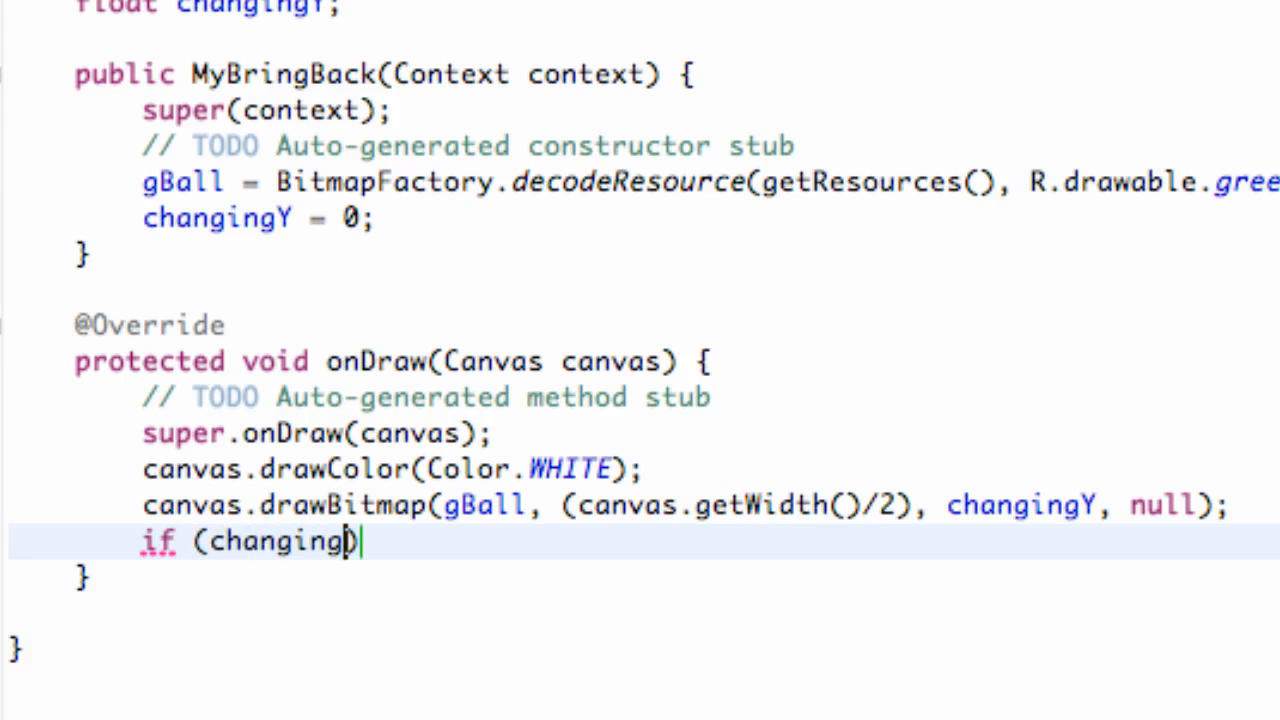
{"action": "type", "text": "Y < )"}
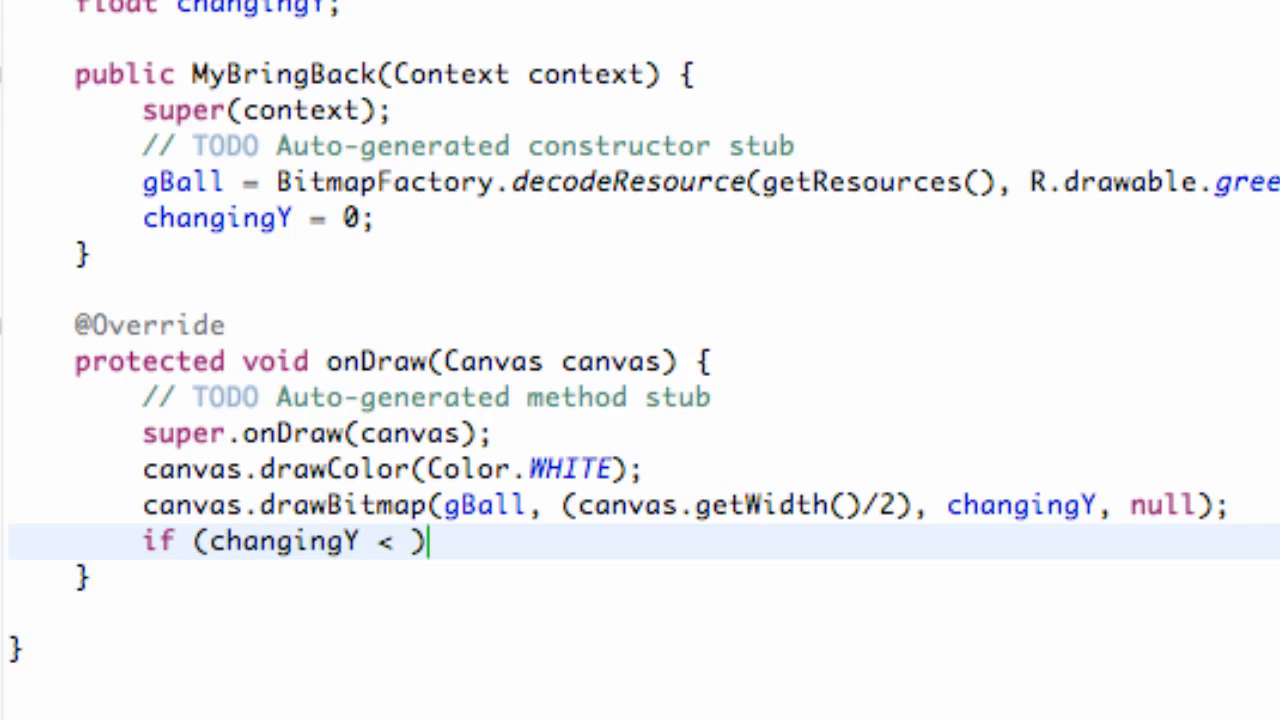
{"action": "type", "text": "canva"}
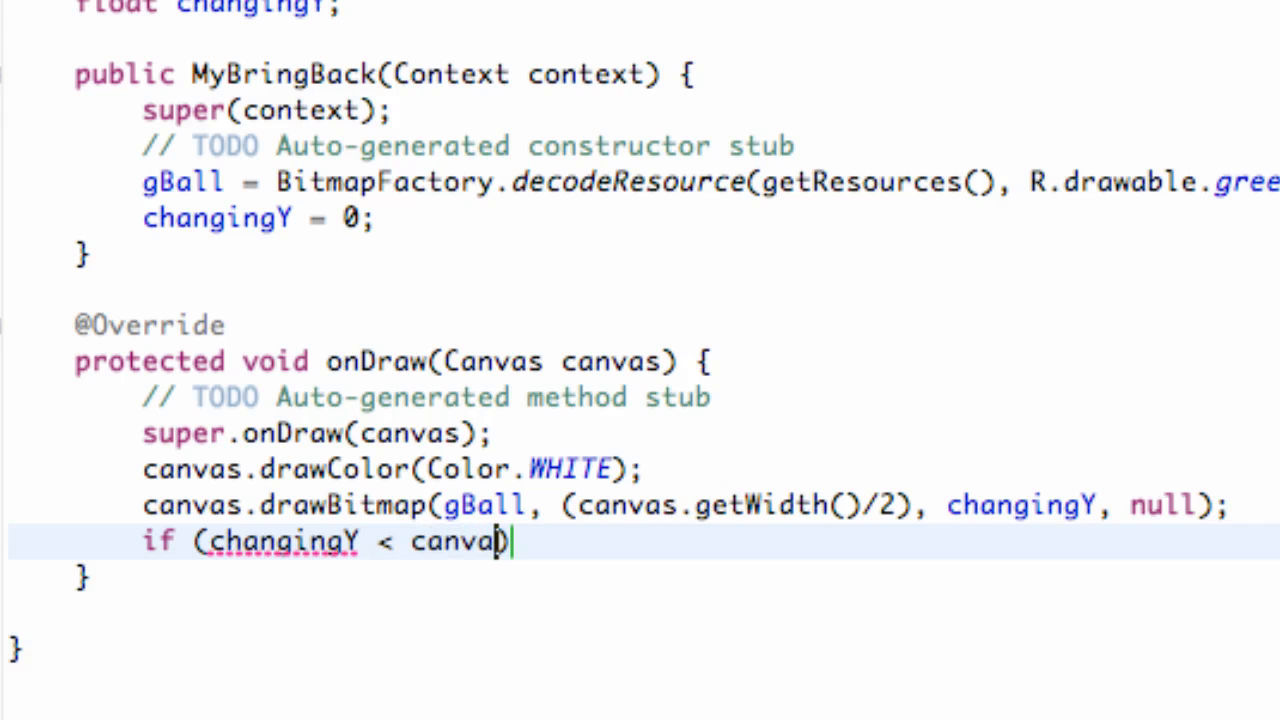
{"action": "type", "text": "s.getHeight("}
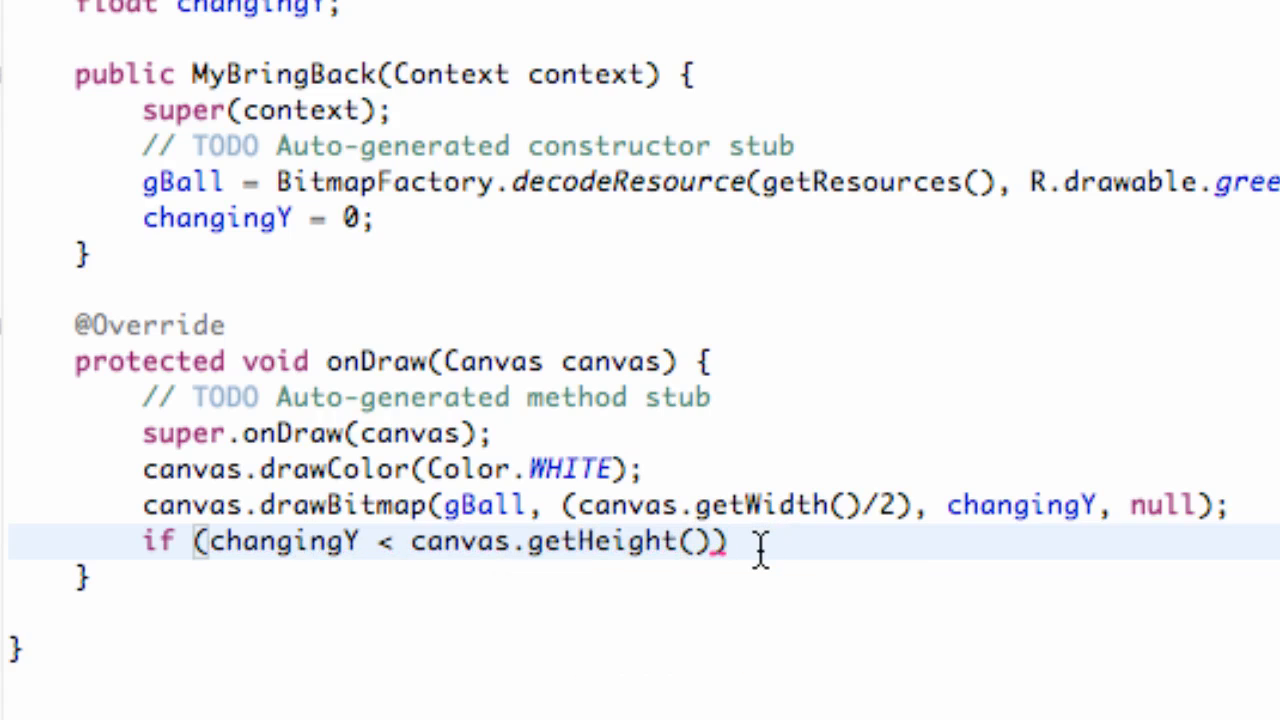
{"action": "type", "text": "{"}
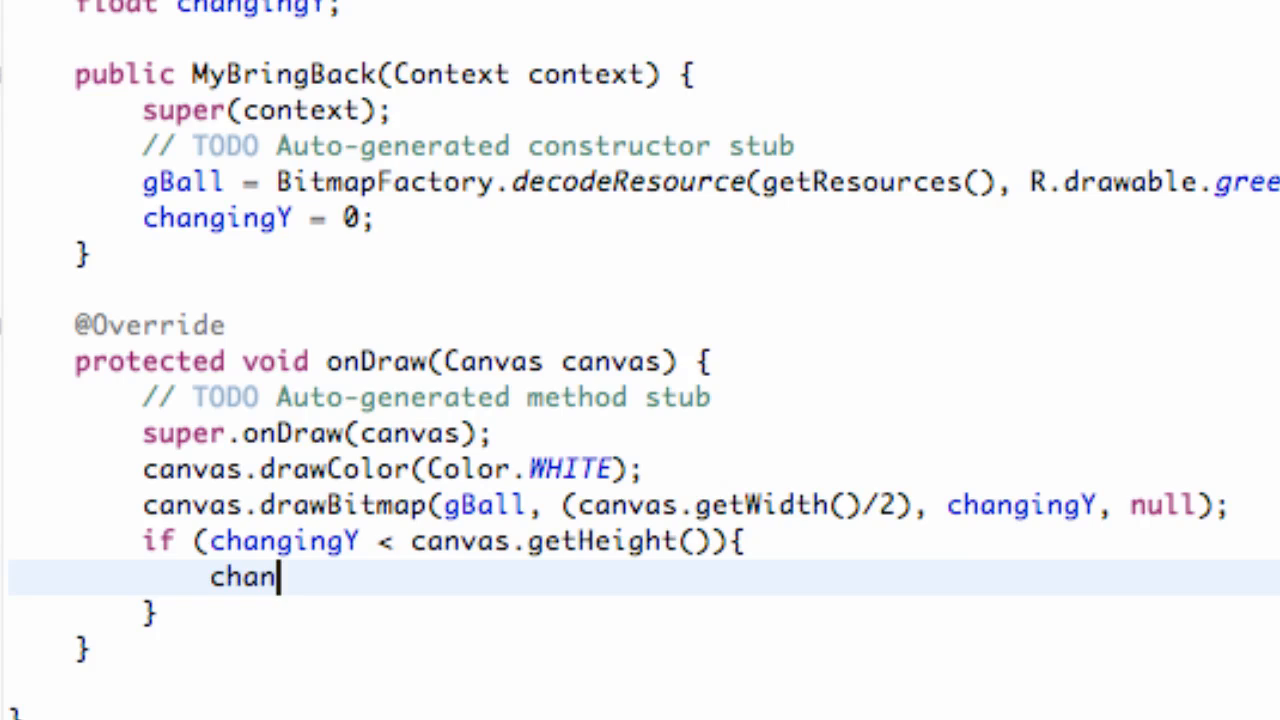
{"action": "type", "text": "gingY"}
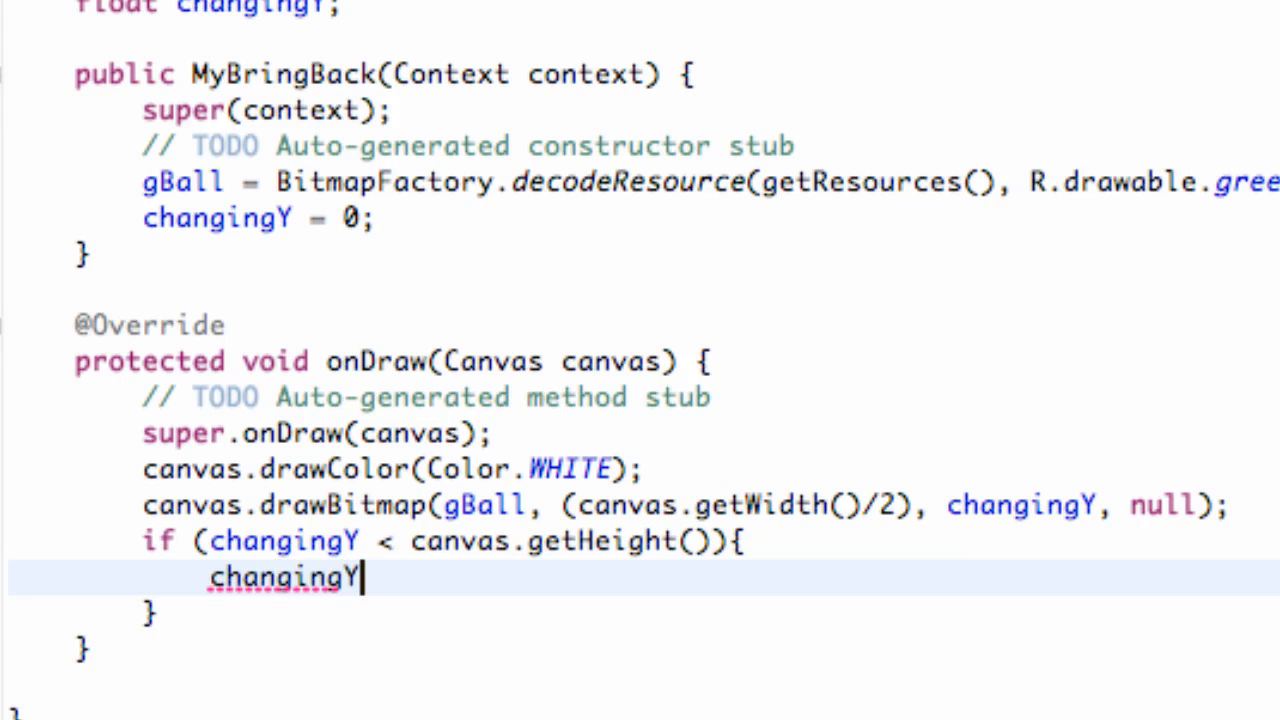
{"action": "type", "text": "\" \""}
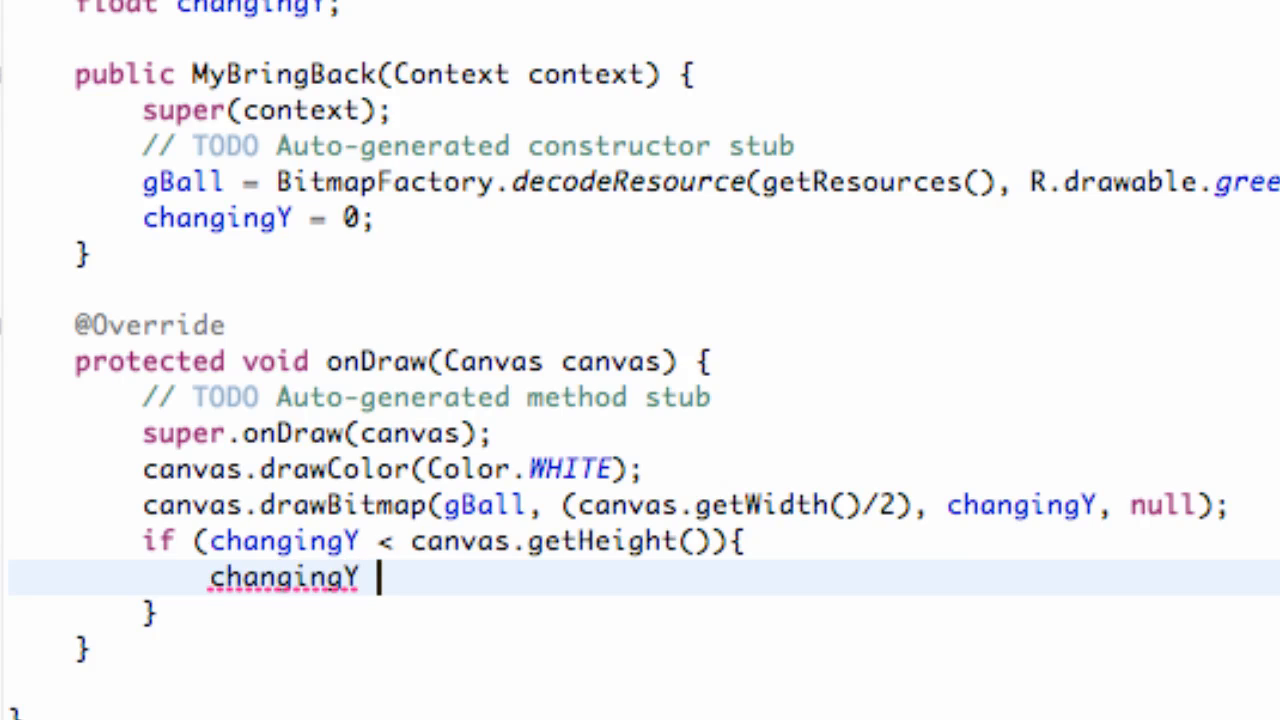
{"action": "type", "text": "+="}
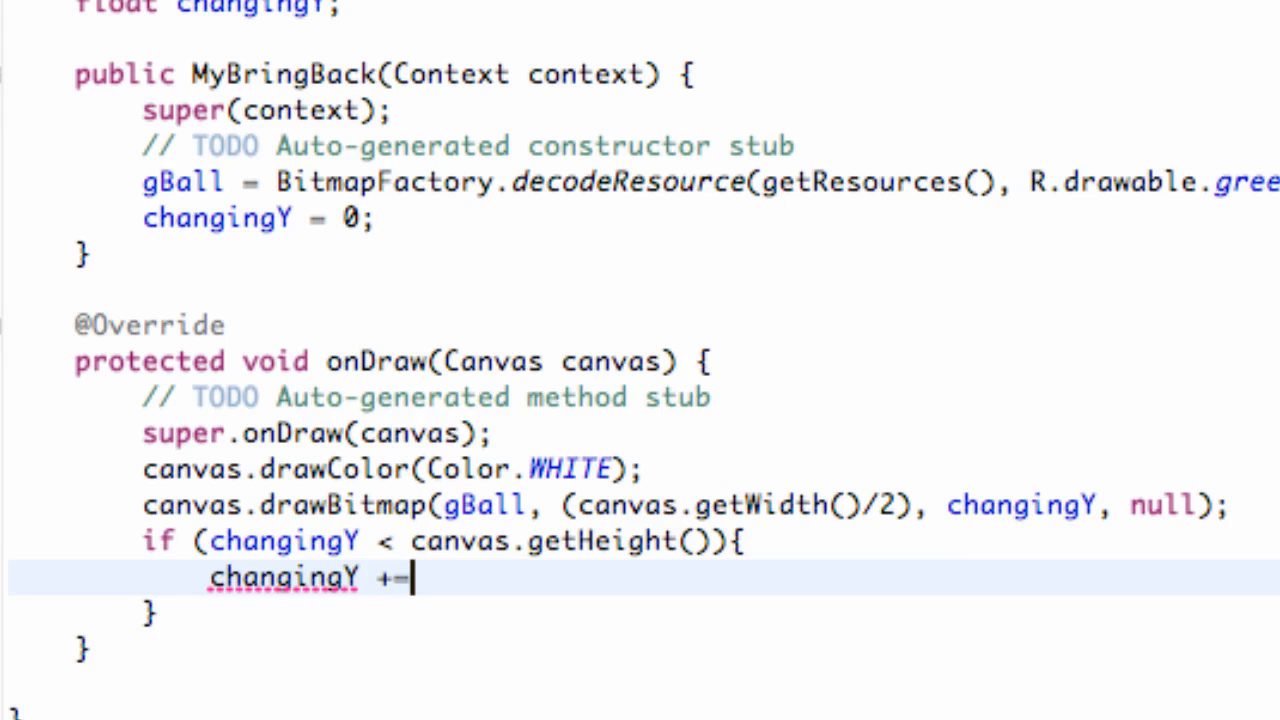
{"action": "type", "text": "10;"}
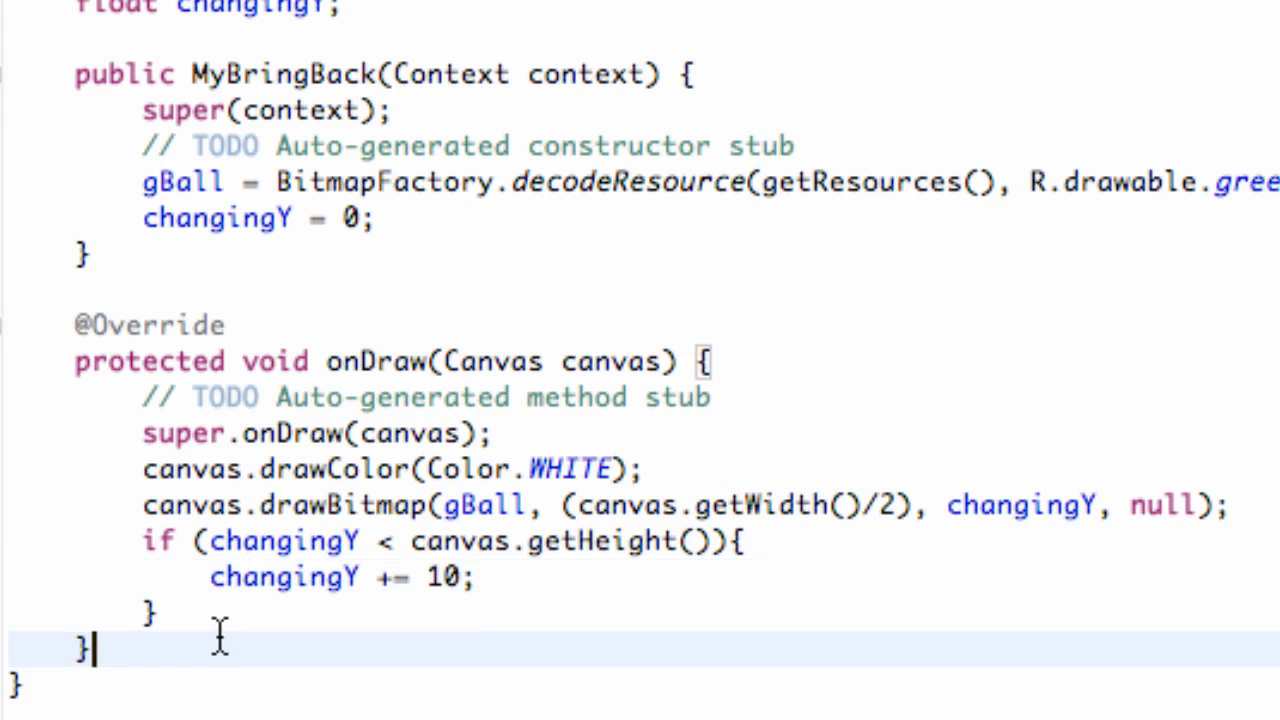
- Add the else branch resetting changingY to 0 and position after the block
{"action": "type", "text": "else"}
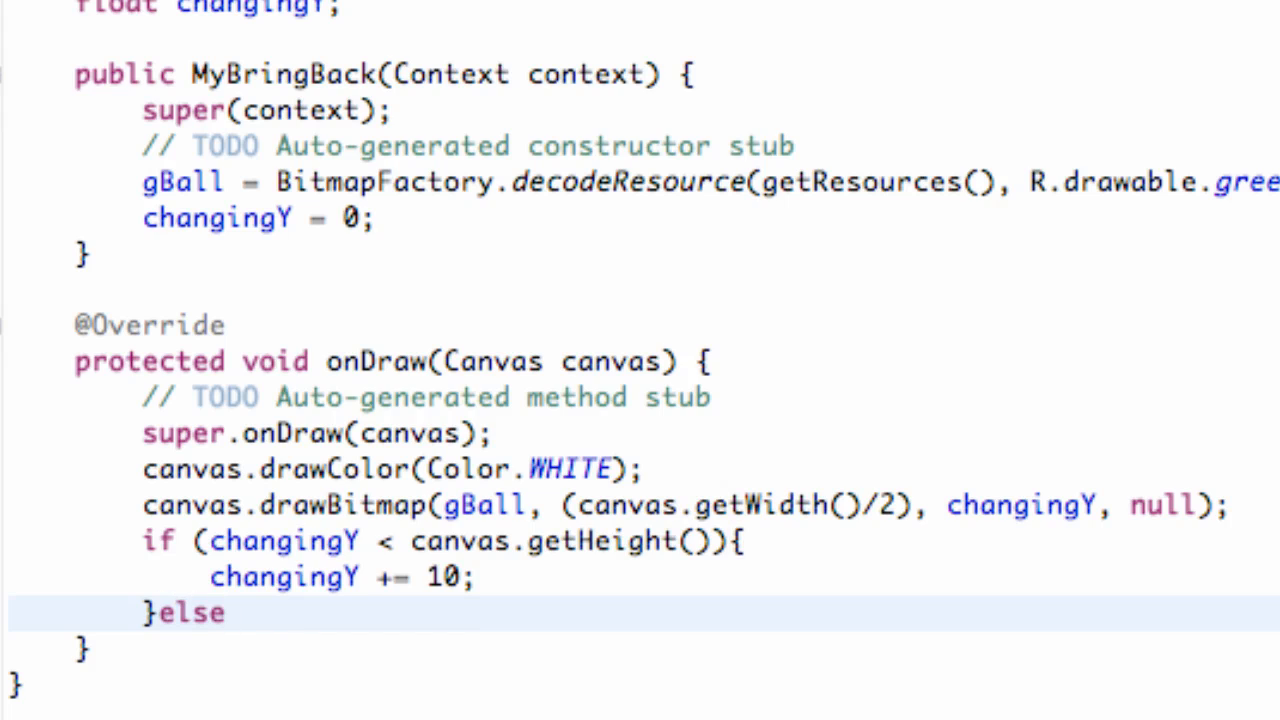
{"action": "type", "text": "{"}
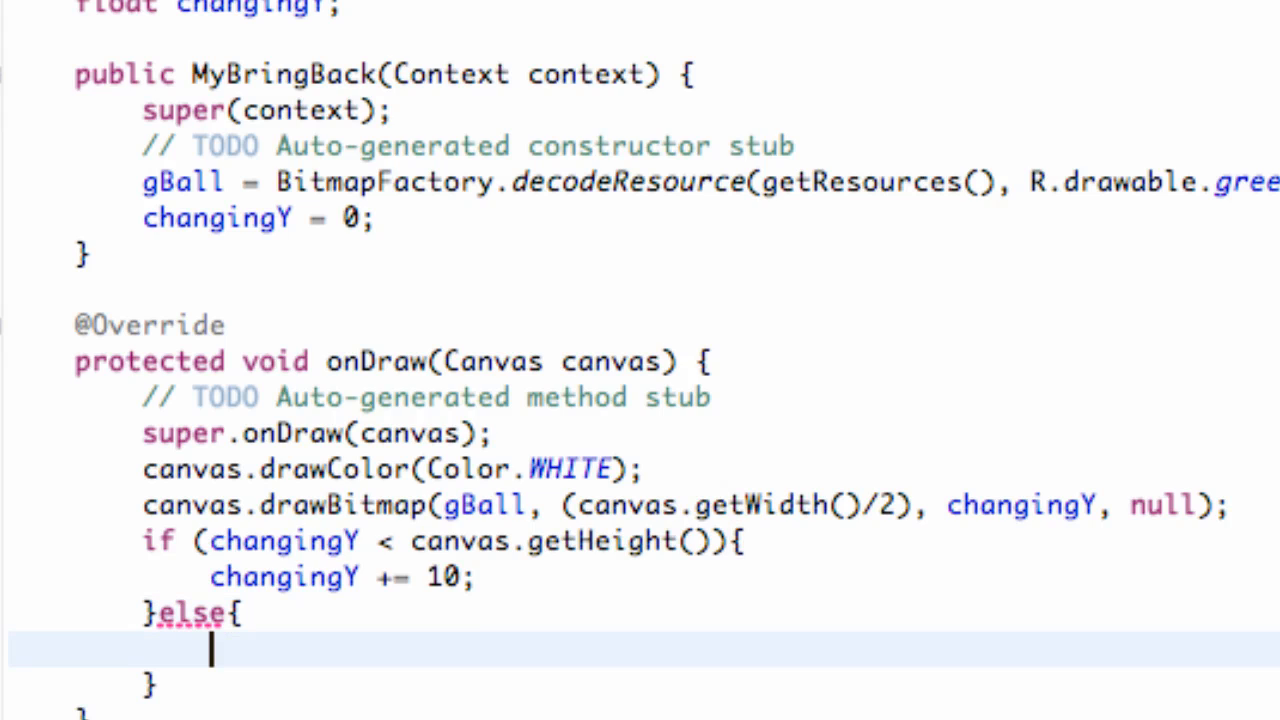
{"action": "type", "text": "changy"}
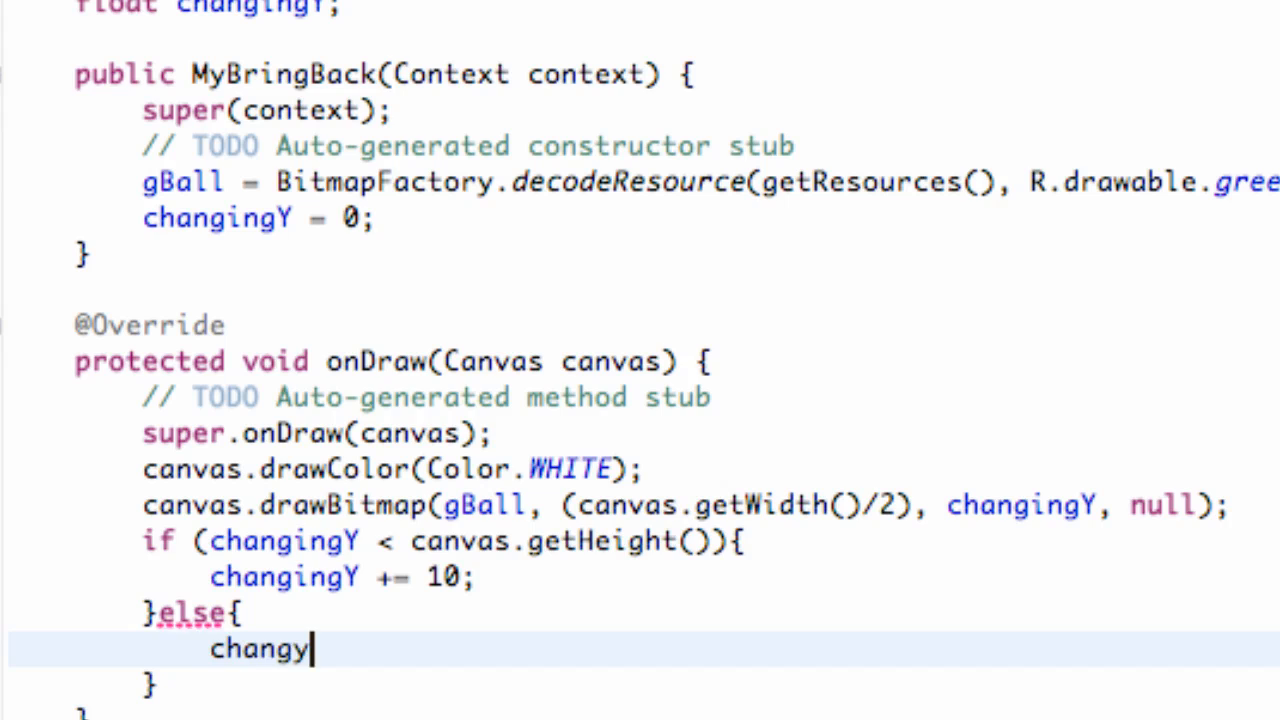
{"action": "type", "text": "ingY"}
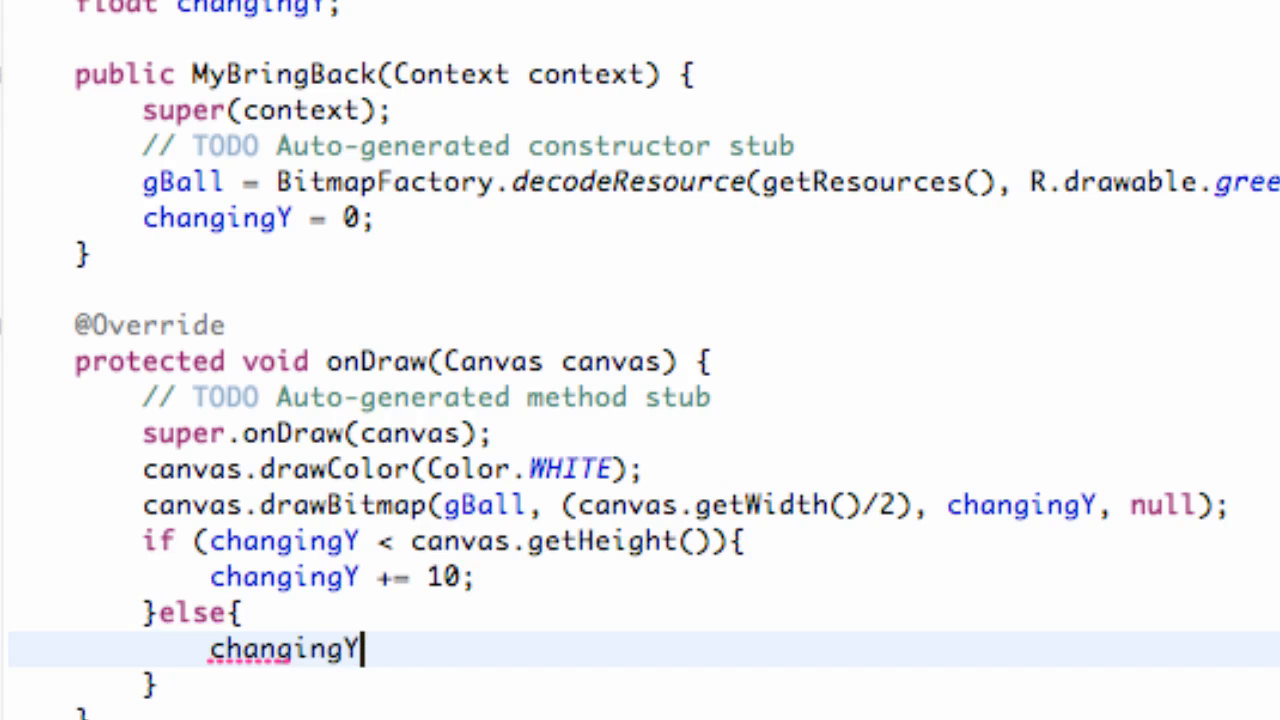
{"action": "type", "text": "= 0;"}
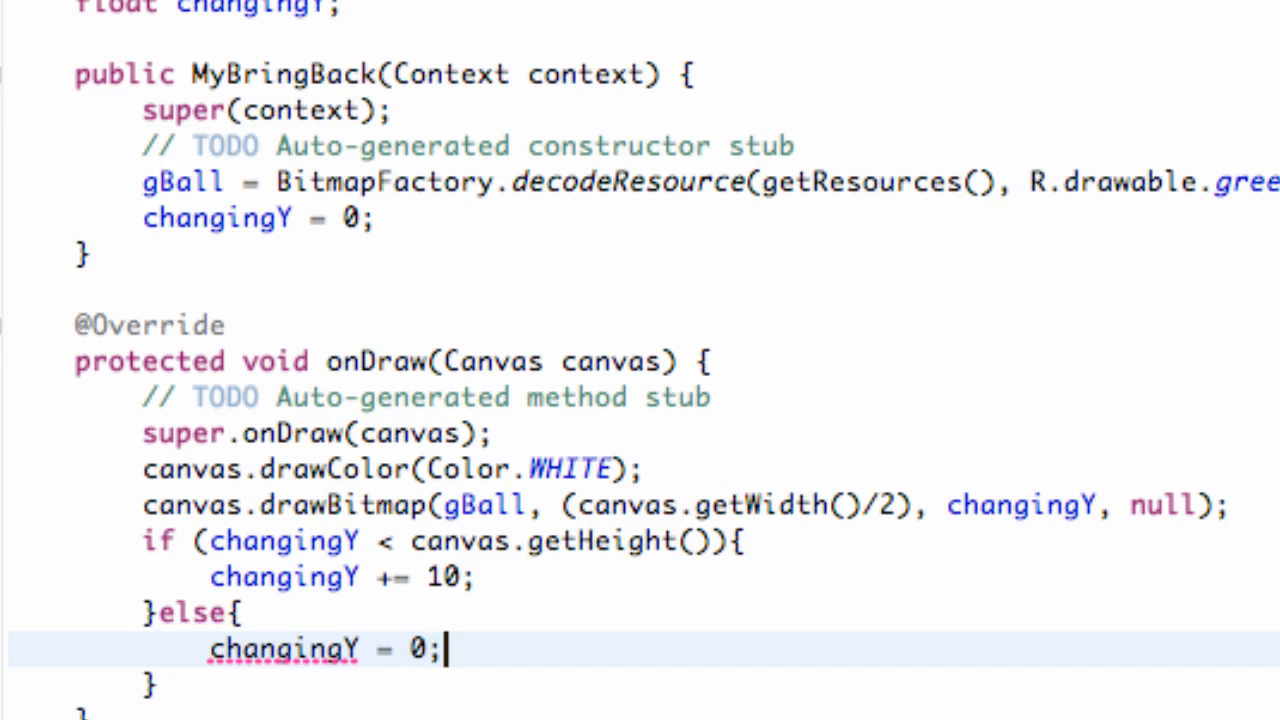
{"action": "scroll", "scroll_direction": "up", "scroll_amount": 3}
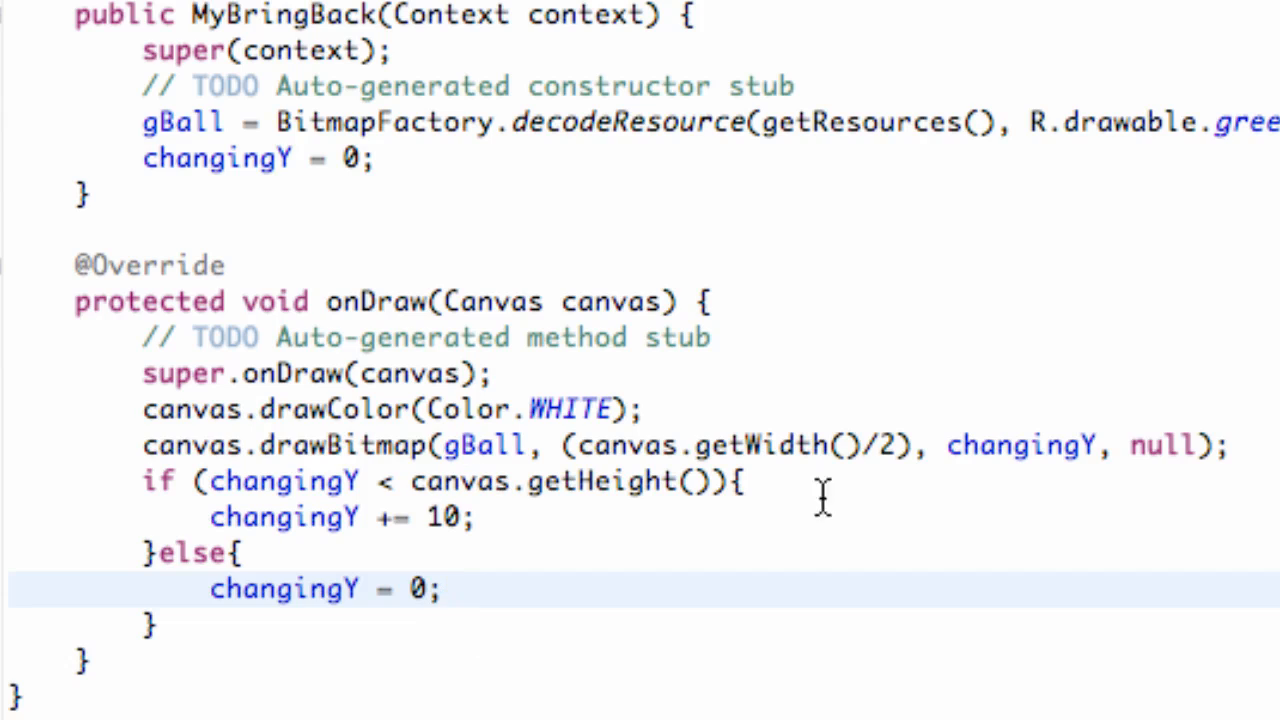
{"action": "left_click", "coordinate": [440, 588]}
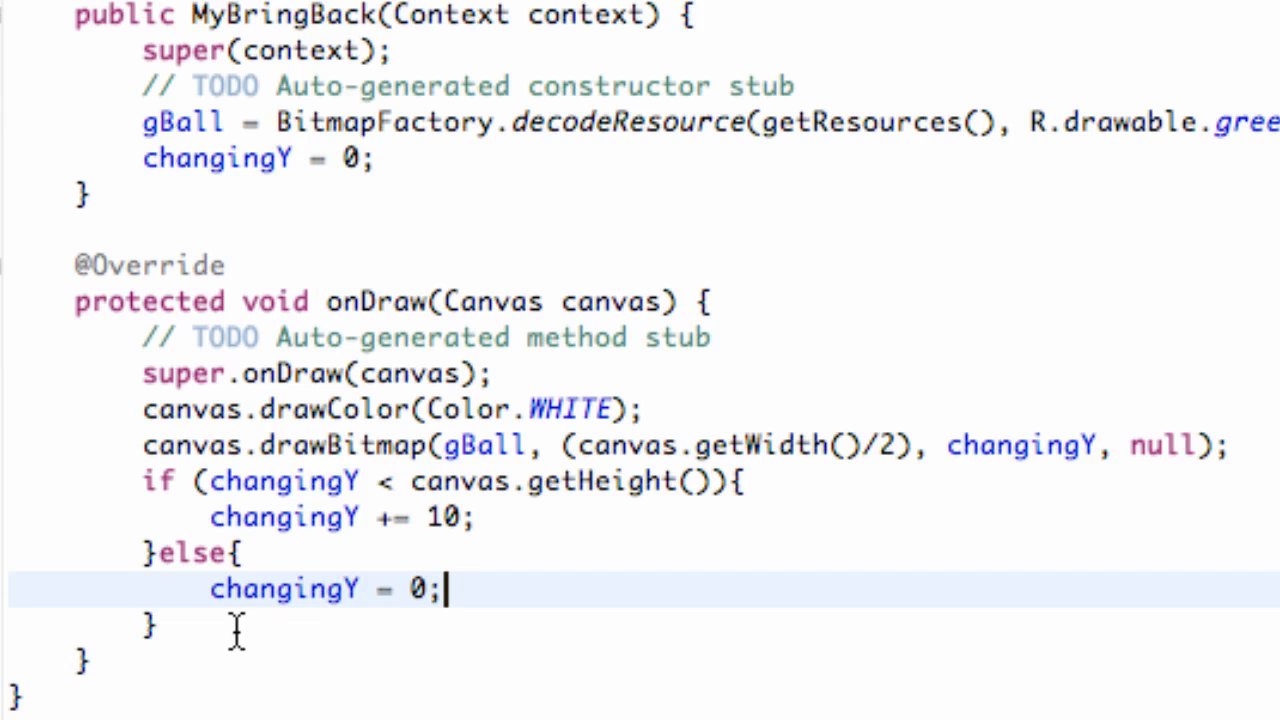
{"action": "left_click", "coordinate": [190, 624]}
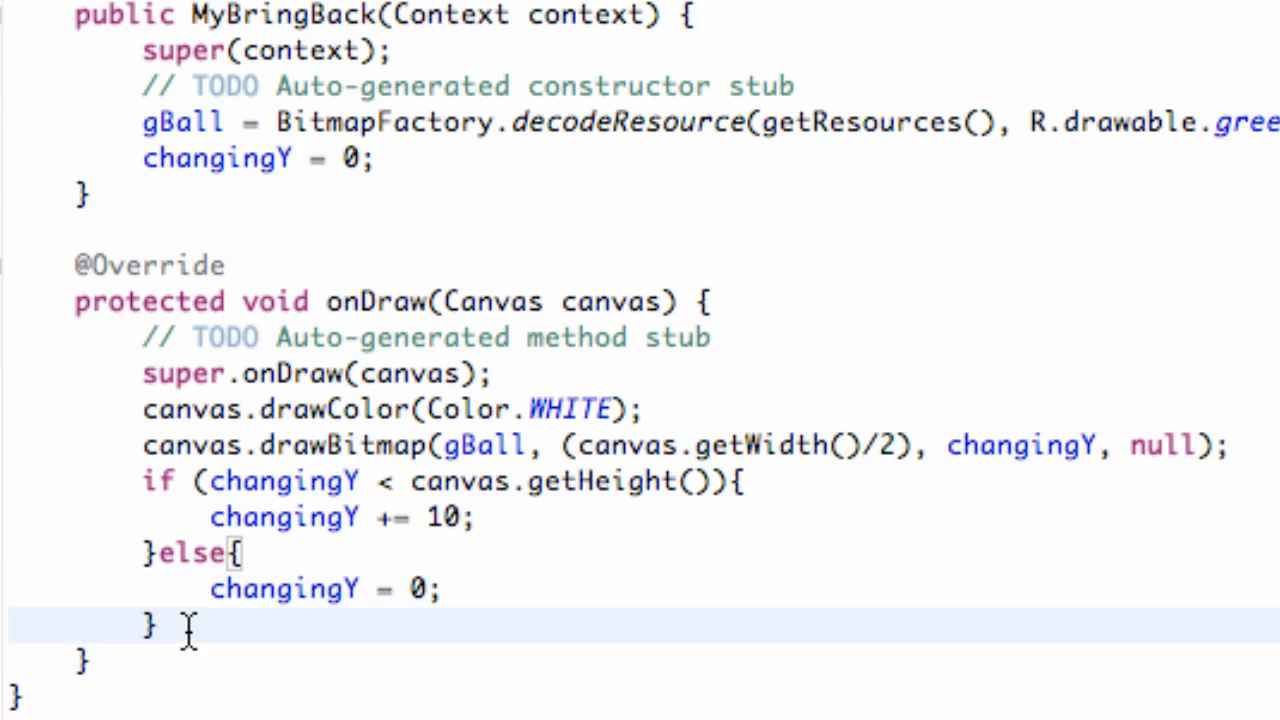
- End onDraw with invalidate(); and run the project in the emulator
{"action": "scroll", "scroll_direction": "up", "scroll_amount": 3}
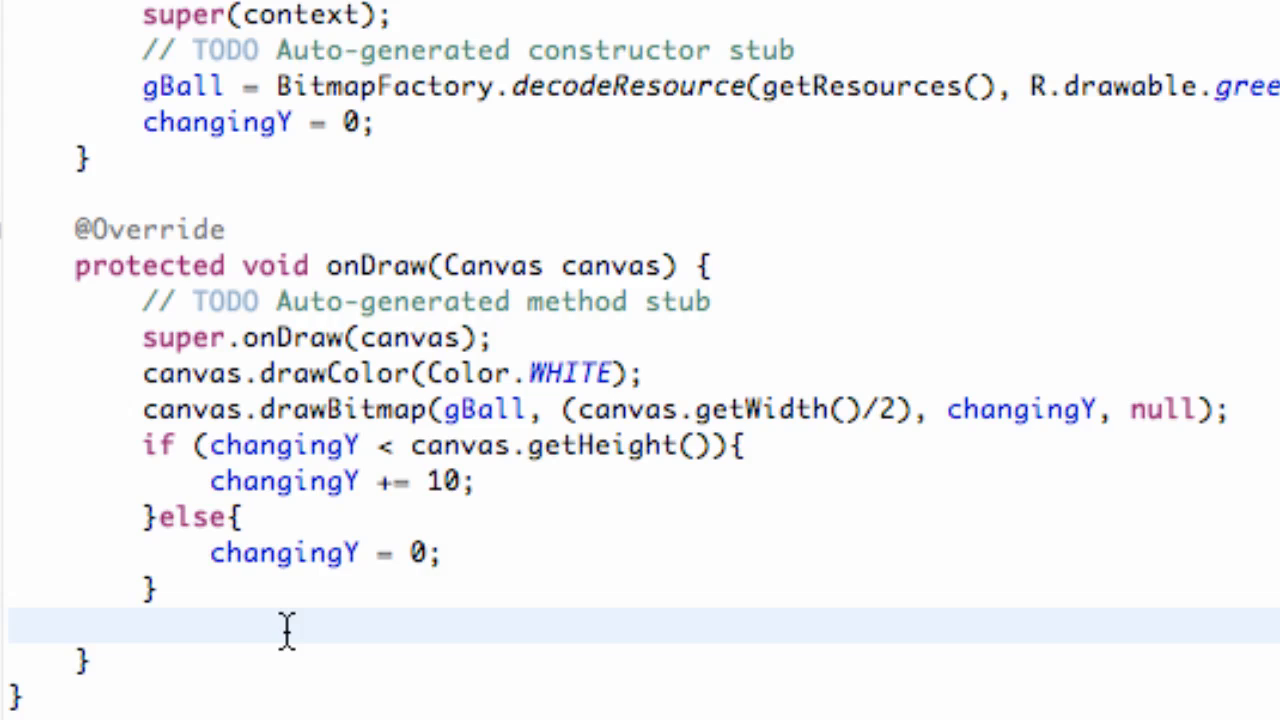
{"action": "type", "text": "invali"}
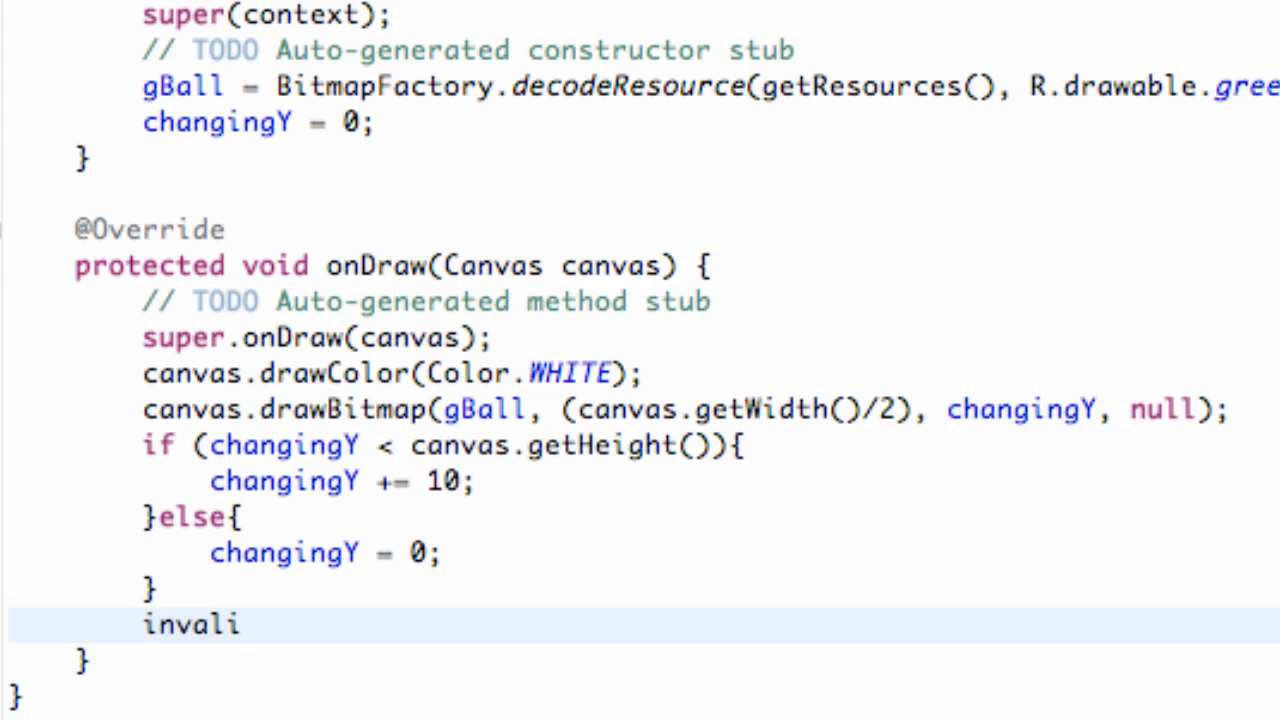
{"action": "type", "text": "date()"}
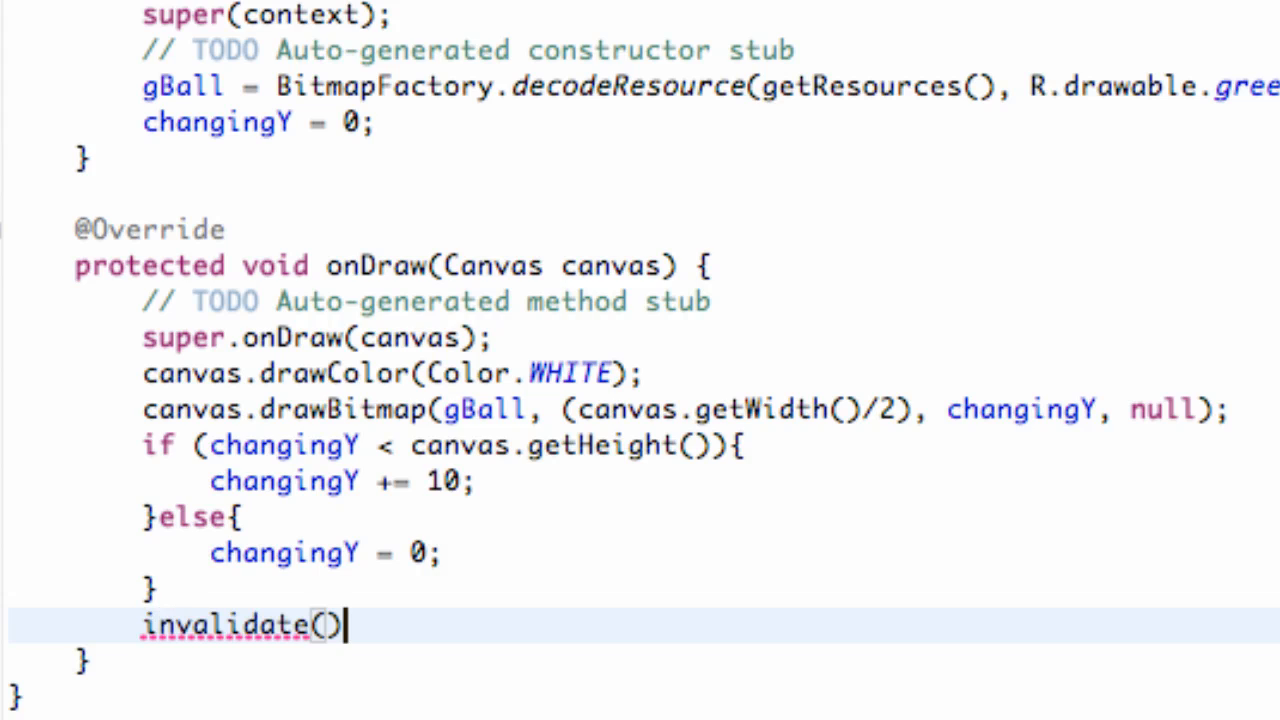
{"action": "type", "text": ";"}
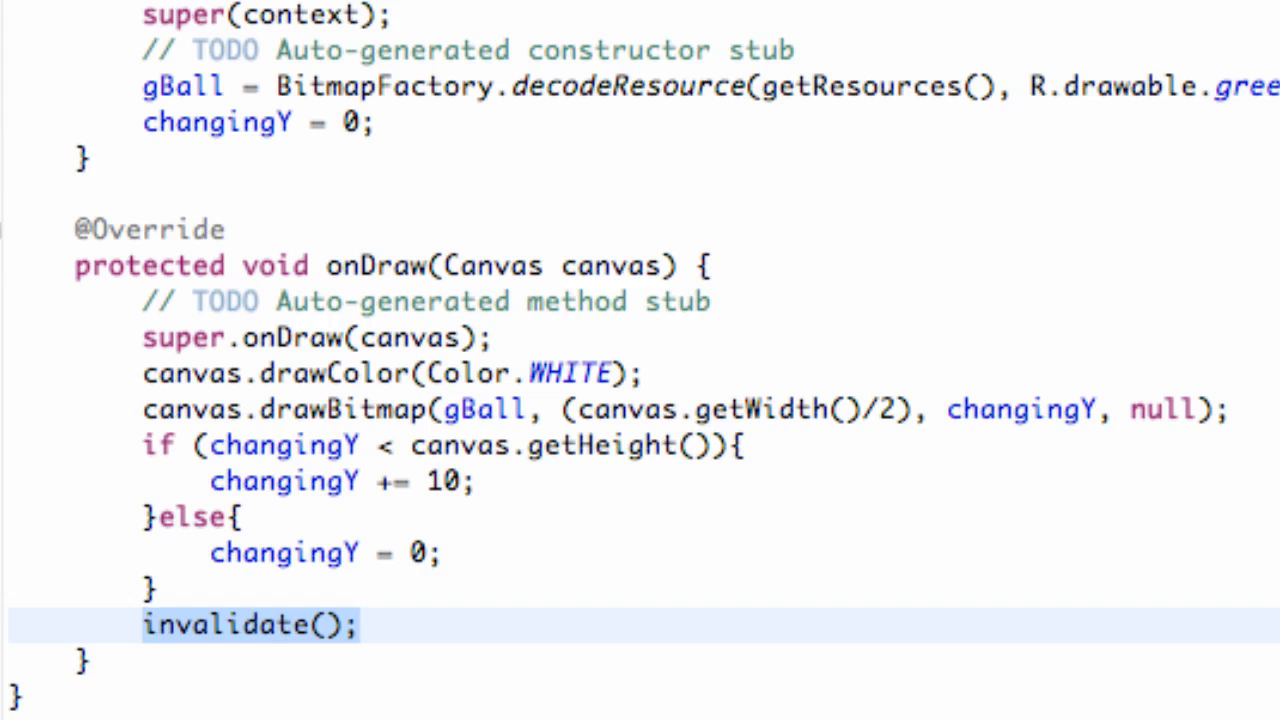
{"action": "left_click", "coordinate": [144, 624]}
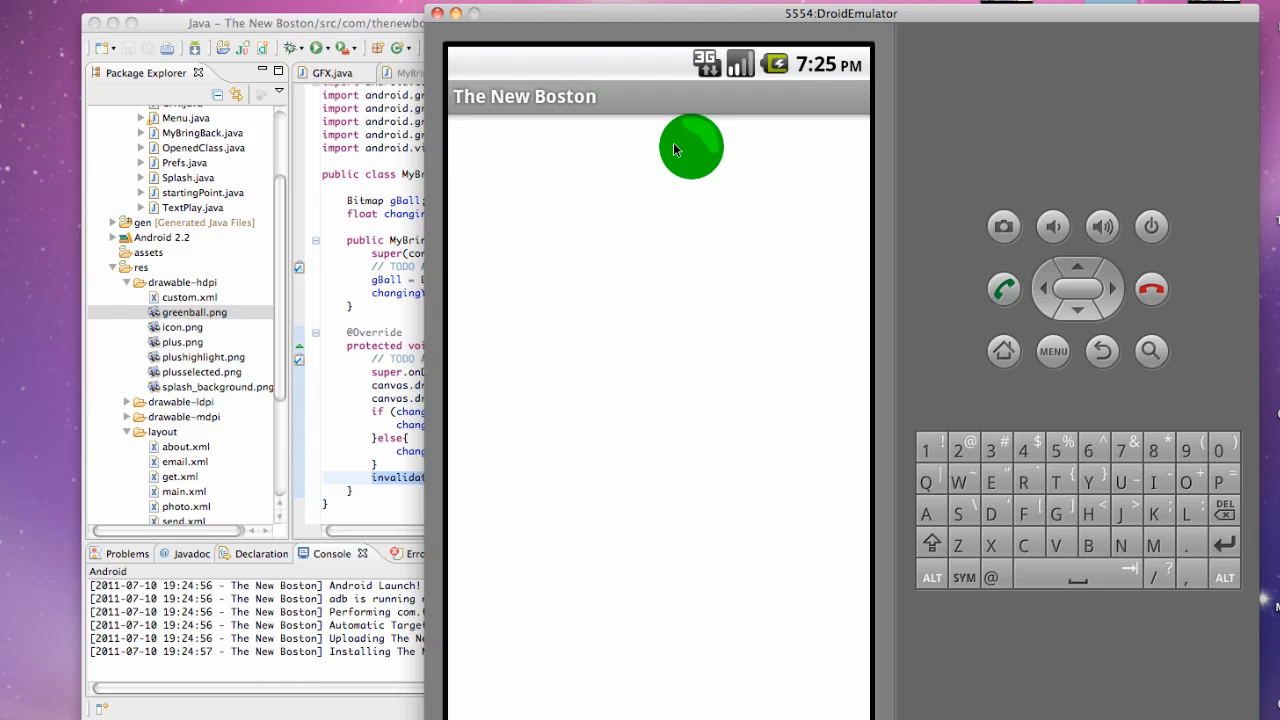
{"action": "mouse_move", "coordinate": [570, 160]}
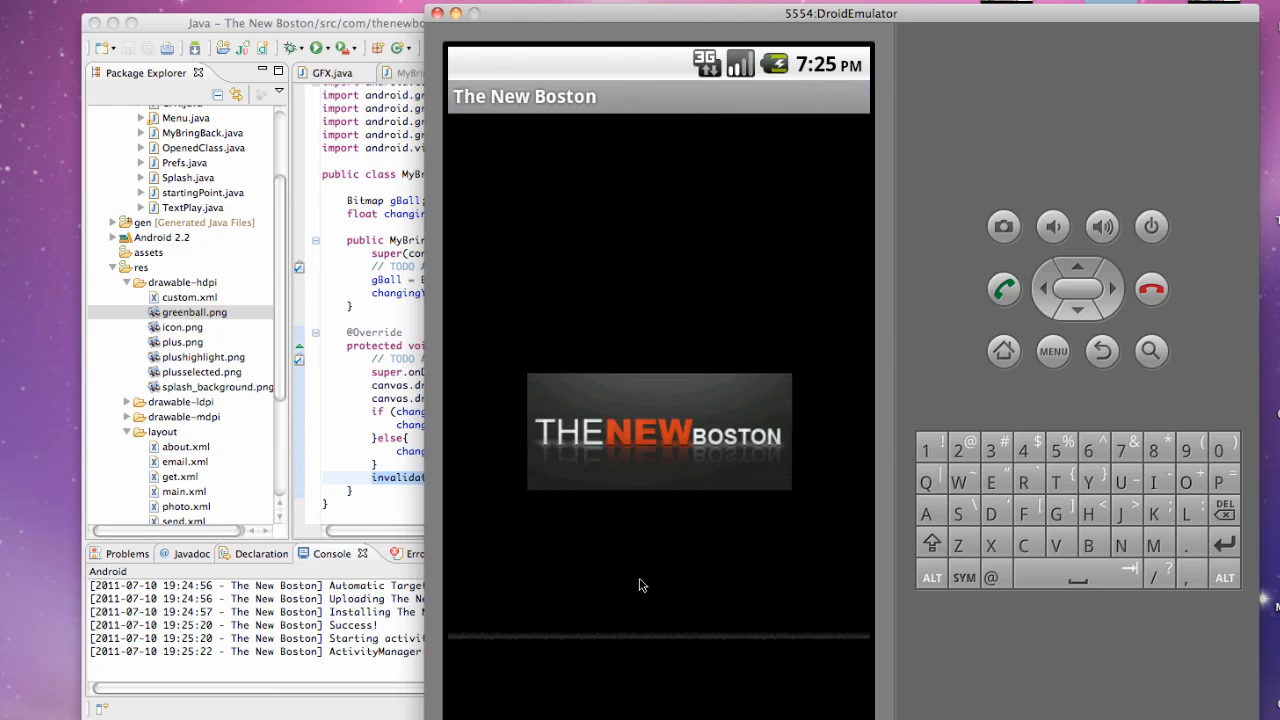
{"action": "mouse_move", "coordinate": [644, 492]}
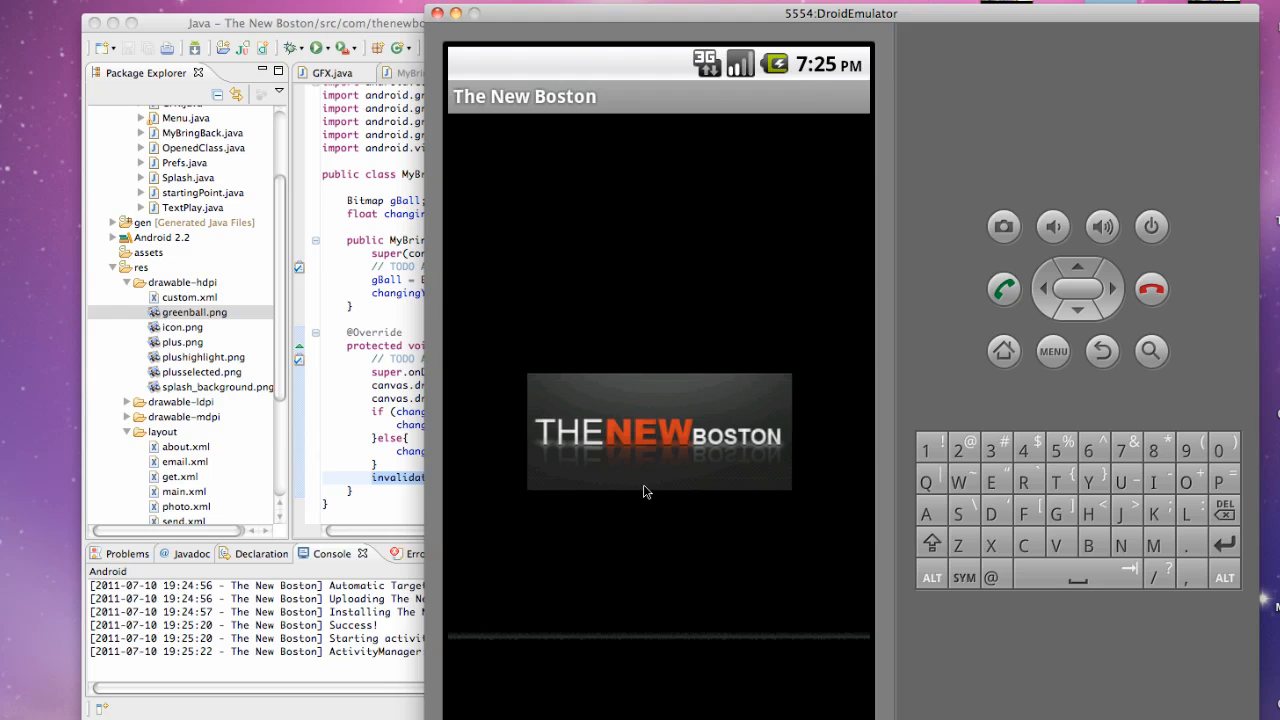
- Tap past the splash screen and open the GFX screen showing the green ball
{"action": "left_click", "coordinate": [658, 432]}
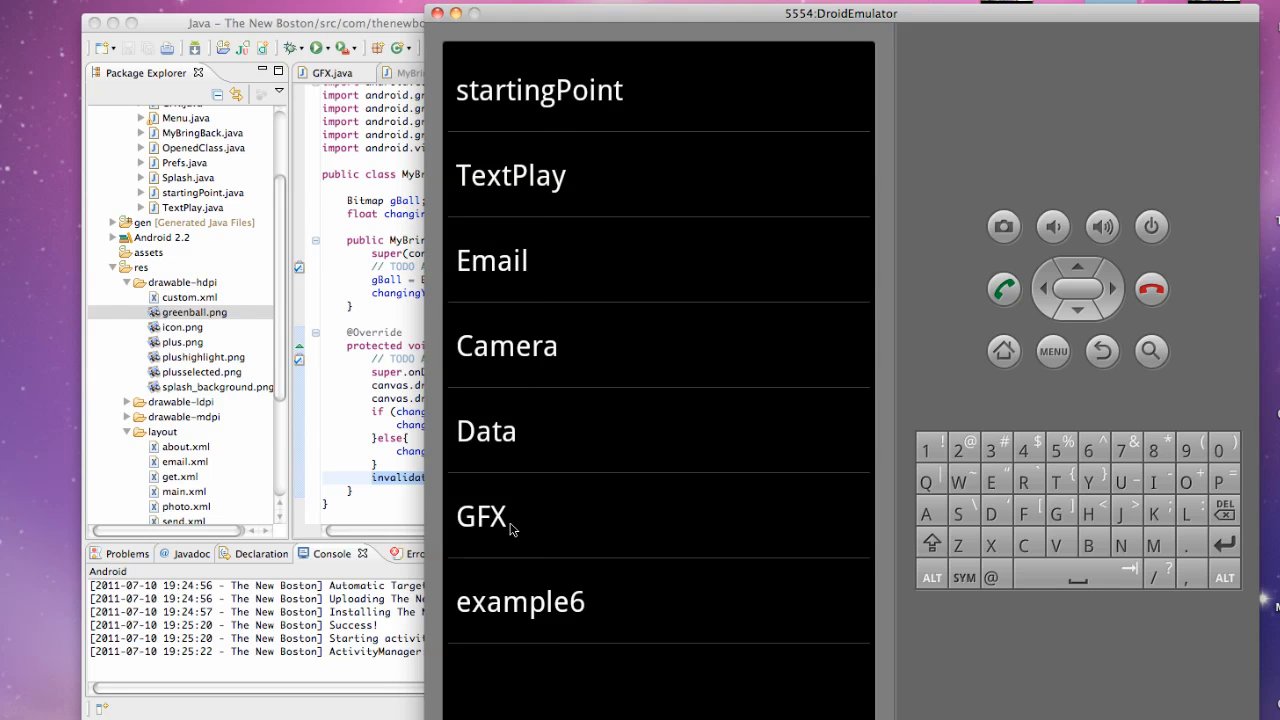
{"action": "left_click", "coordinate": [480, 516]}
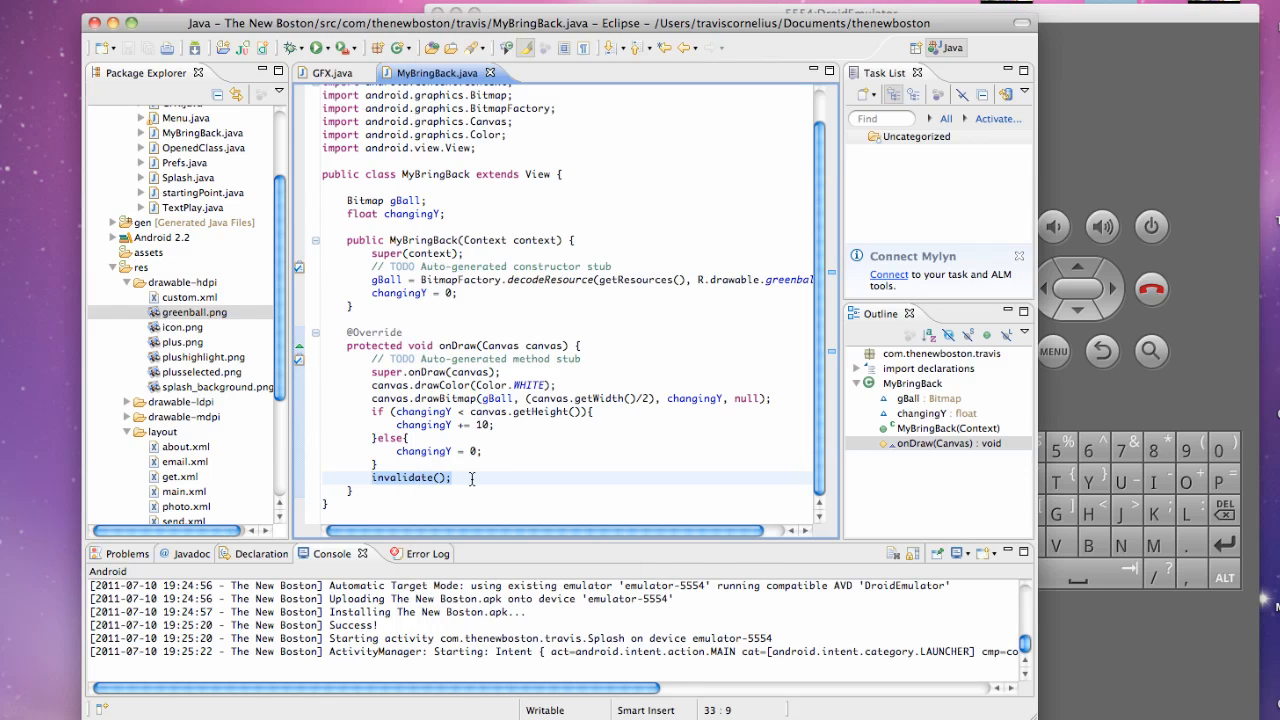
- Declare Rect middleRect = new Rect(); on a new line before invalidate()
{"action": "left_click", "coordinate": [420, 452]}
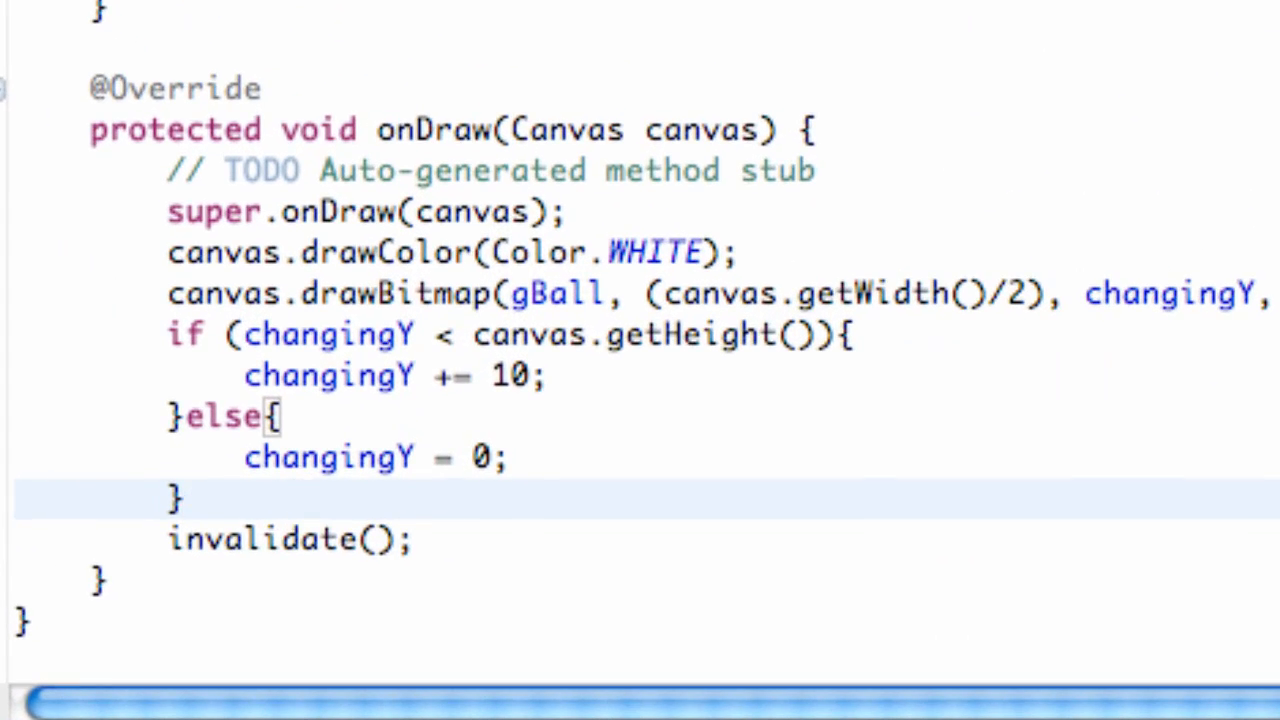
{"action": "key", "text": "Return"}
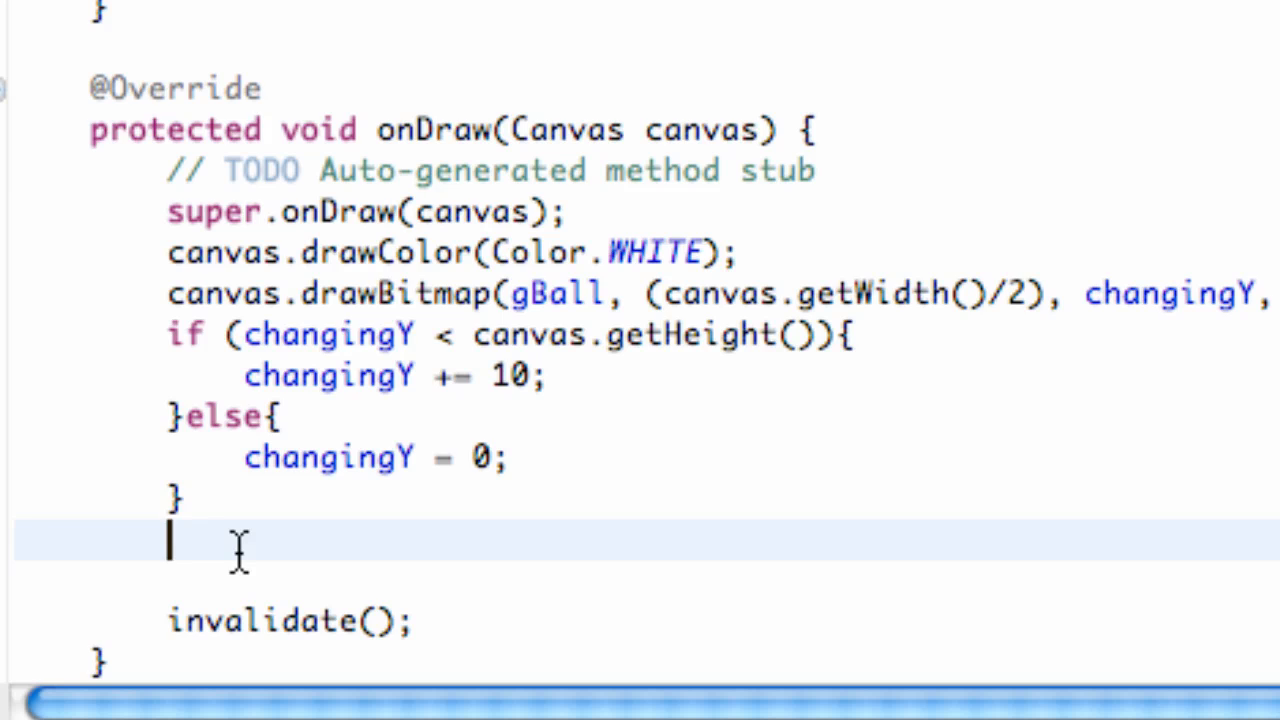
{"action": "type", "text": "Rect"}
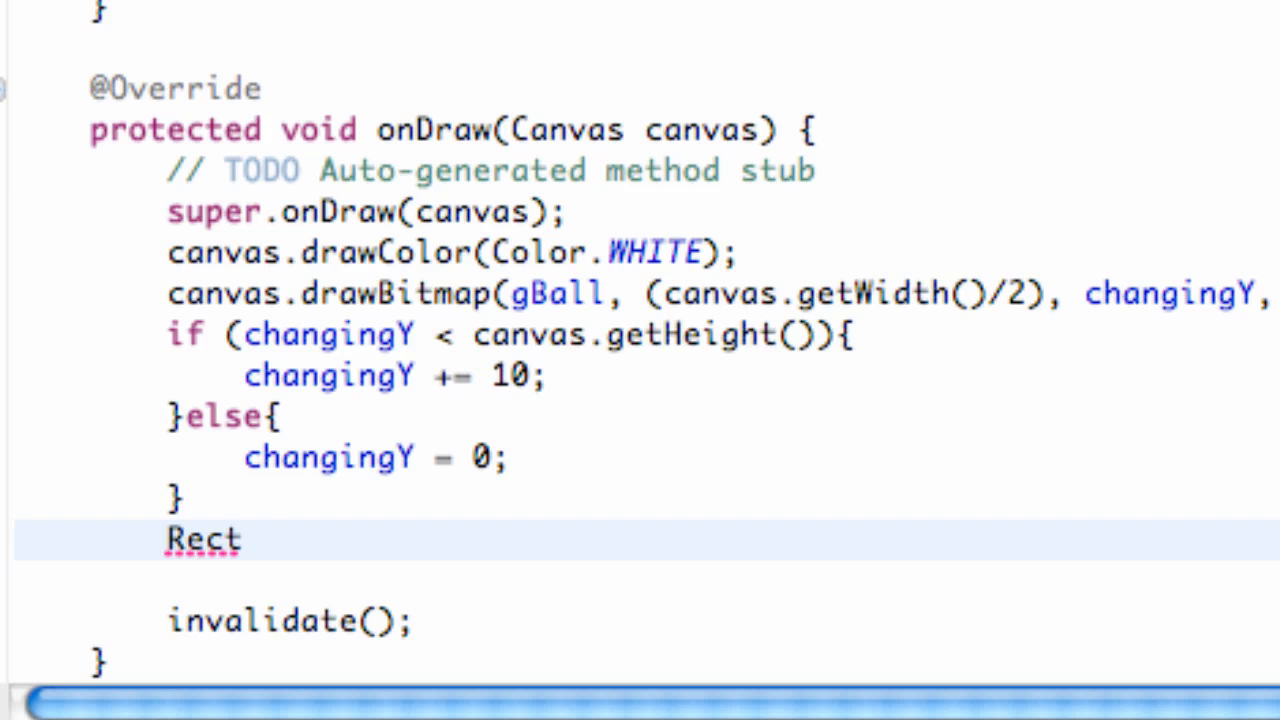
{"action": "type", "text": "m"}
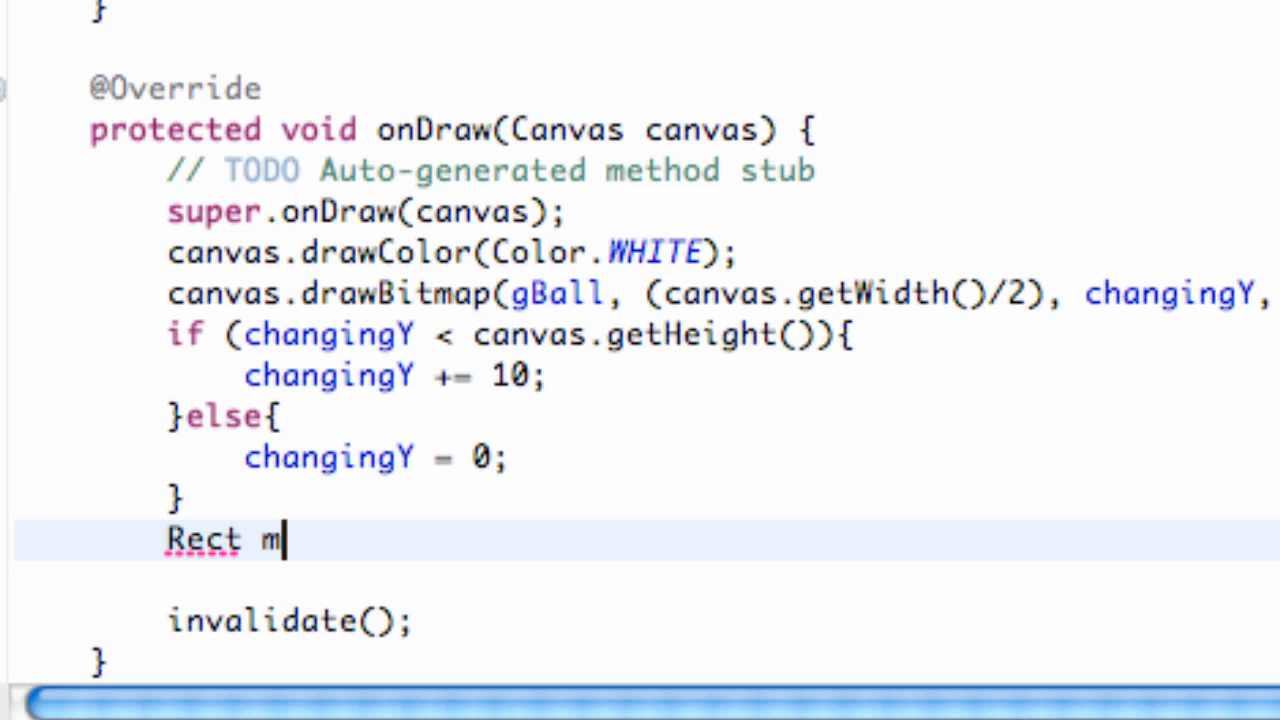
{"action": "type", "text": "iddleRe"}
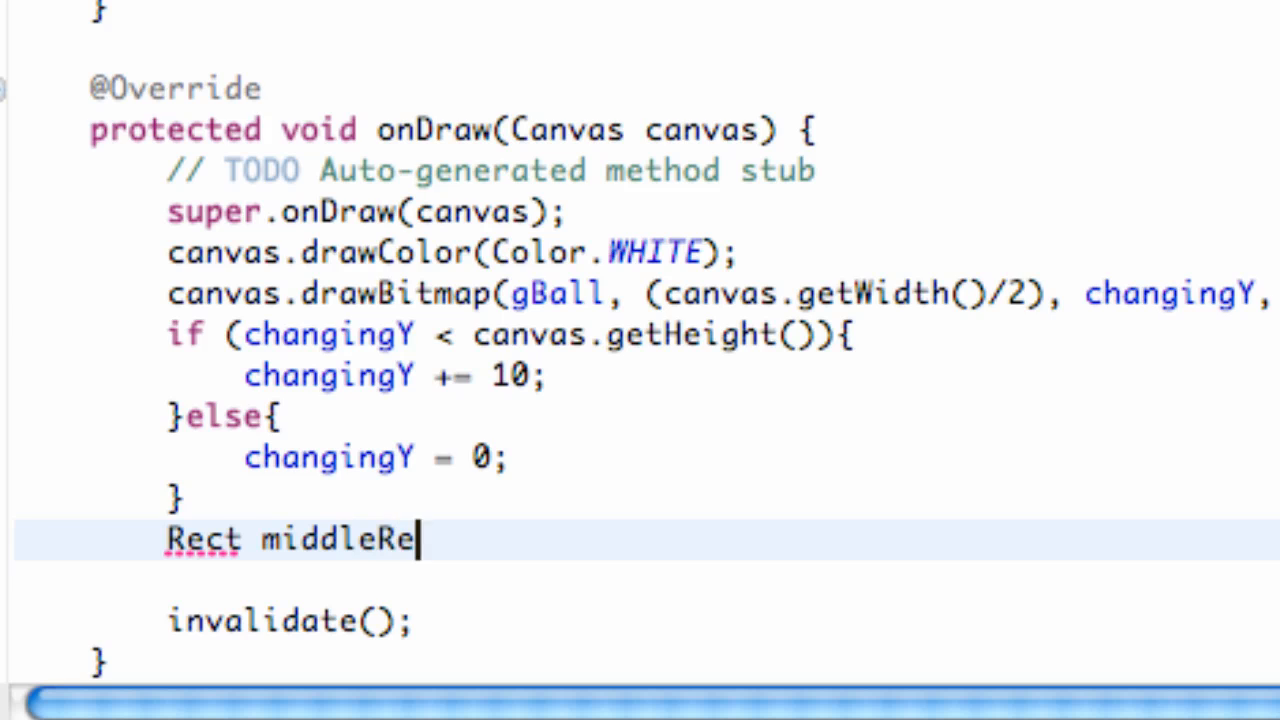
{"action": "type", "text": "ct = new"}
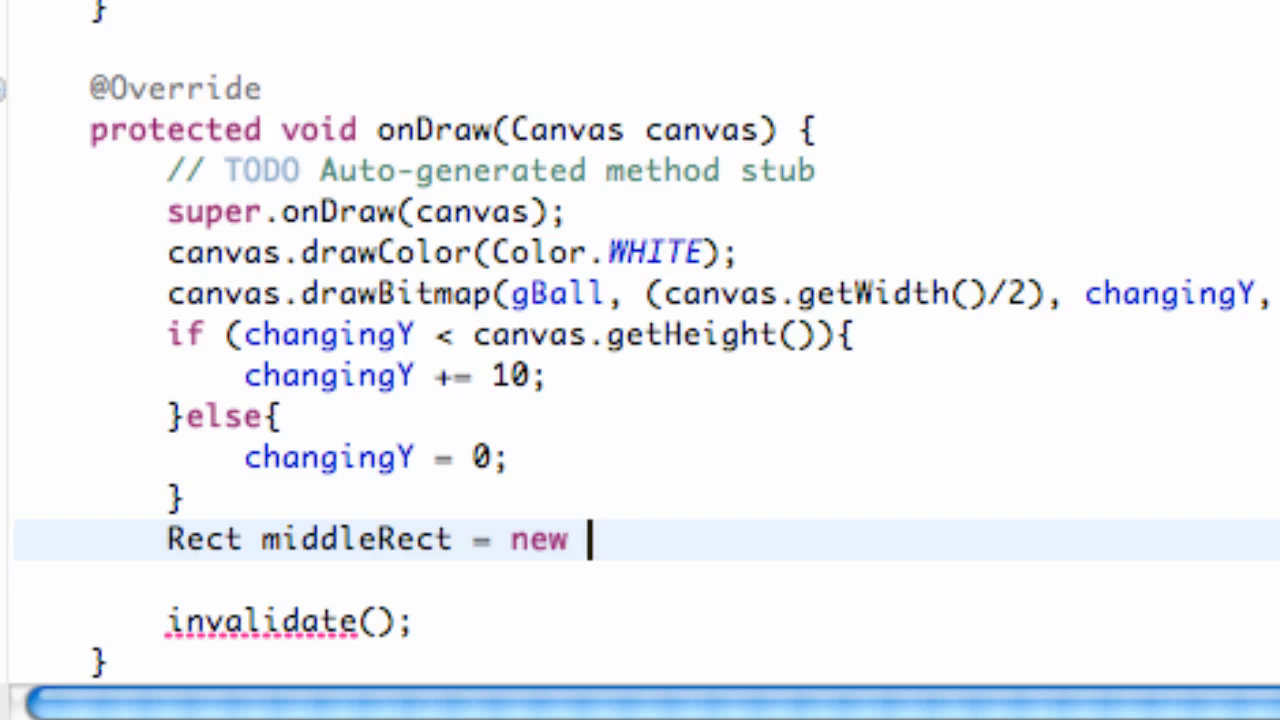
{"action": "type", "text": "Rect()"}
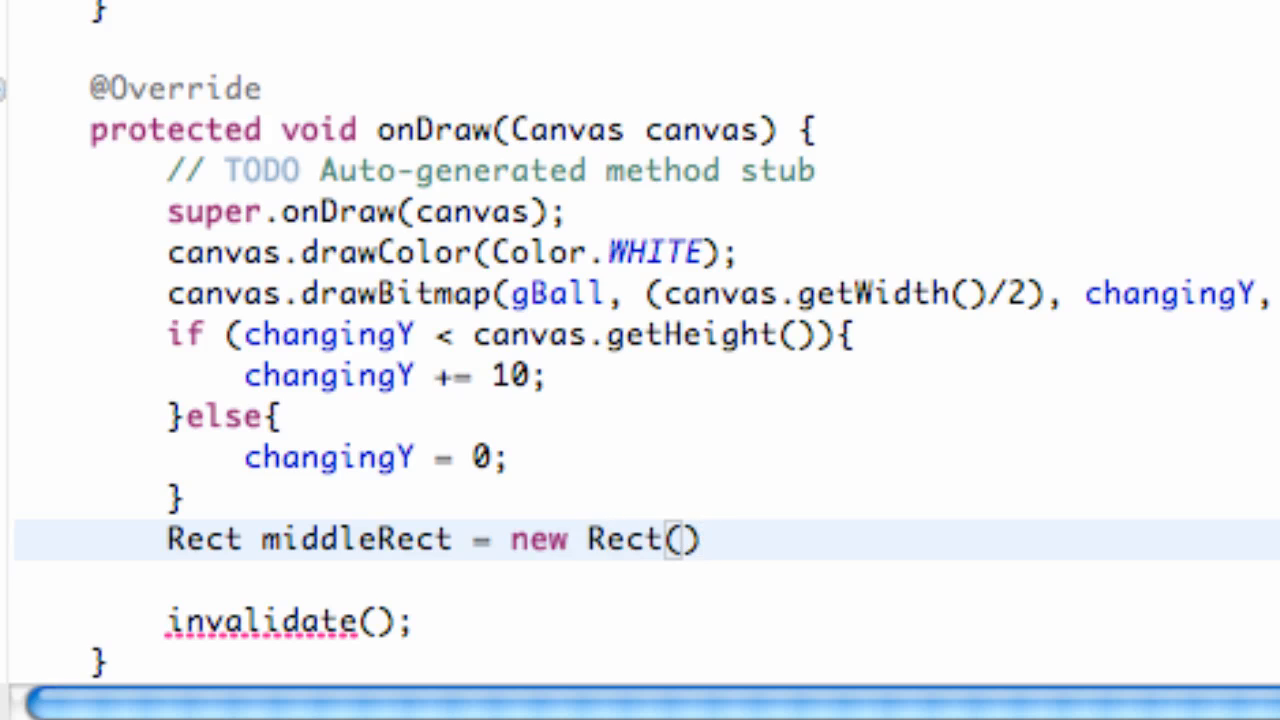
{"action": "type", "text": ";"}
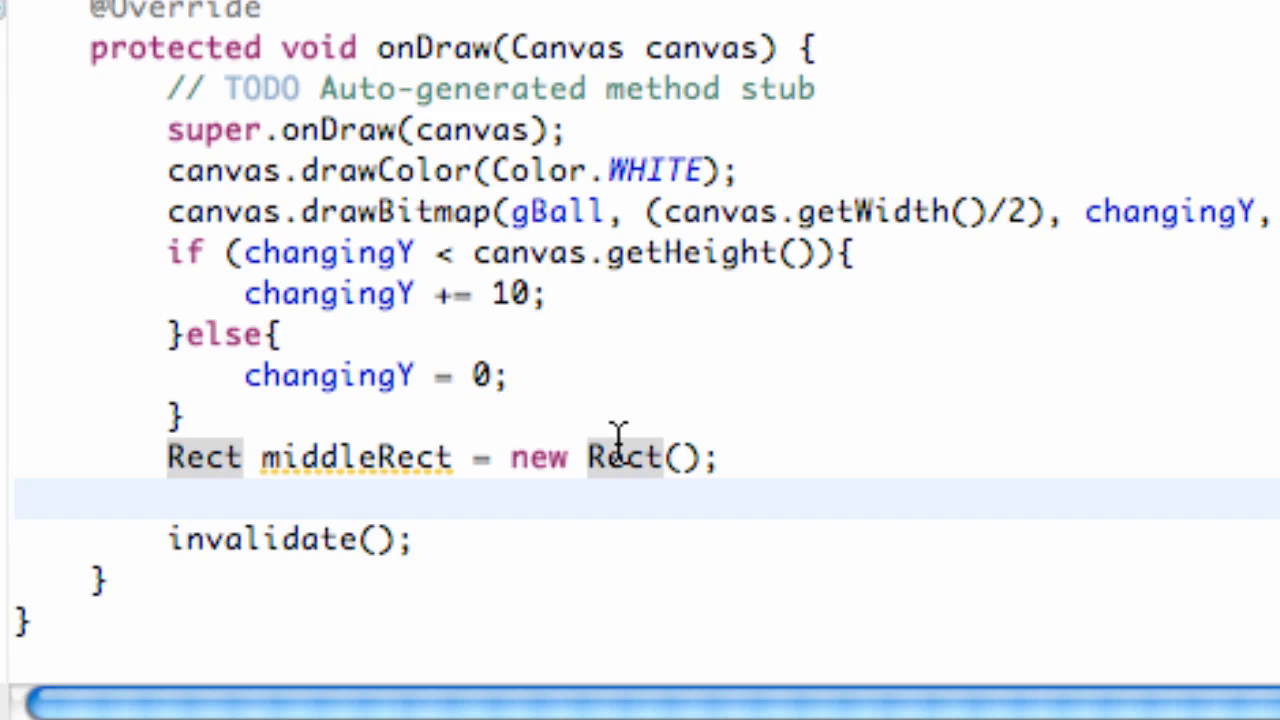
- Start a middleRect.set call choosing the left, top, right, bottom overload
{"action": "type", "text": "mid"}
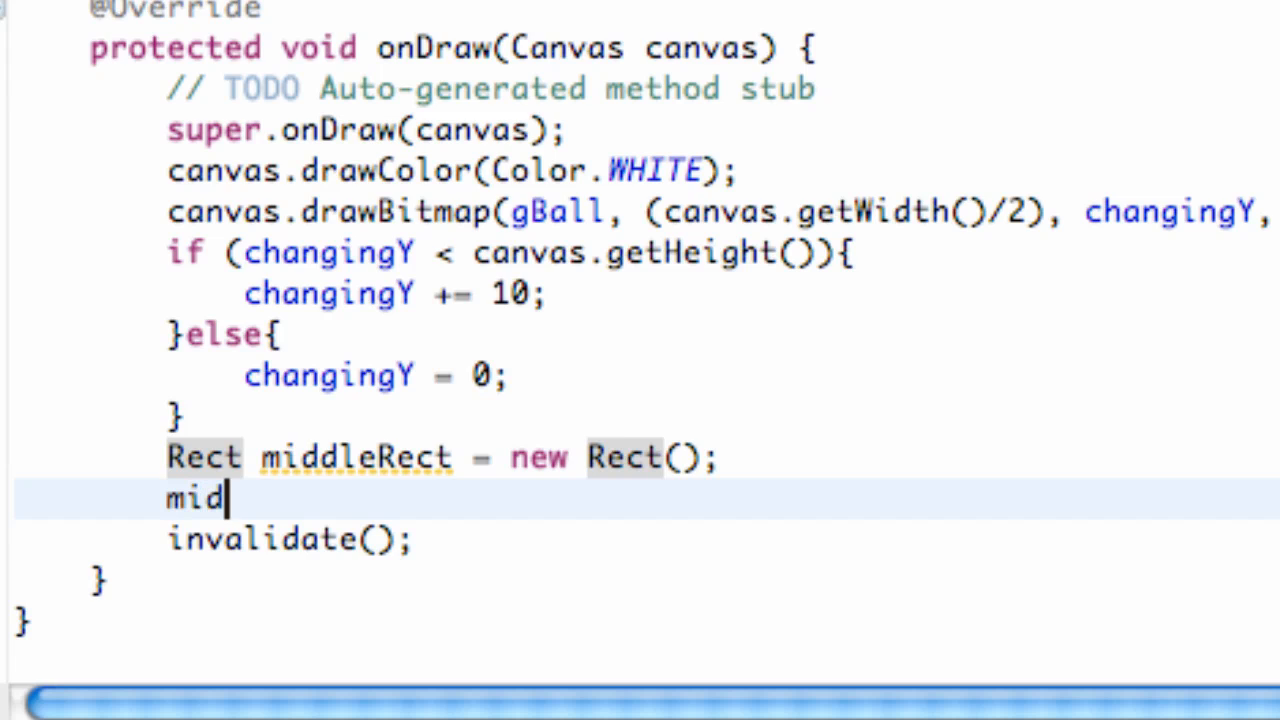
{"action": "type", "text": "dleR"}
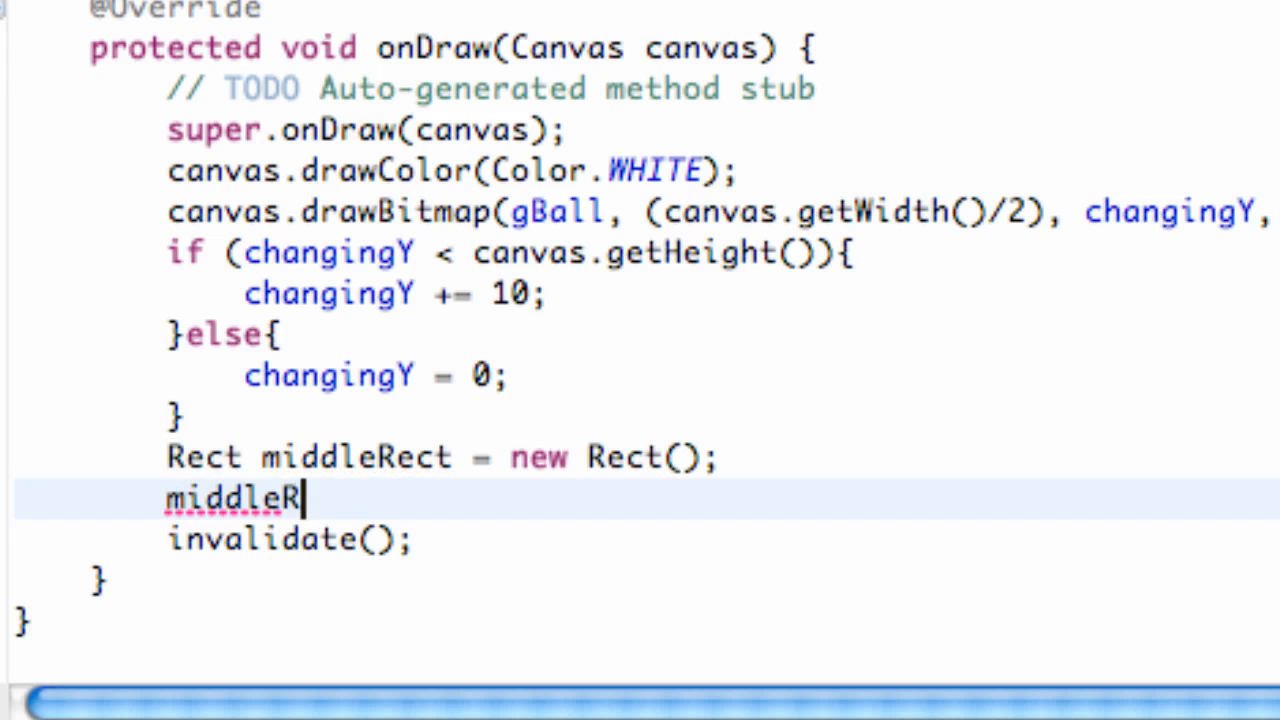
{"action": "type", "text": "ect"}
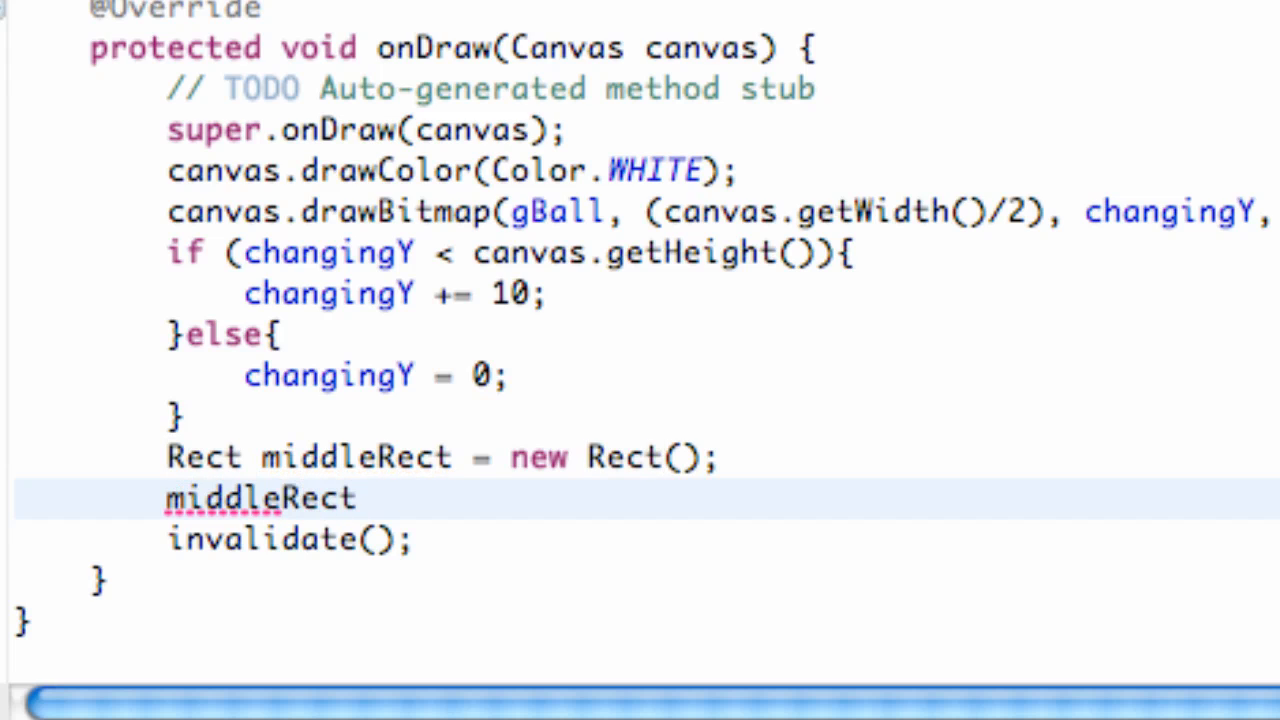
{"action": "type", "text": "."}
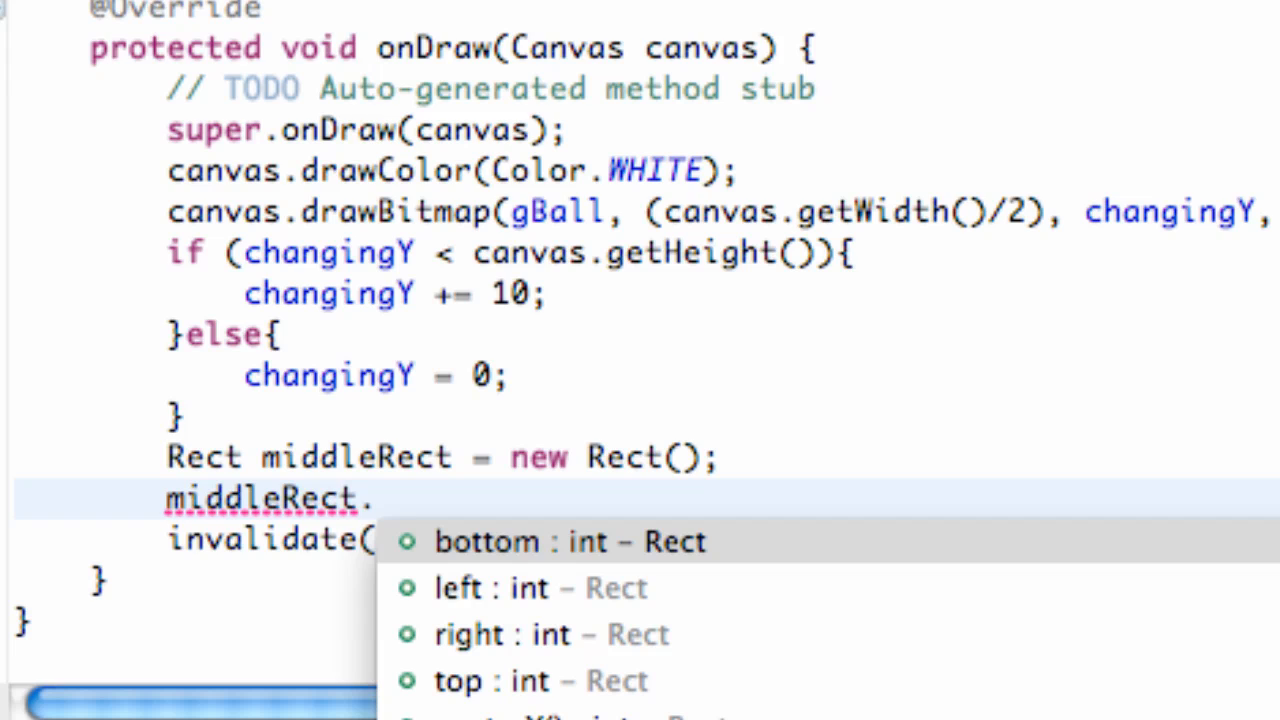
{"action": "type", "text": "s"}
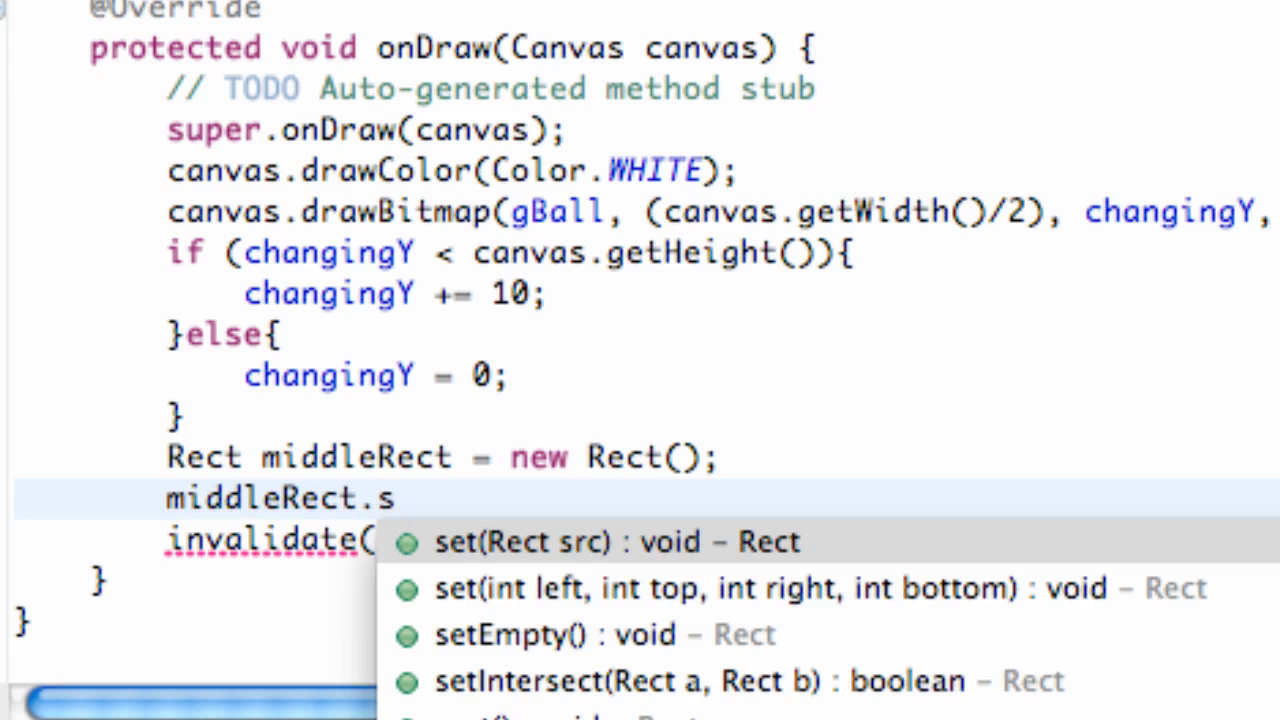
{"action": "type", "text": "et"}
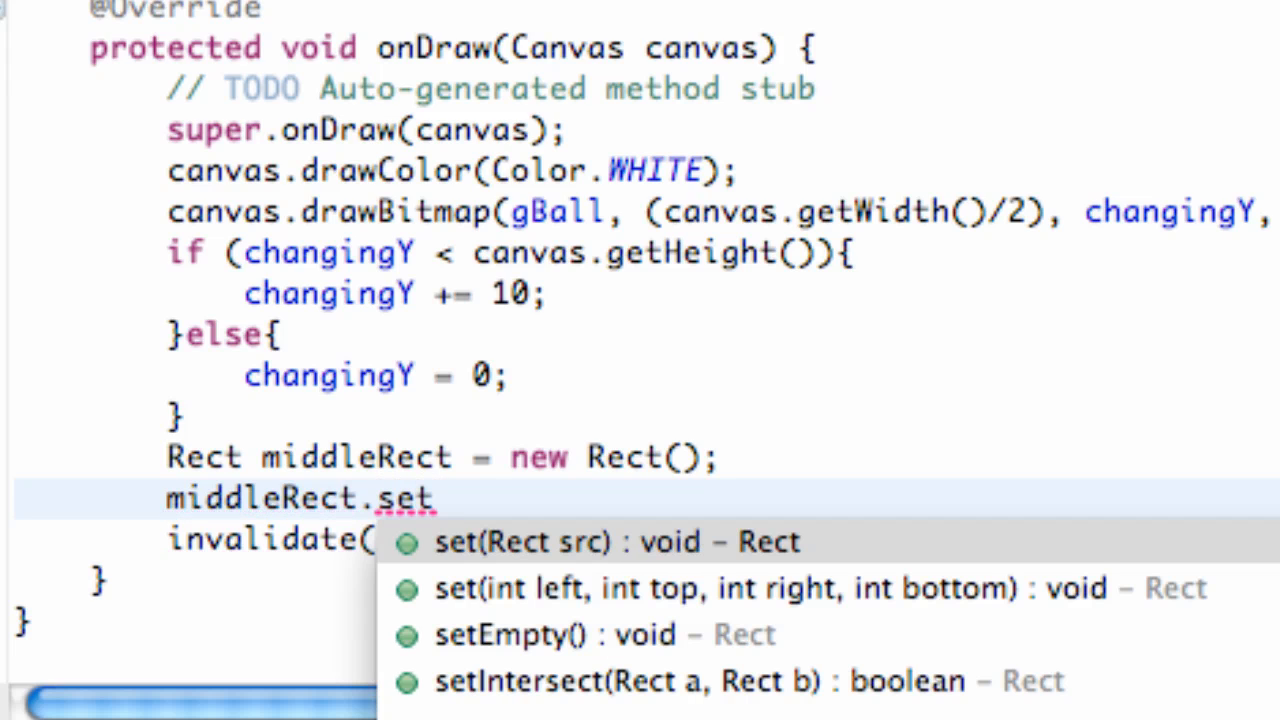
{"action": "mouse_move", "coordinate": [670, 616]}
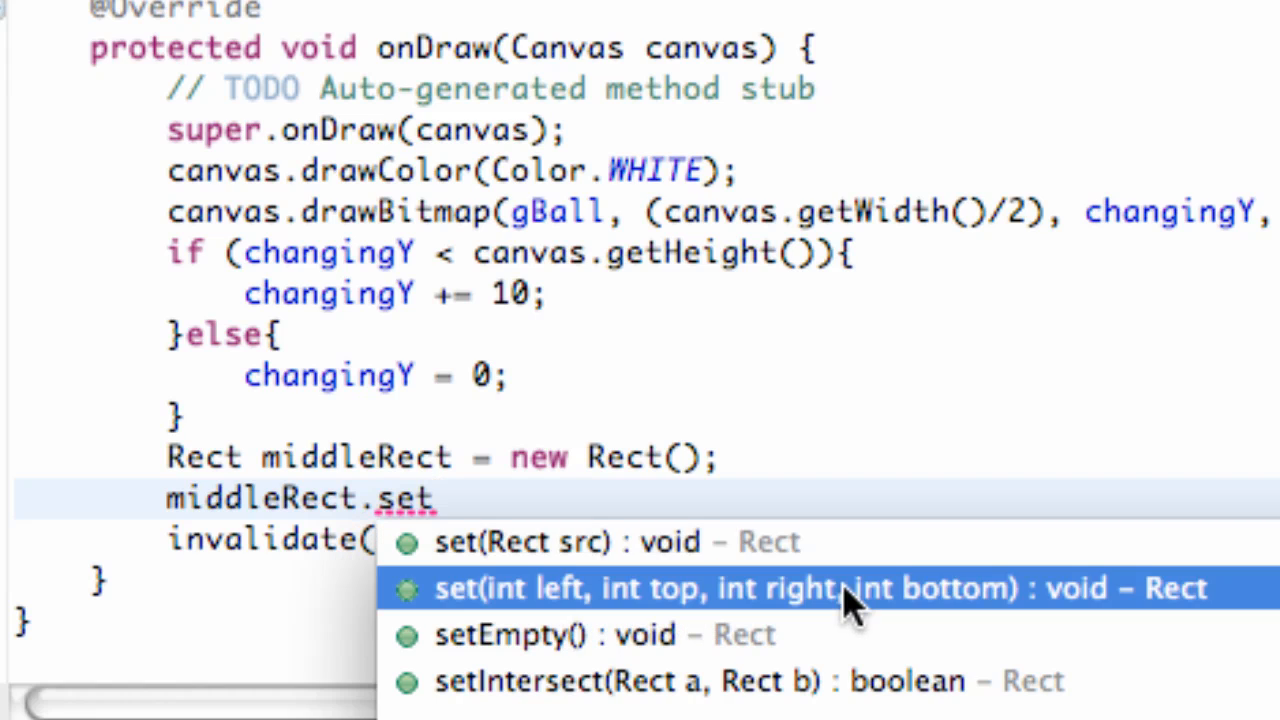
{"action": "left_click", "coordinate": [850, 588]}
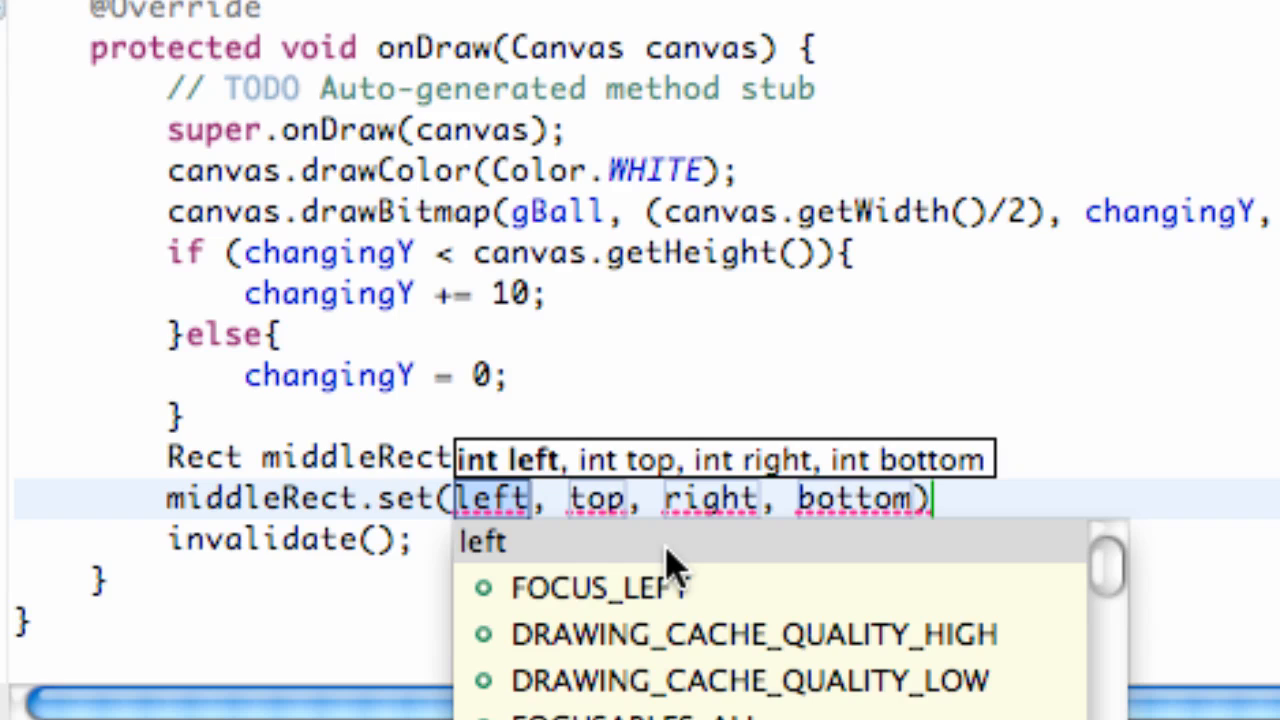
- Fill the bounds 0, 400, canvas.getWidth(), 550 and start a new line
{"action": "type", "text": "0"}
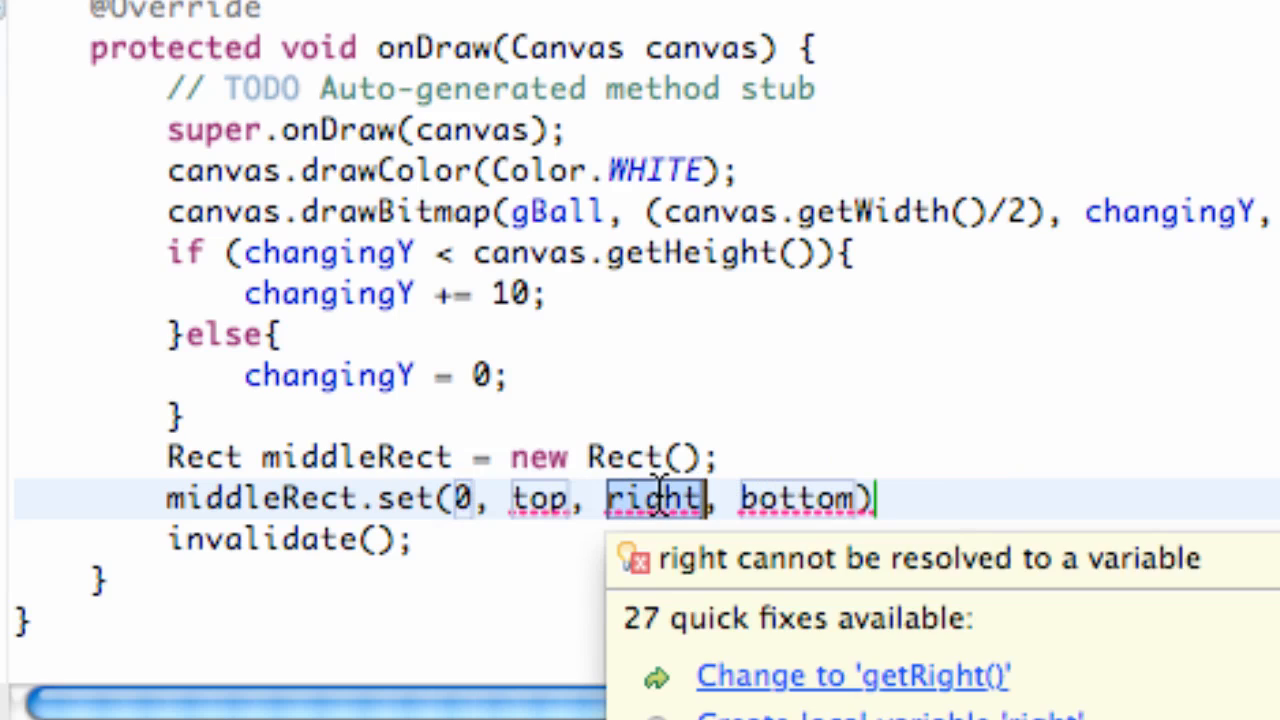
{"action": "type", "text": "canvas"}
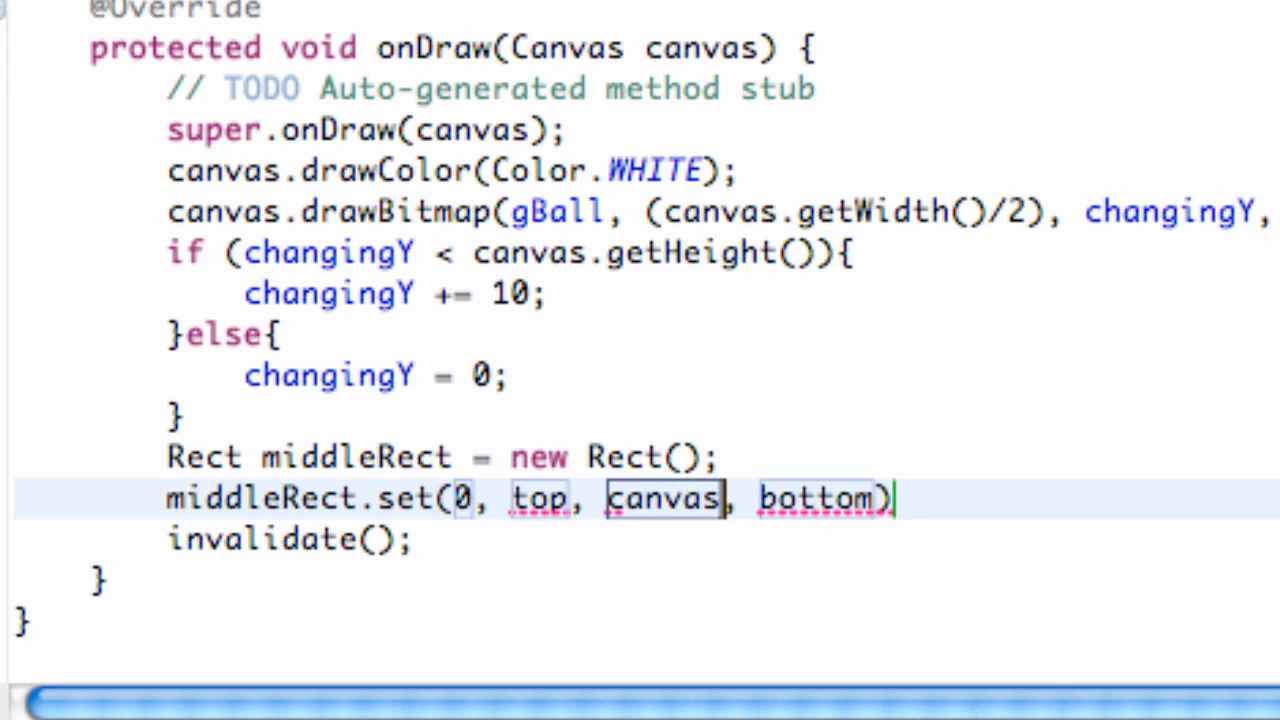
{"action": "type", "text": ".getWidth("}
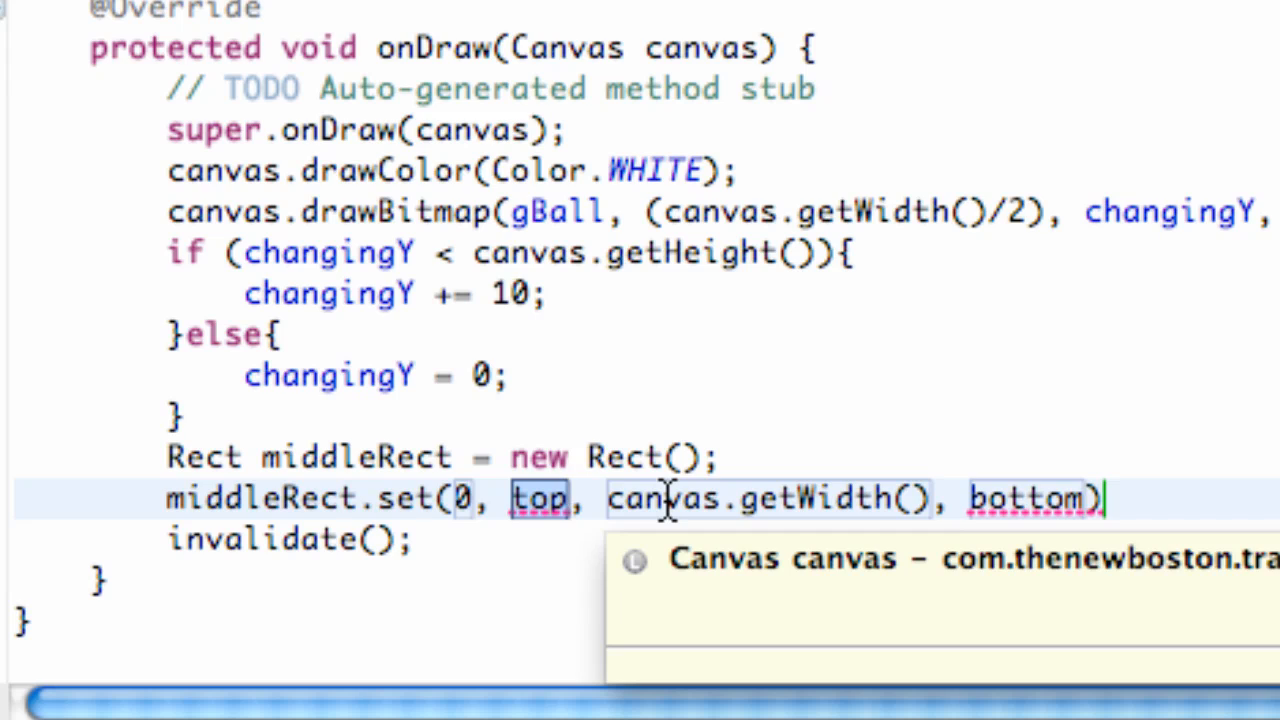
{"action": "type", "text": "400"}
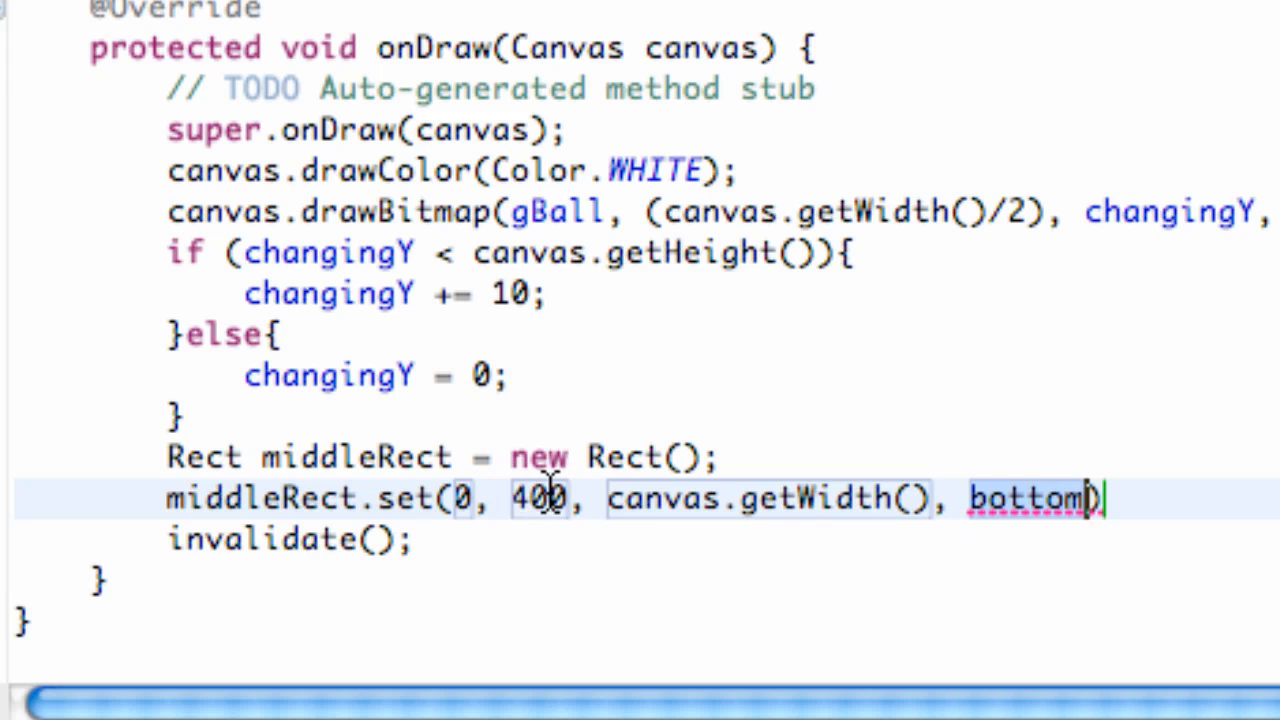
{"action": "type", "text": "500"}
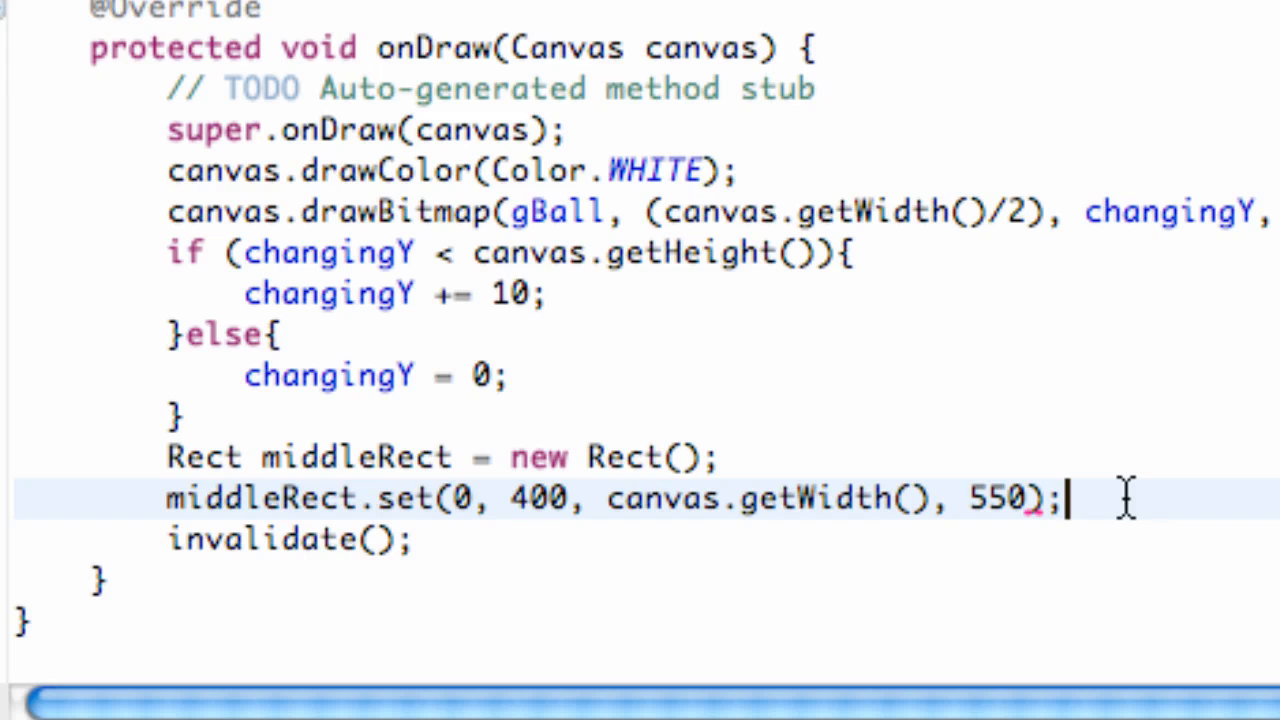
{"action": "key", "text": "Return"}
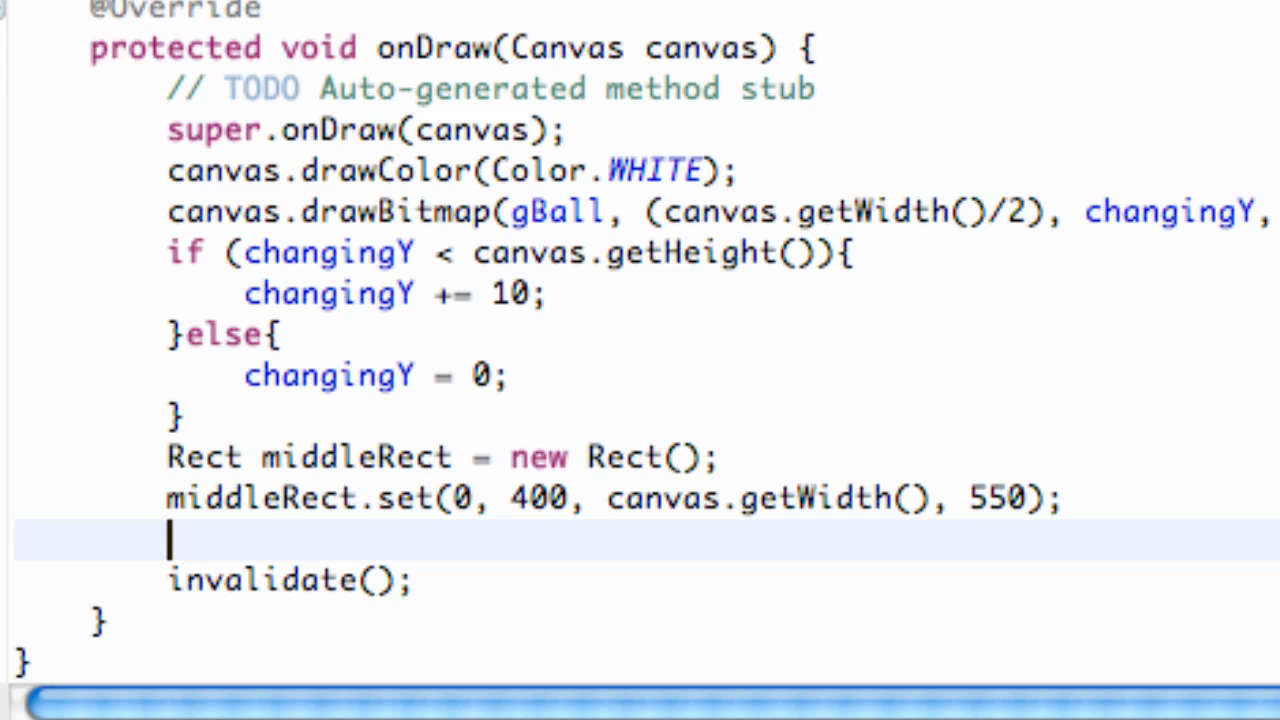
- Create Paint ourBlue = new Paint(); inside onDraw
{"action": "type", "text": "P"}
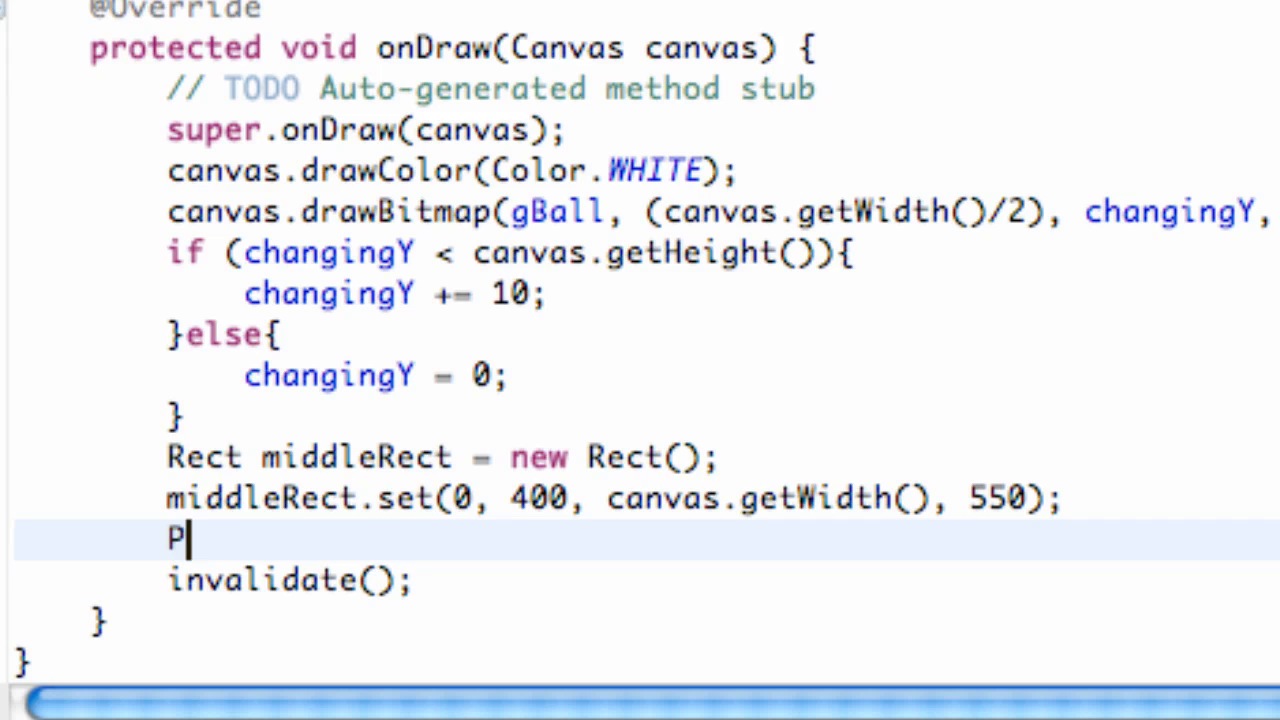
{"action": "type", "text": "aint"}
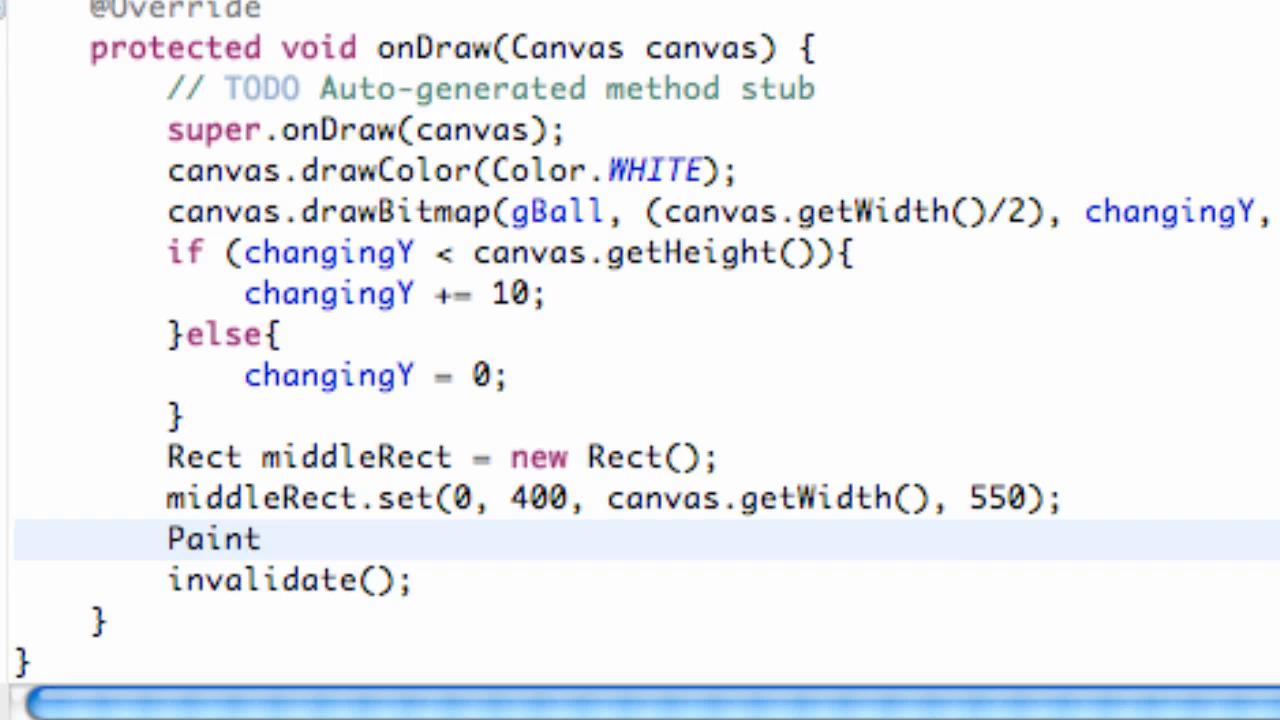
{"action": "type", "text": "our"}
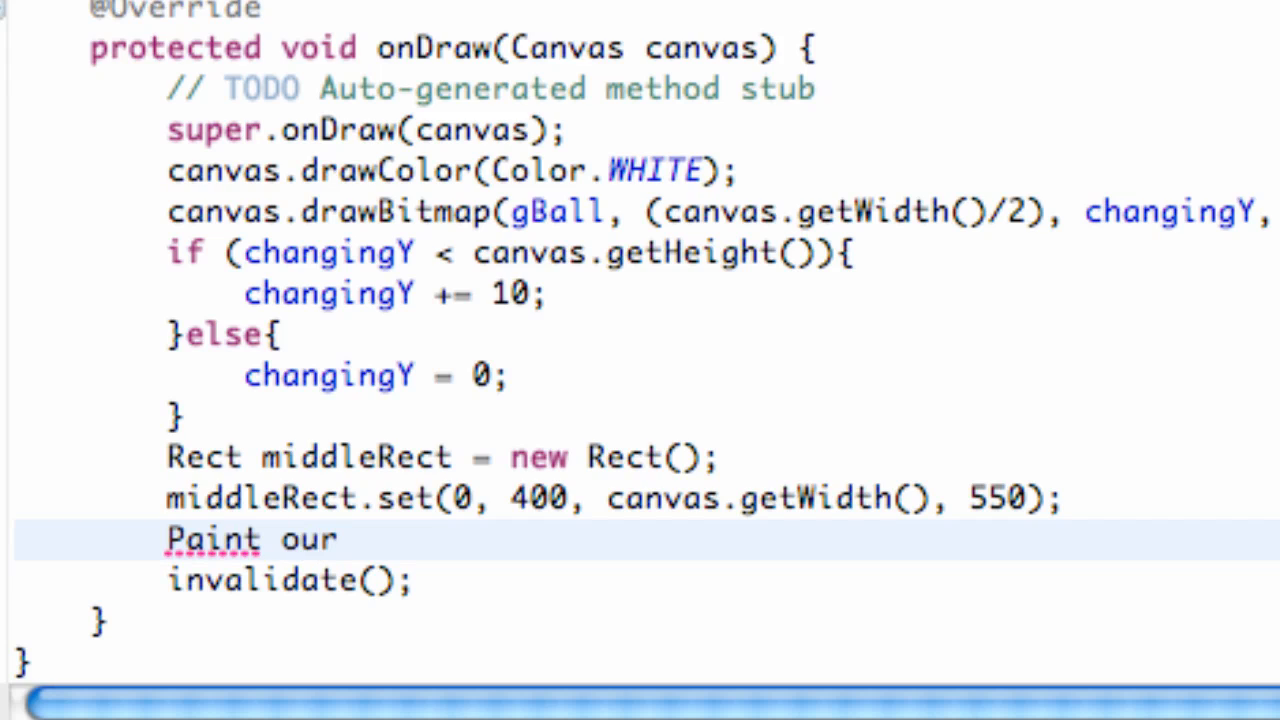
{"action": "type", "text": "Blue"}
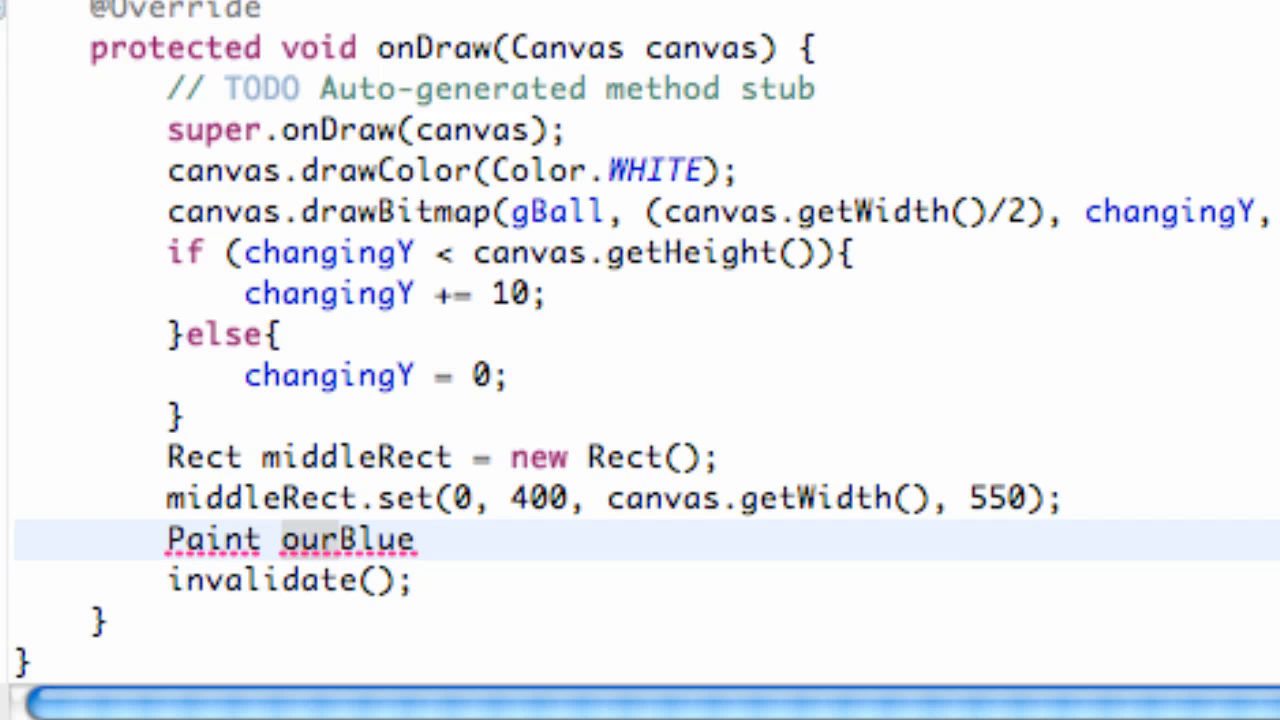
{"action": "type", "text": "="}
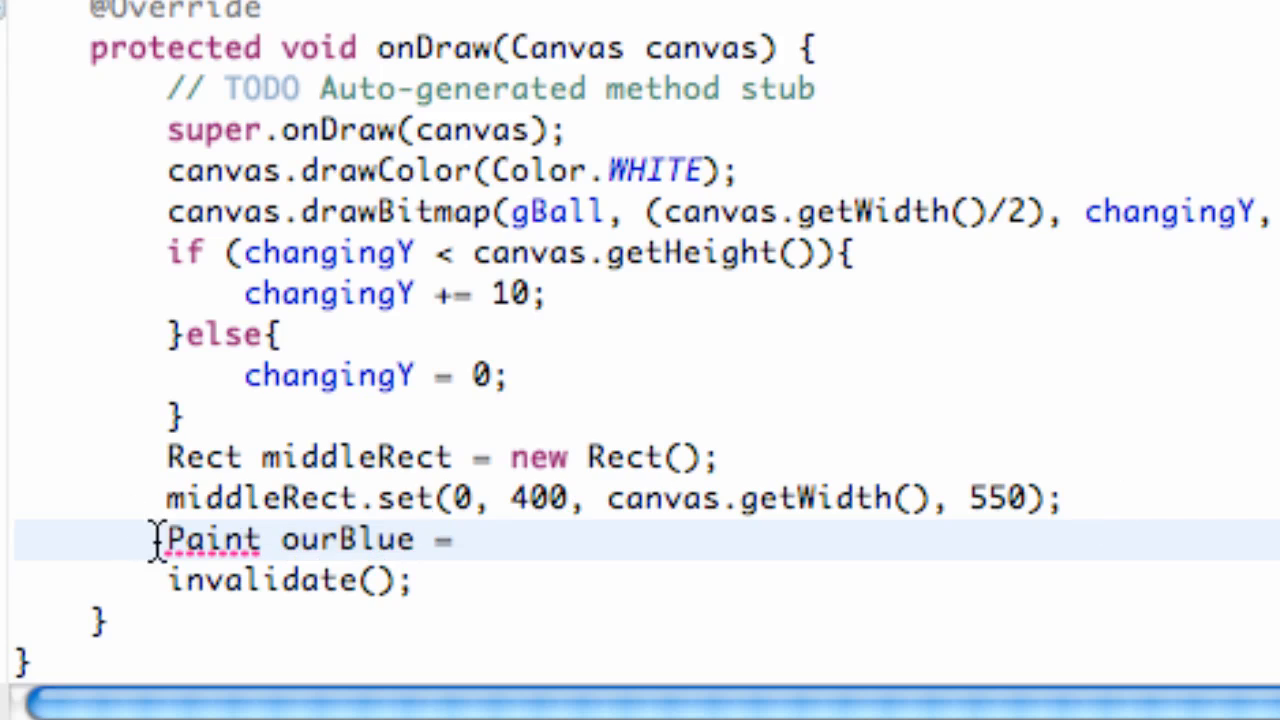
{"action": "mouse_move", "coordinate": [216, 540]}
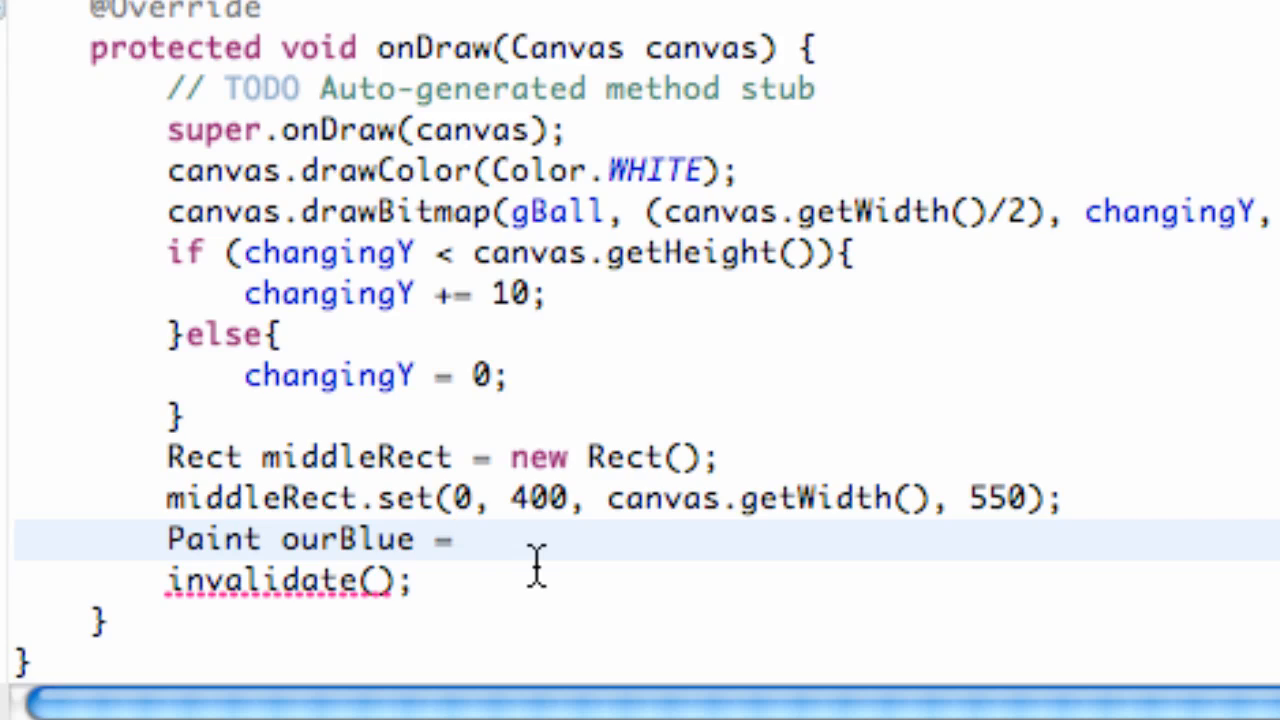
{"action": "left_click", "coordinate": [456, 540]}
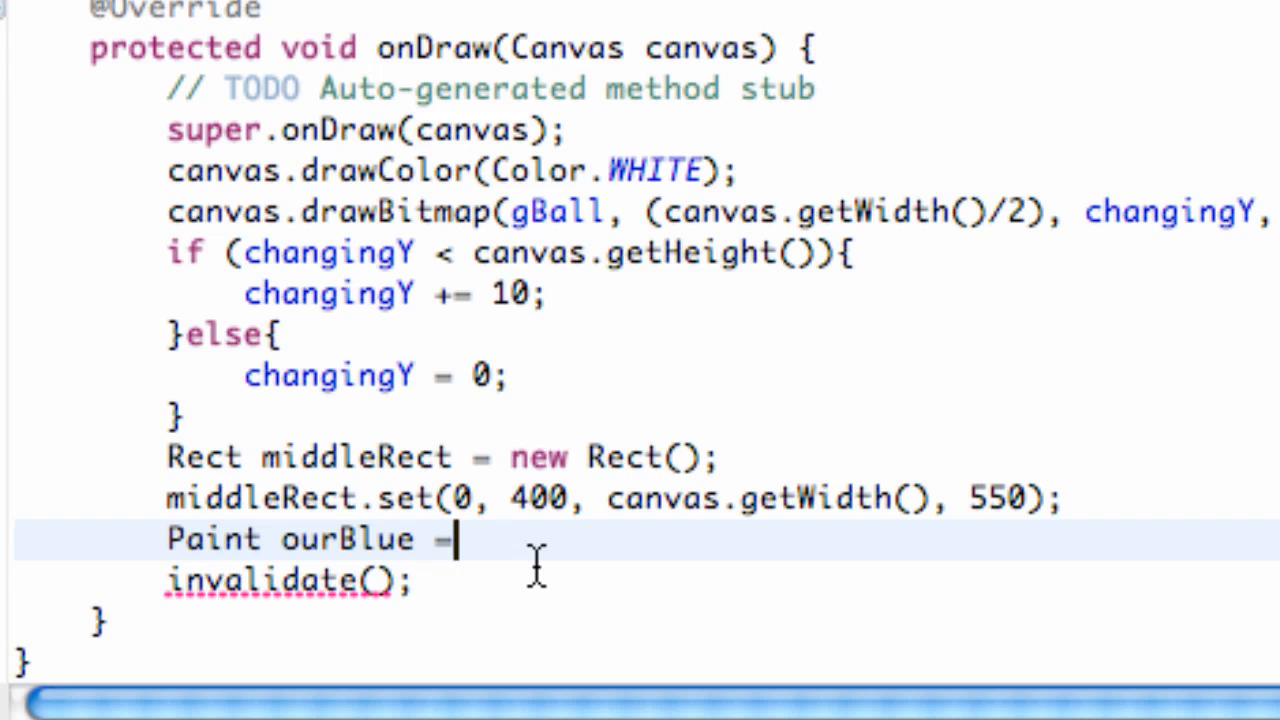
{"action": "type", "text": "new Paint();"}
{"action": "type", "text": "o"}
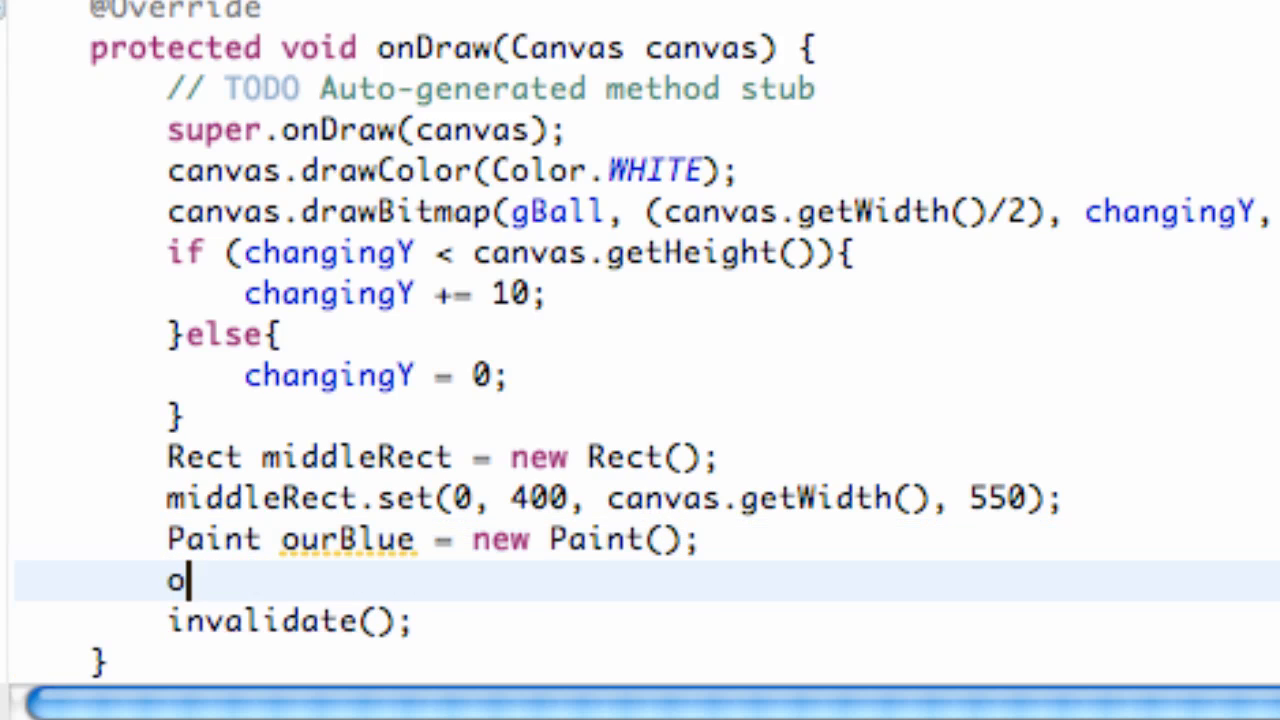
- Set ourBlue's colour with ourBlue.setColor(Color.BLUE);
{"action": "type", "text": "urBleu"}
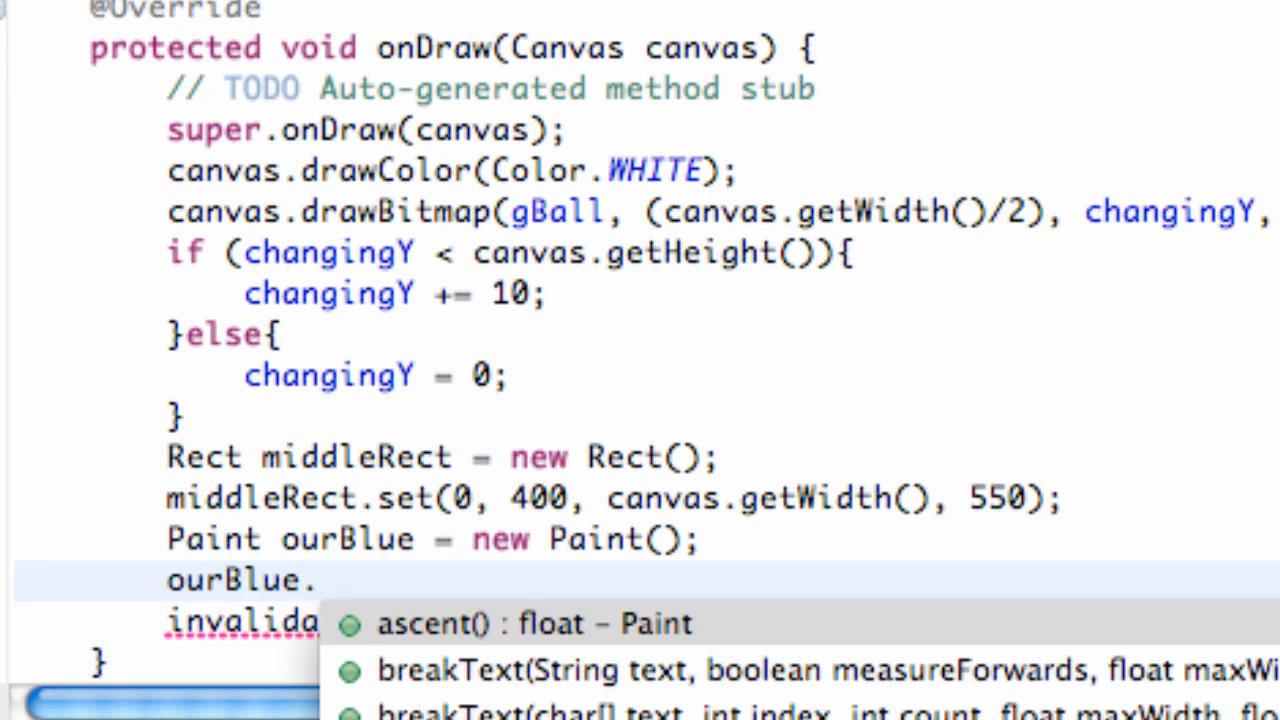
{"action": "type", "text": "s"}
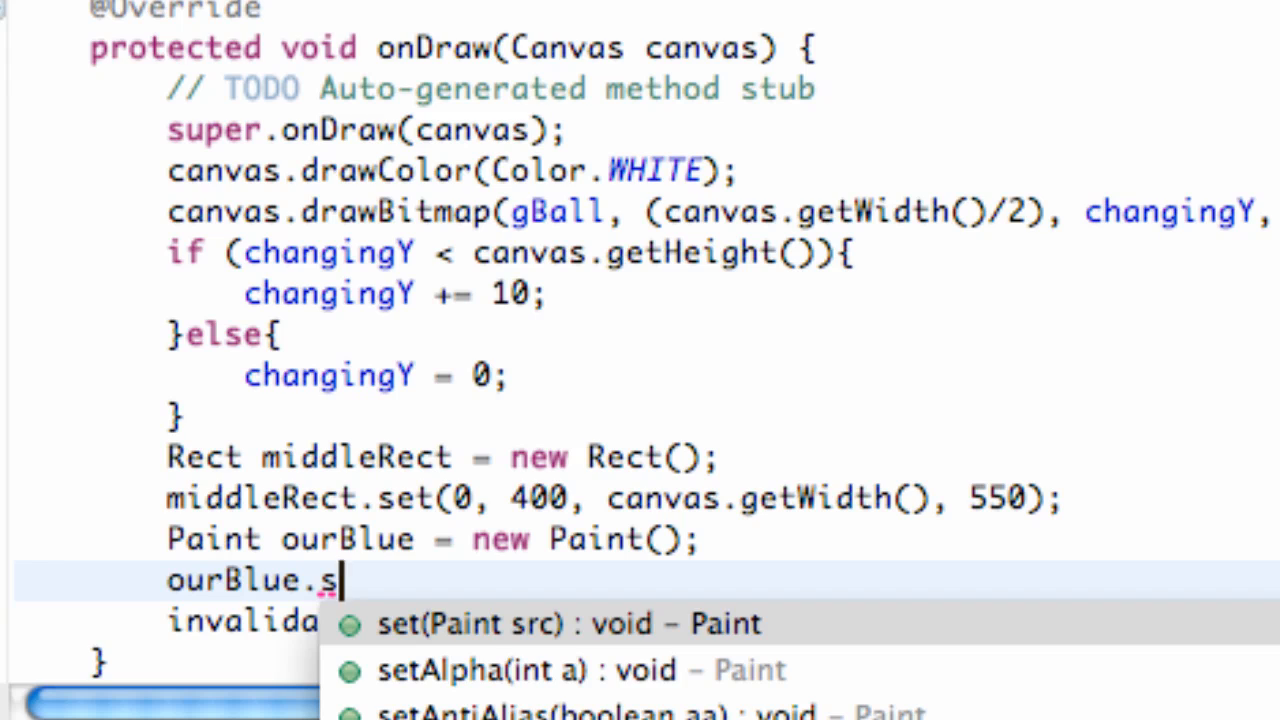
{"action": "type", "text": "etColor(Color."}
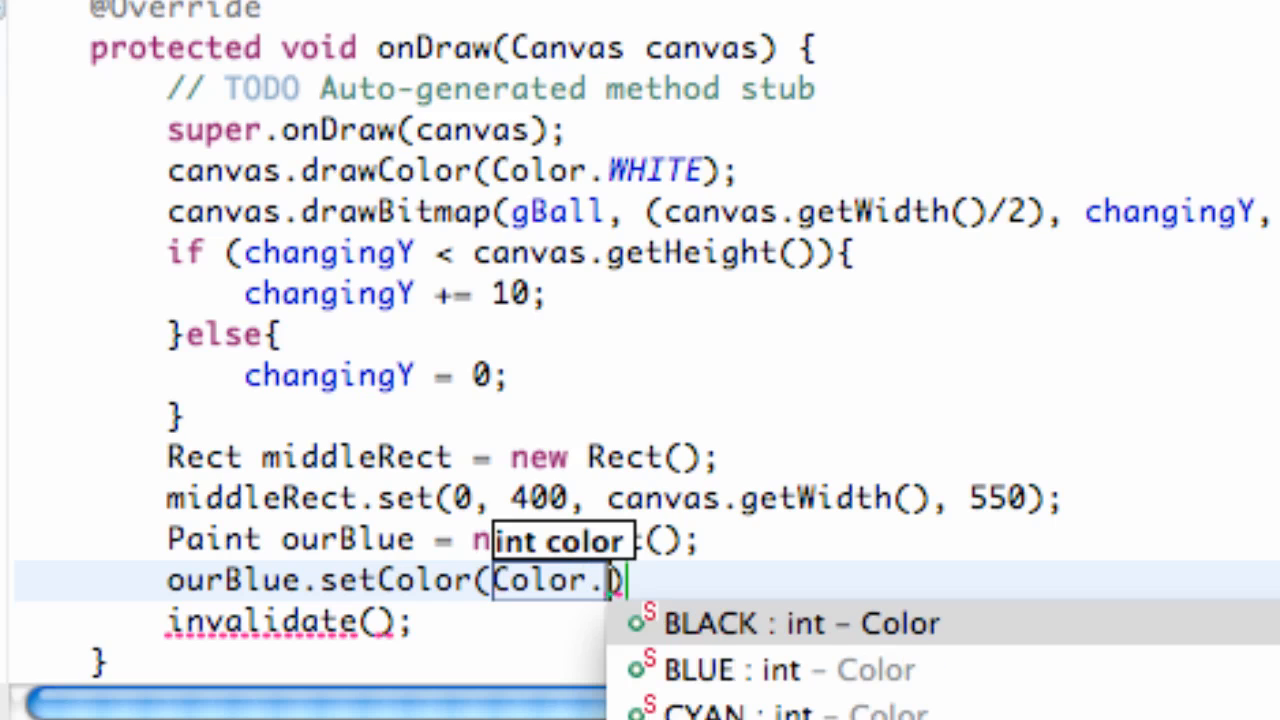
{"action": "type", "text": "BLUE"}
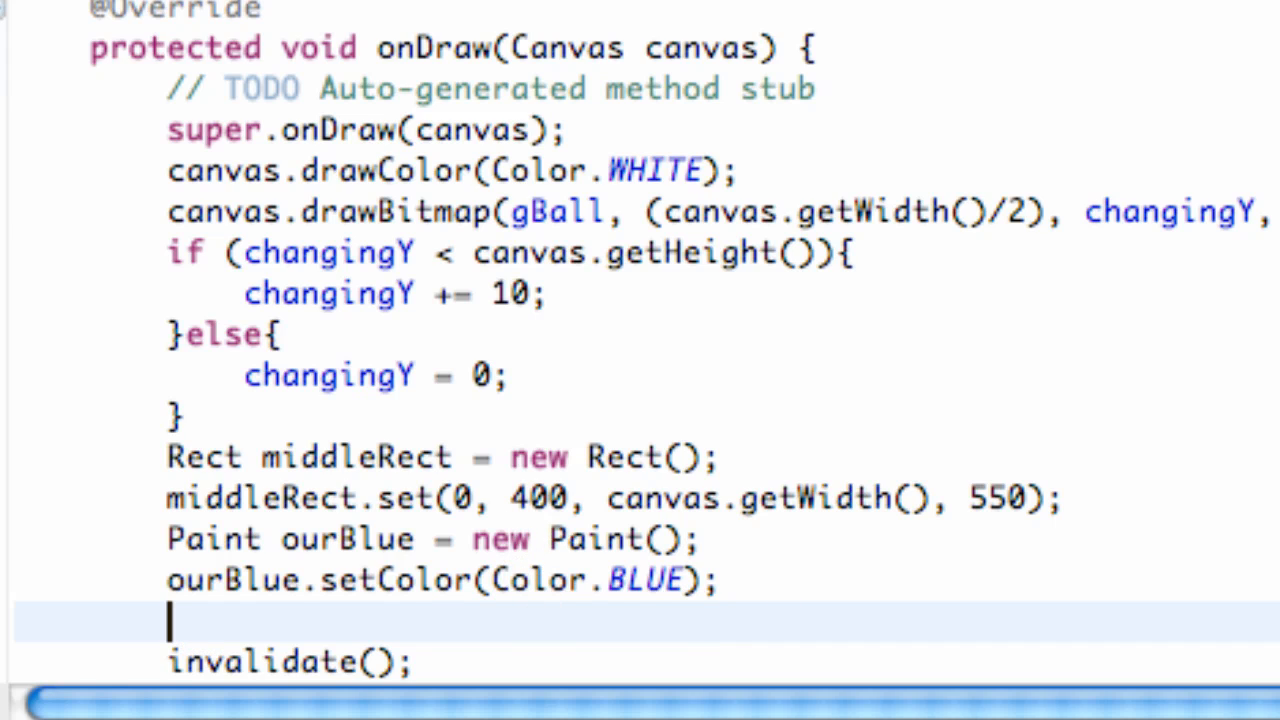
- Add canvas.drawRect(middleRect, ourBlue); to draw the blue rectangle
{"action": "scroll", "scroll_direction": "down", "scroll_amount": 3}
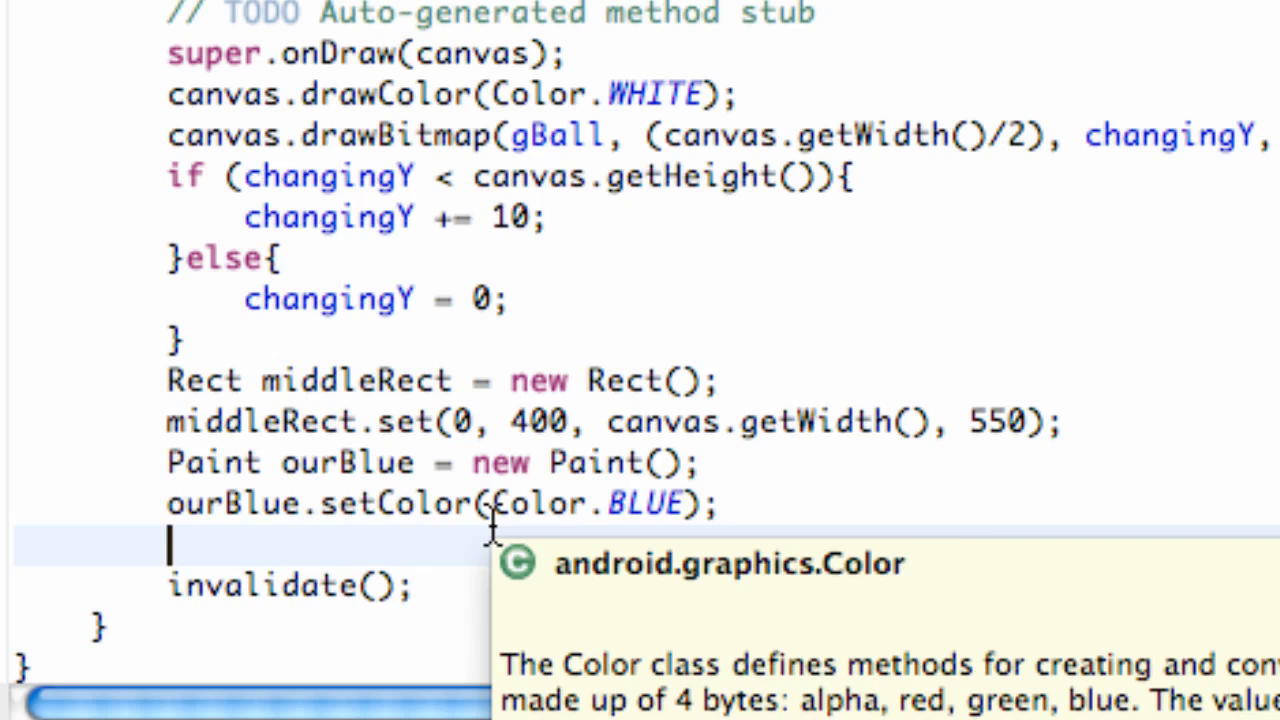
{"action": "type", "text": "can"}
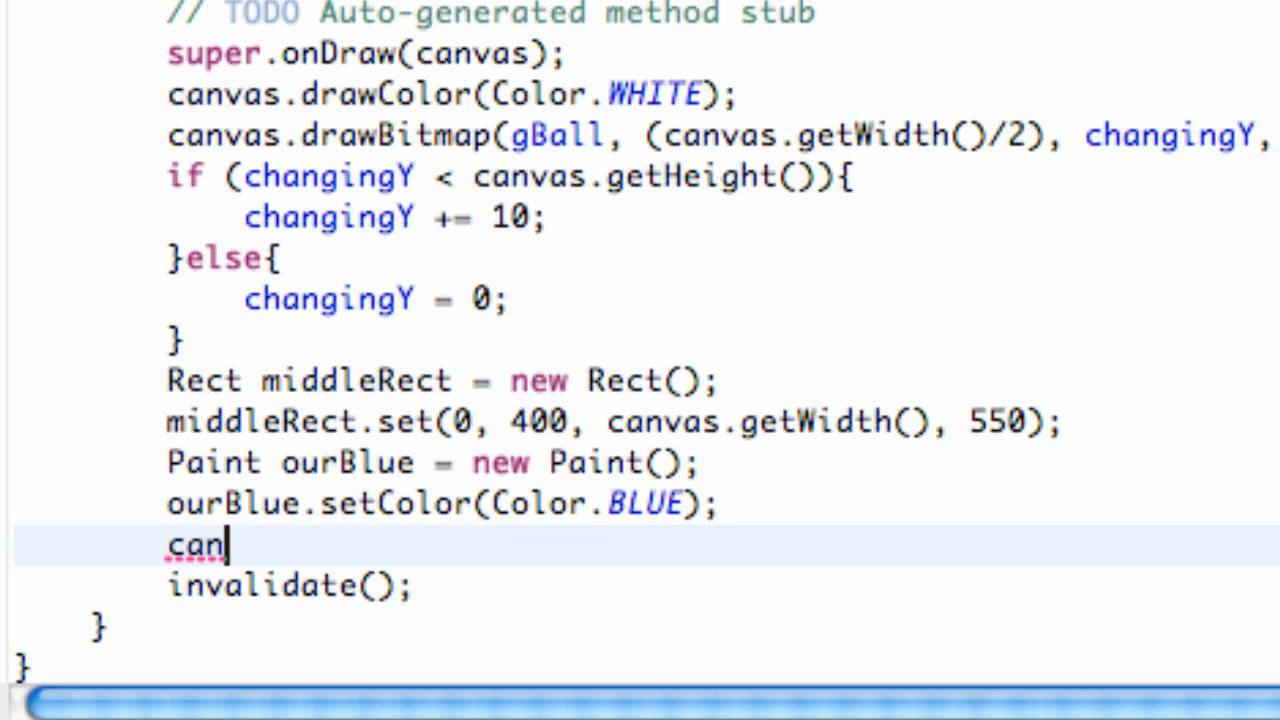
{"action": "type", "text": "vas."}
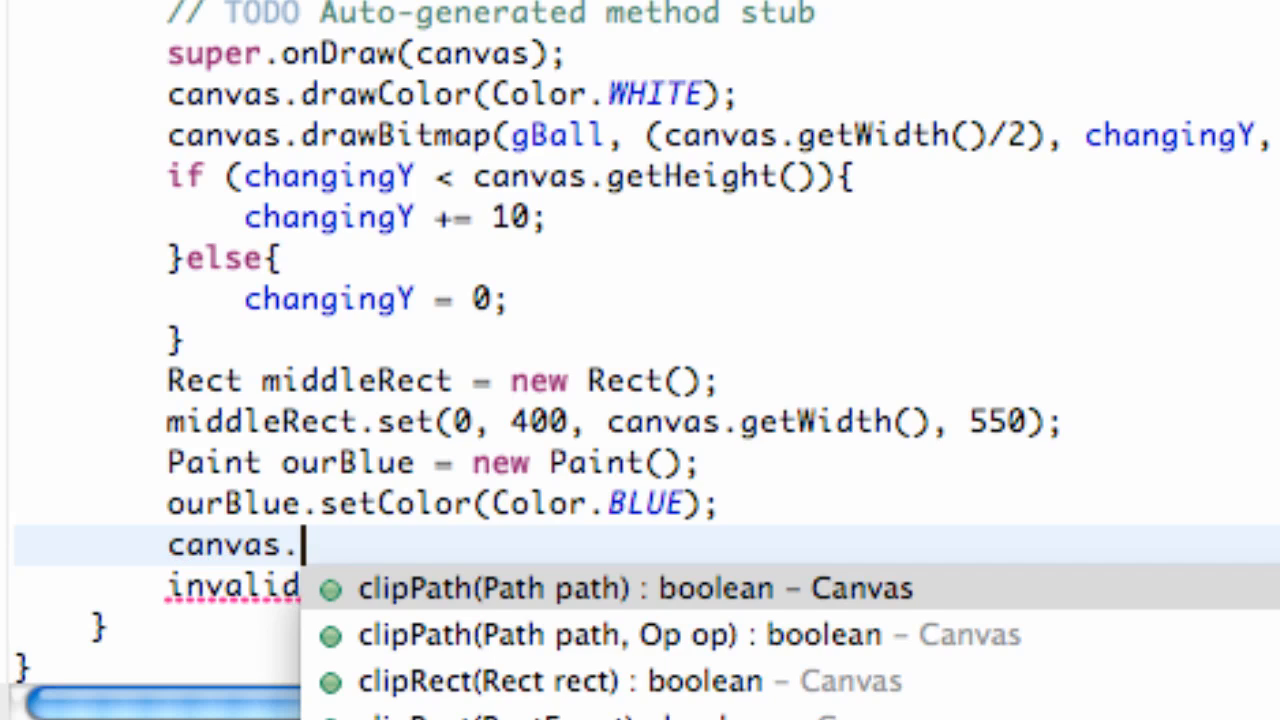
{"action": "type", "text": "d"}
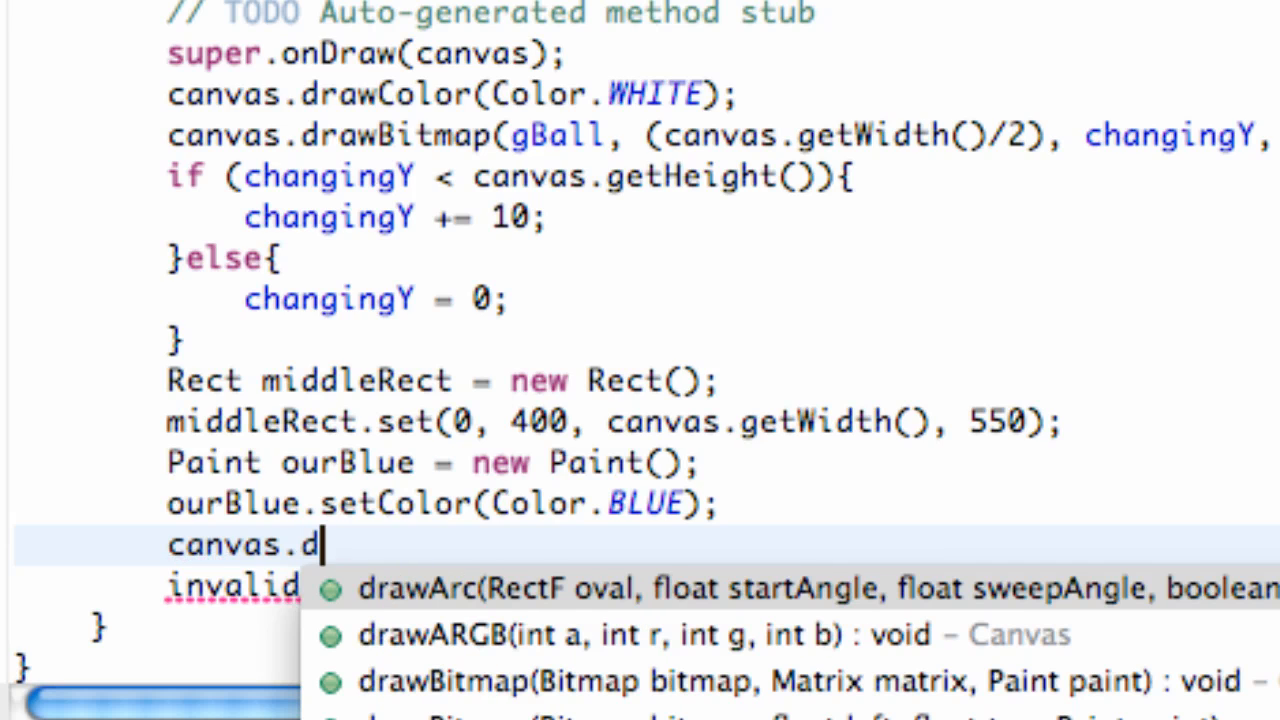
{"action": "type", "text": "r"}
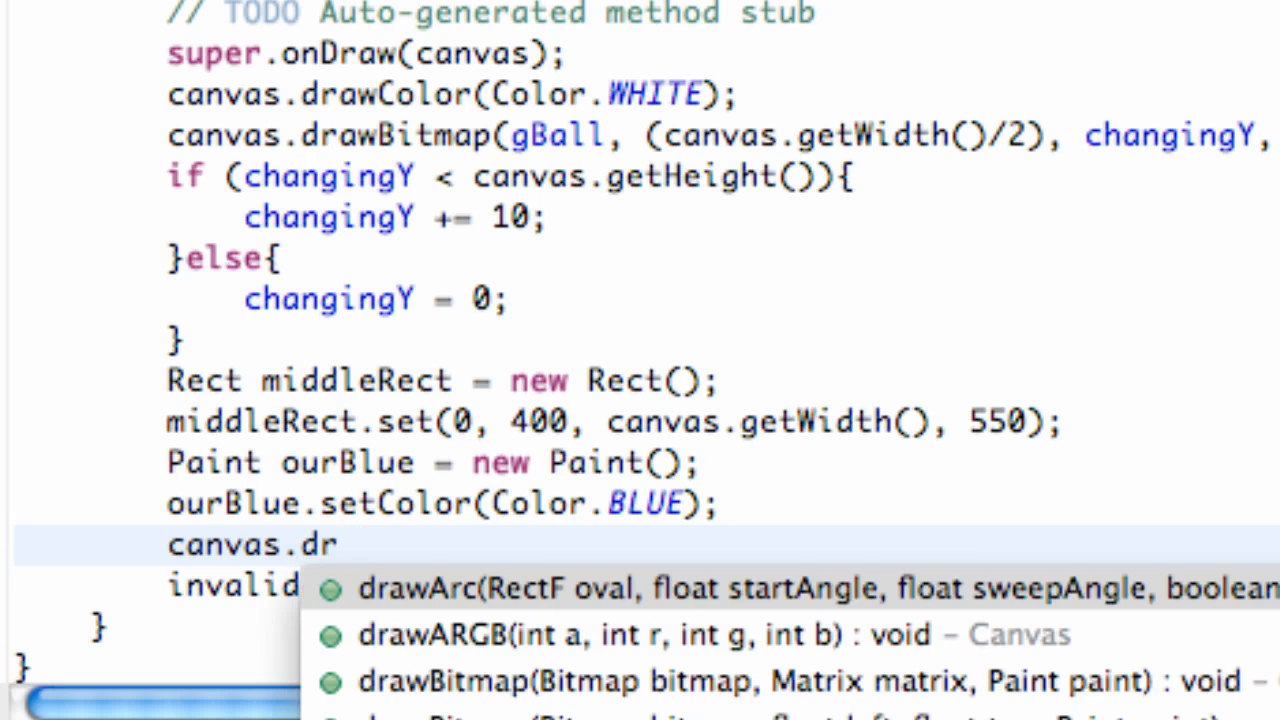
{"action": "type", "text": "awRect(r, paint"}
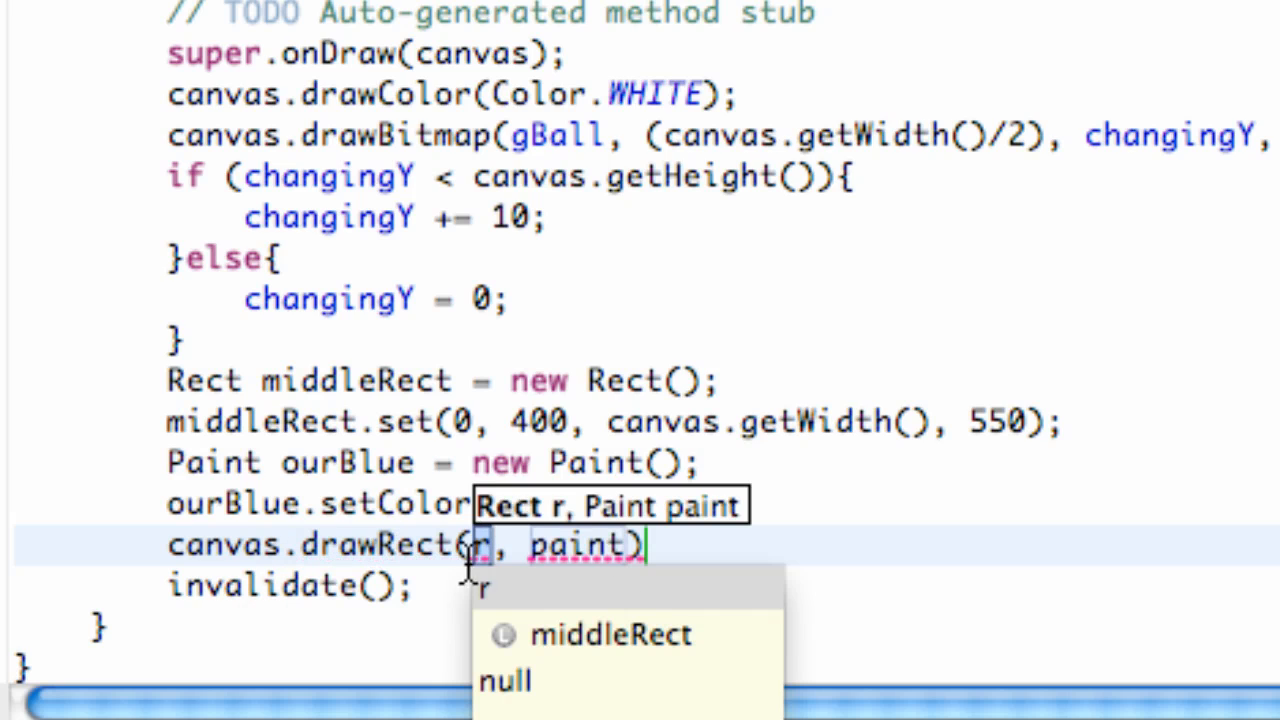
{"action": "mouse_move", "coordinate": [330, 364]}
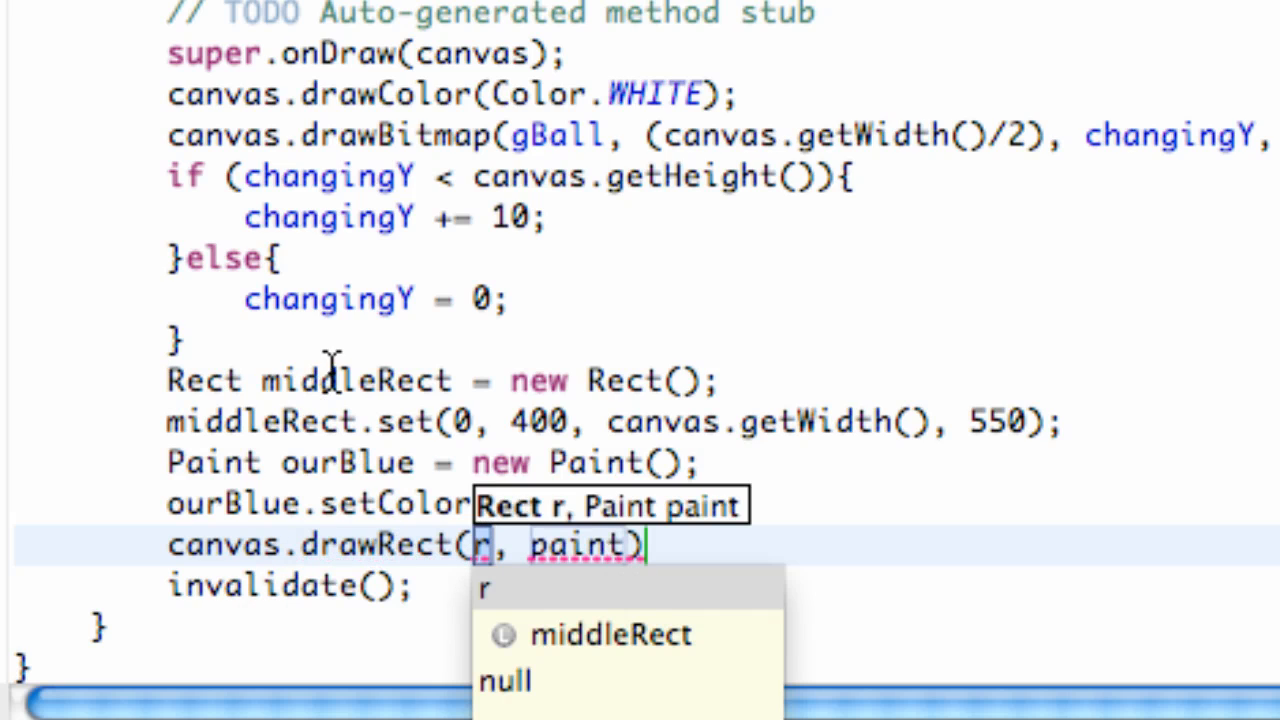
{"action": "type", "text": "middleRect"}
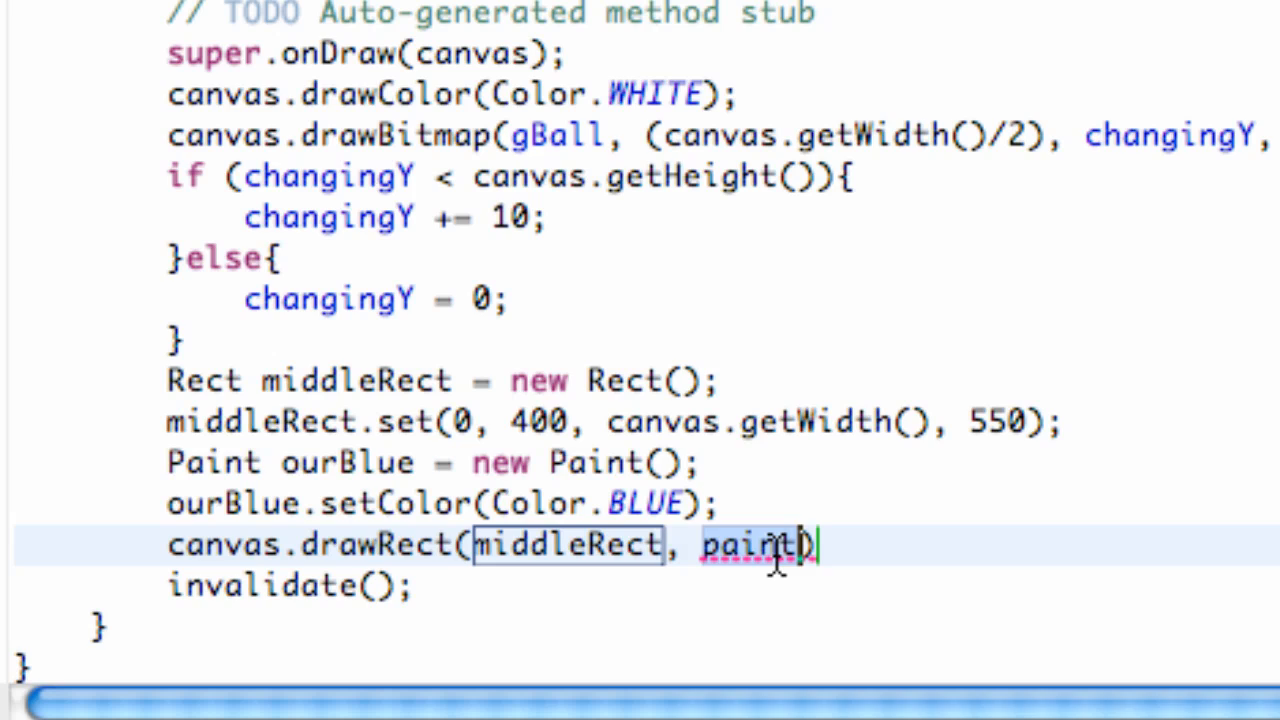
{"action": "type", "text": "ourBl"}
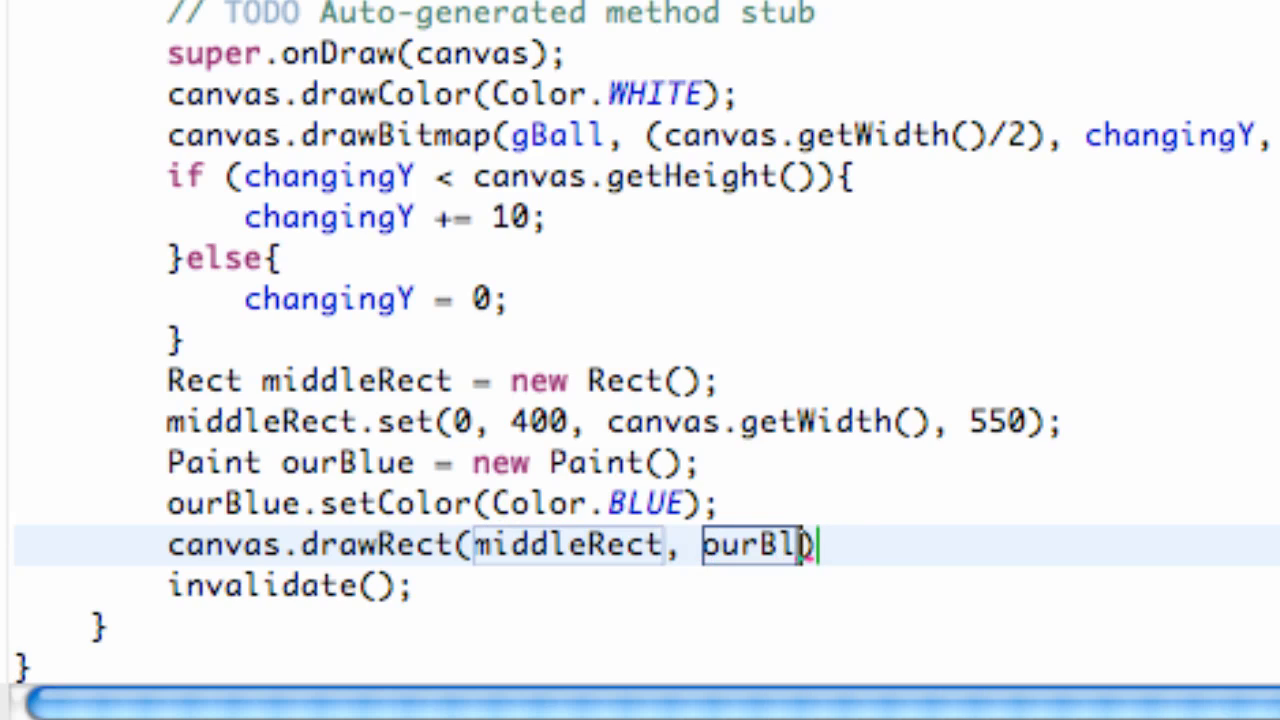
{"action": "type", "text": "ue"}
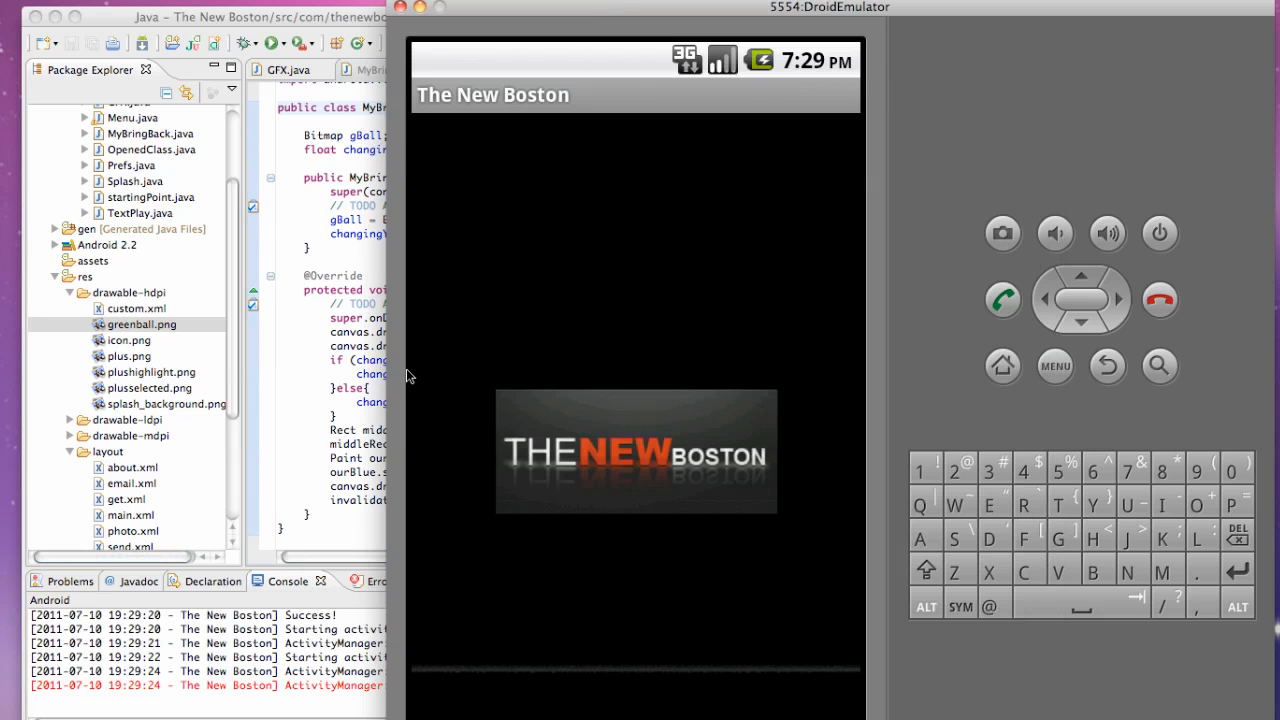
{"action": "mouse_move", "coordinate": [384, 390]}
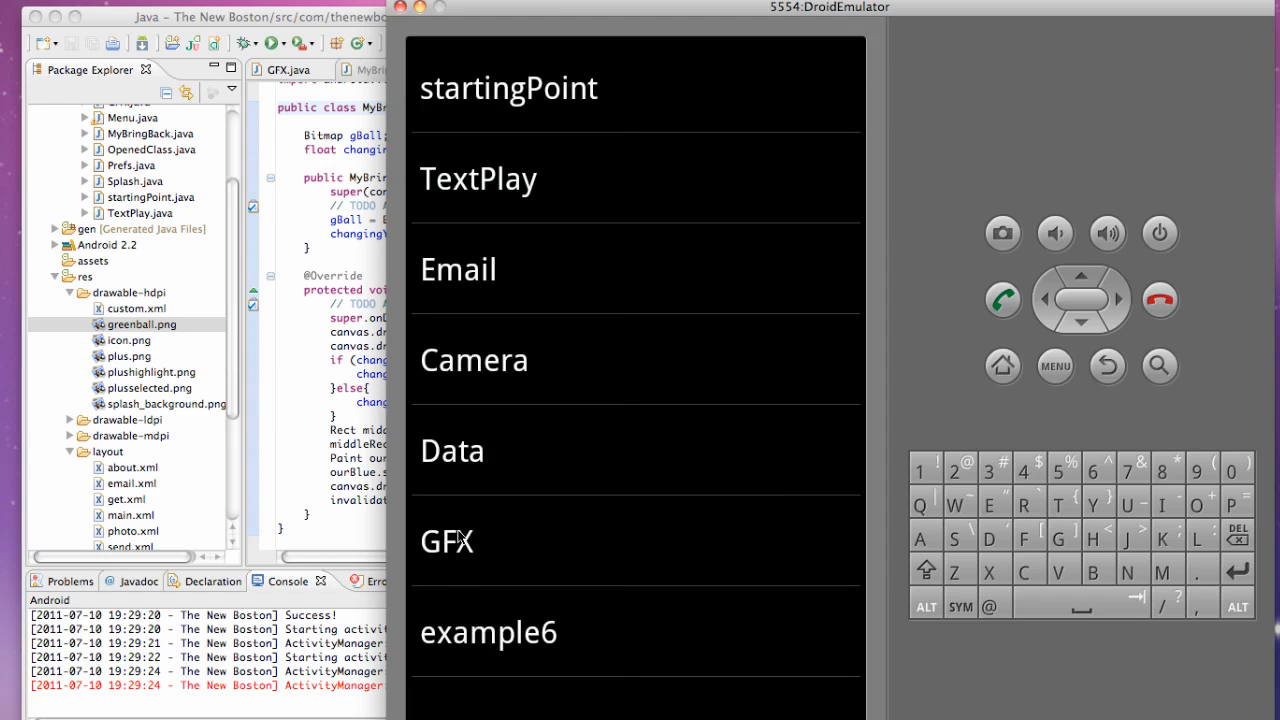
- Bring the MyBringBack code editor back to the front after the emulator run
{"action": "left_click", "coordinate": [446, 540]}
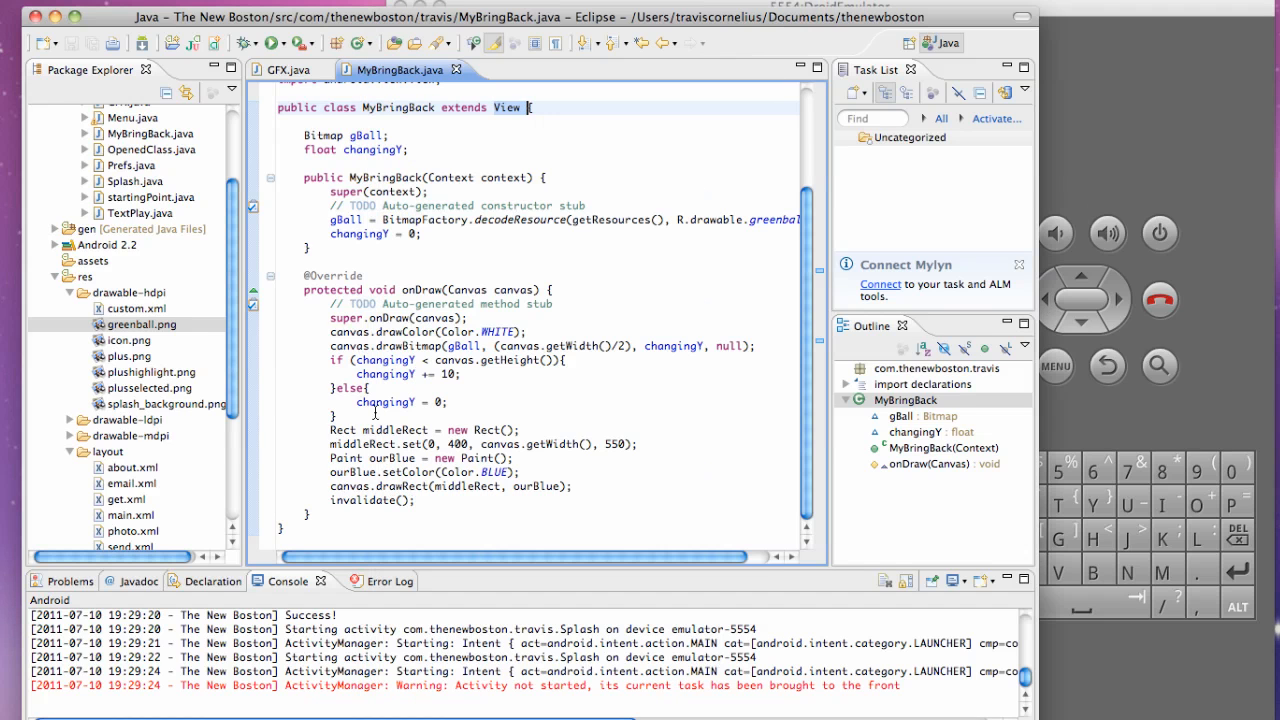
{"action": "left_click", "coordinate": [332, 344]}
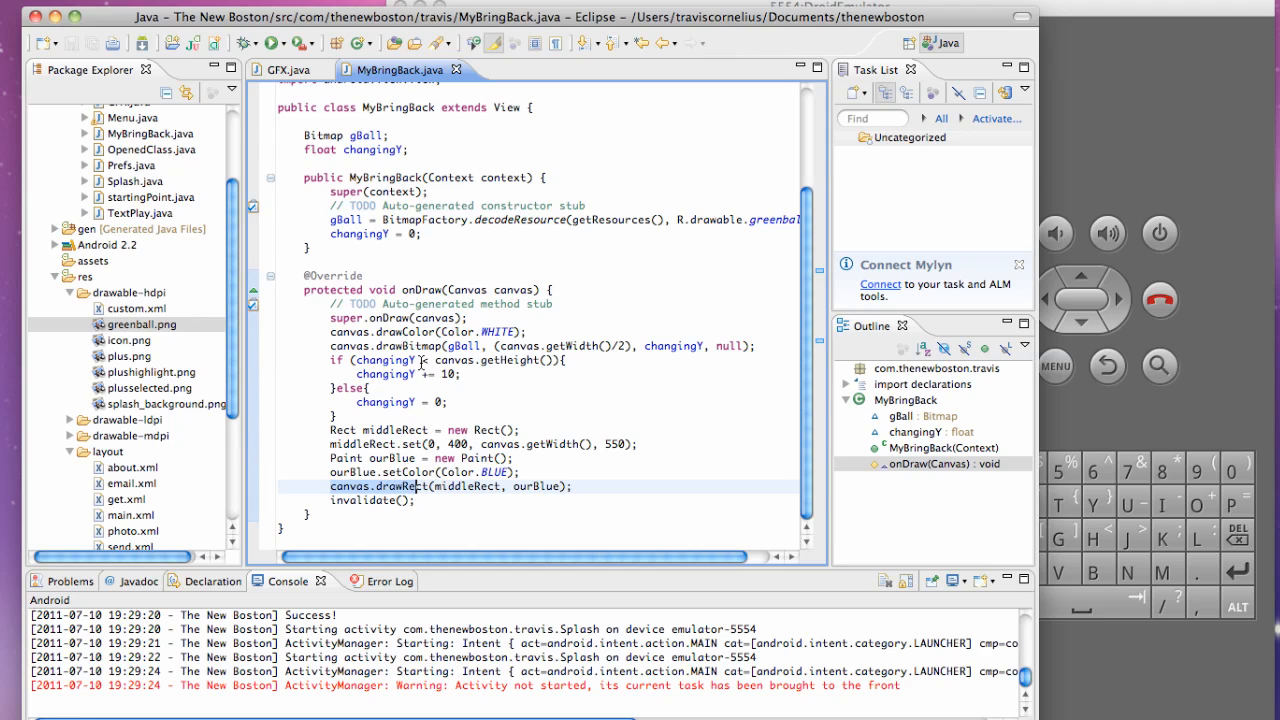
{"action": "mouse_move", "coordinate": [408, 490]}
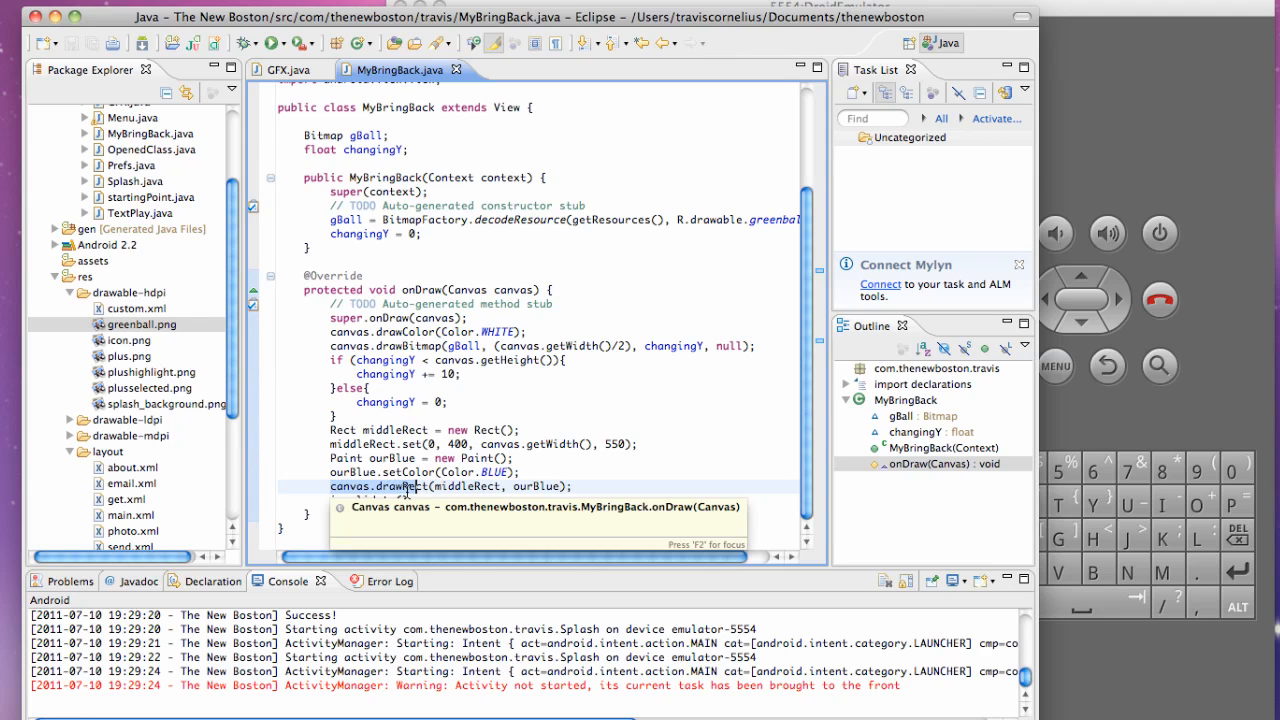